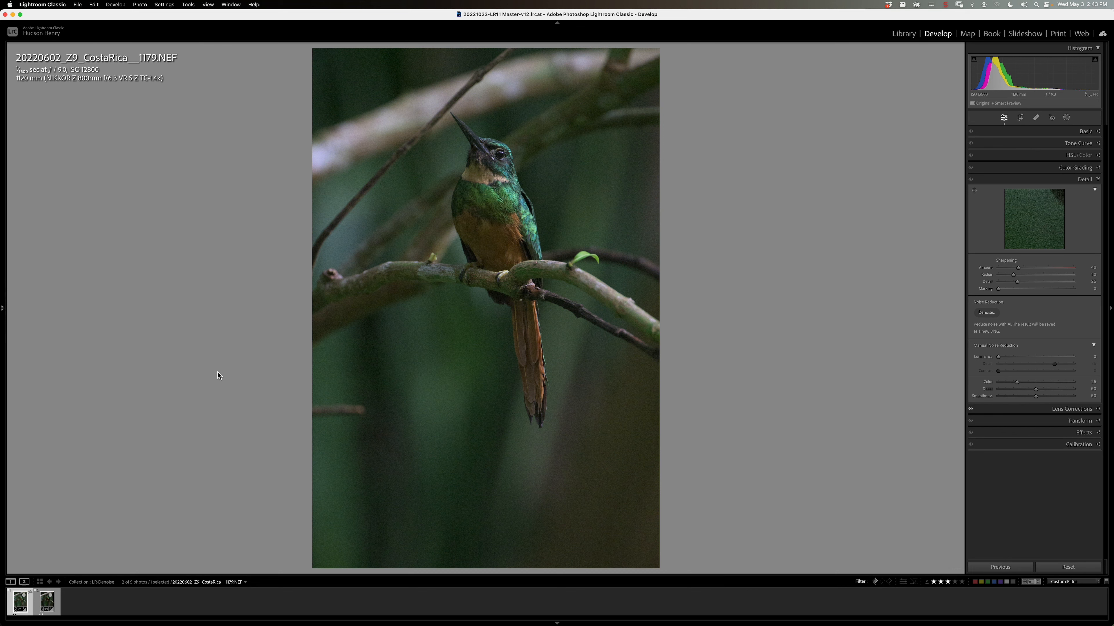
pyautogui.moveTo(152, 279)
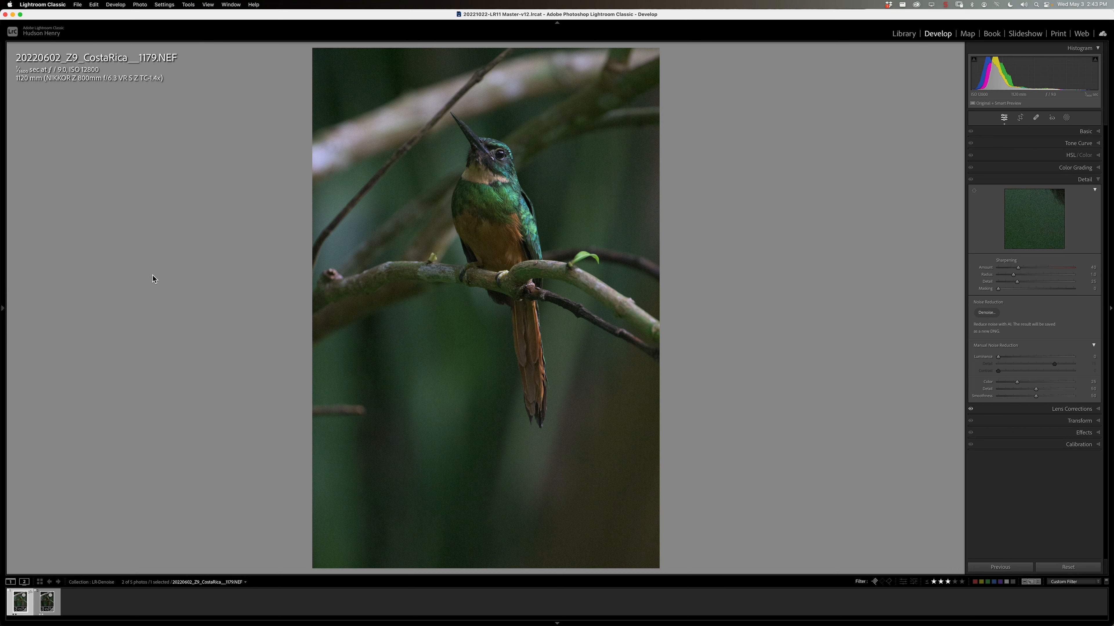
pyautogui.moveTo(183, 293)
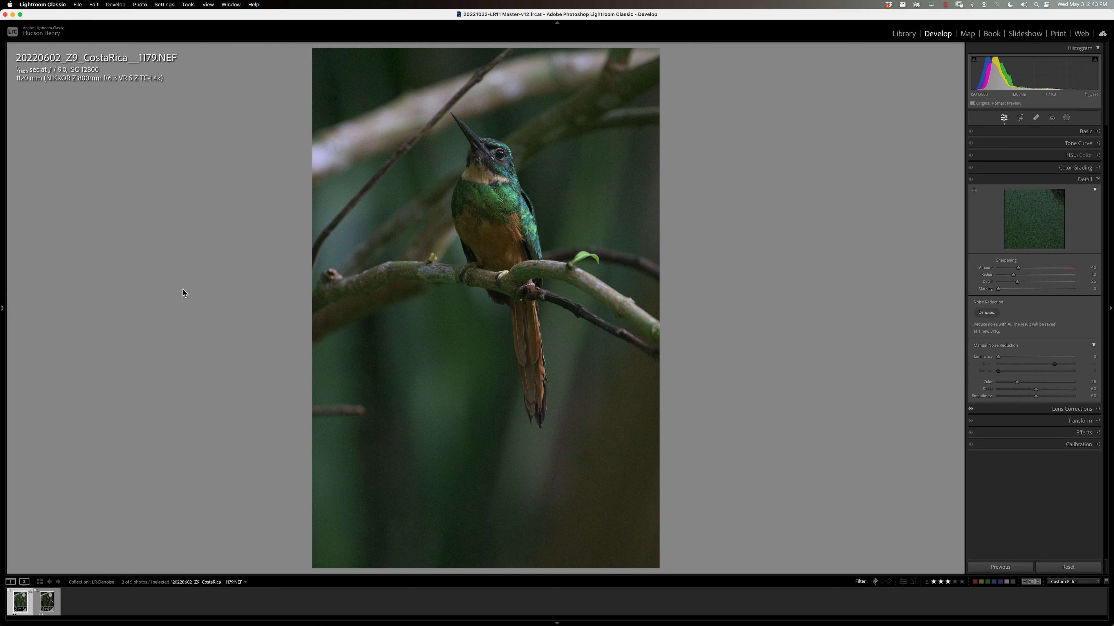
pyautogui.moveTo(216, 216)
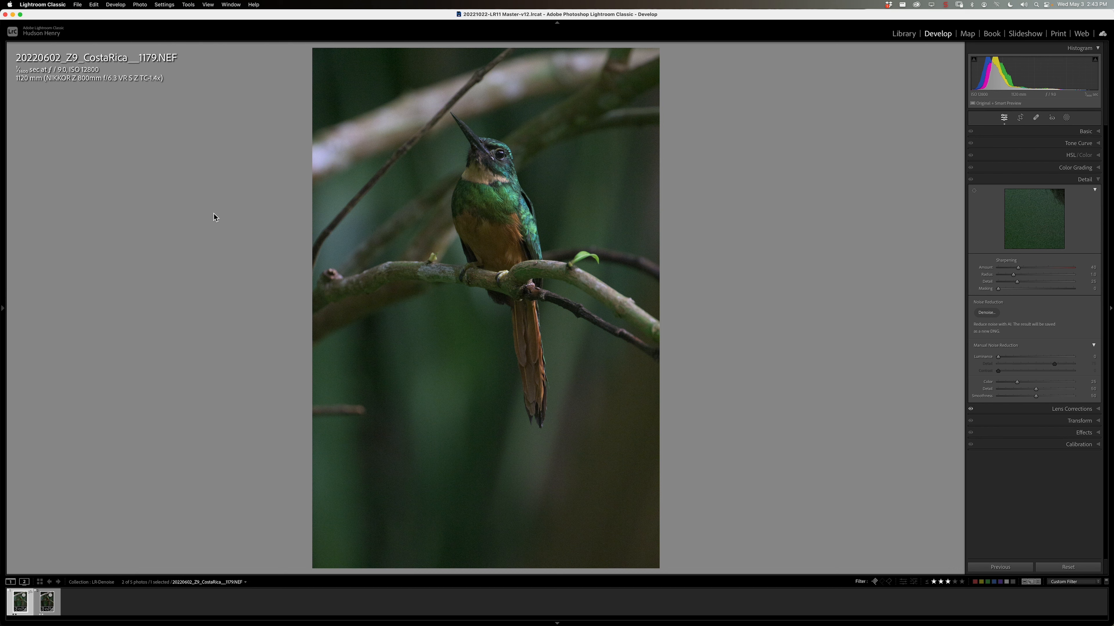
pyautogui.moveTo(124, 134)
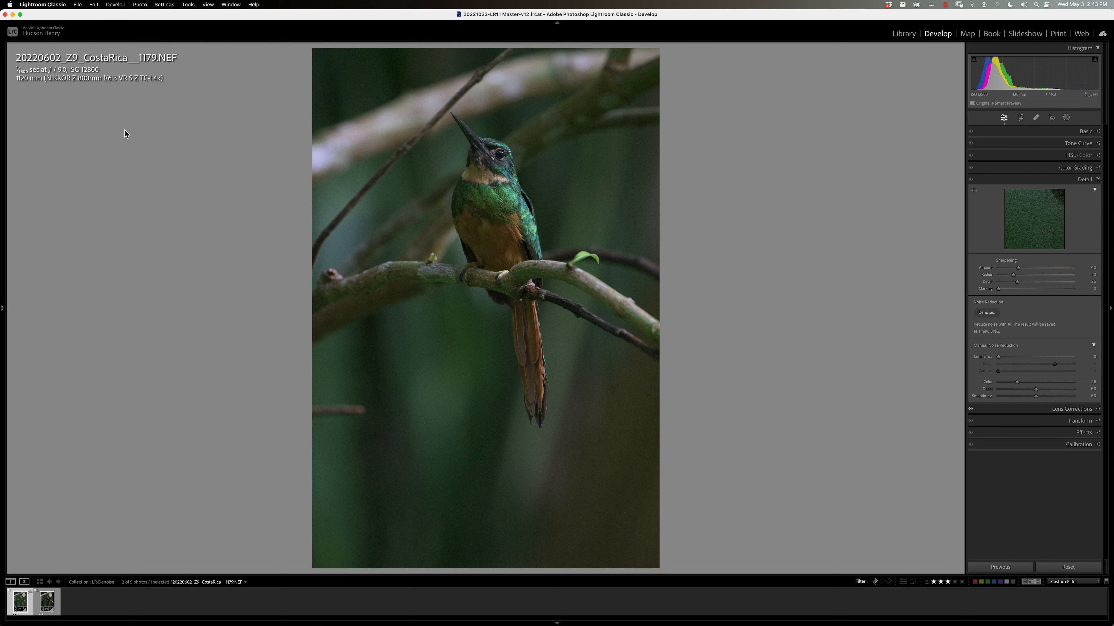
pyautogui.moveTo(544, 209)
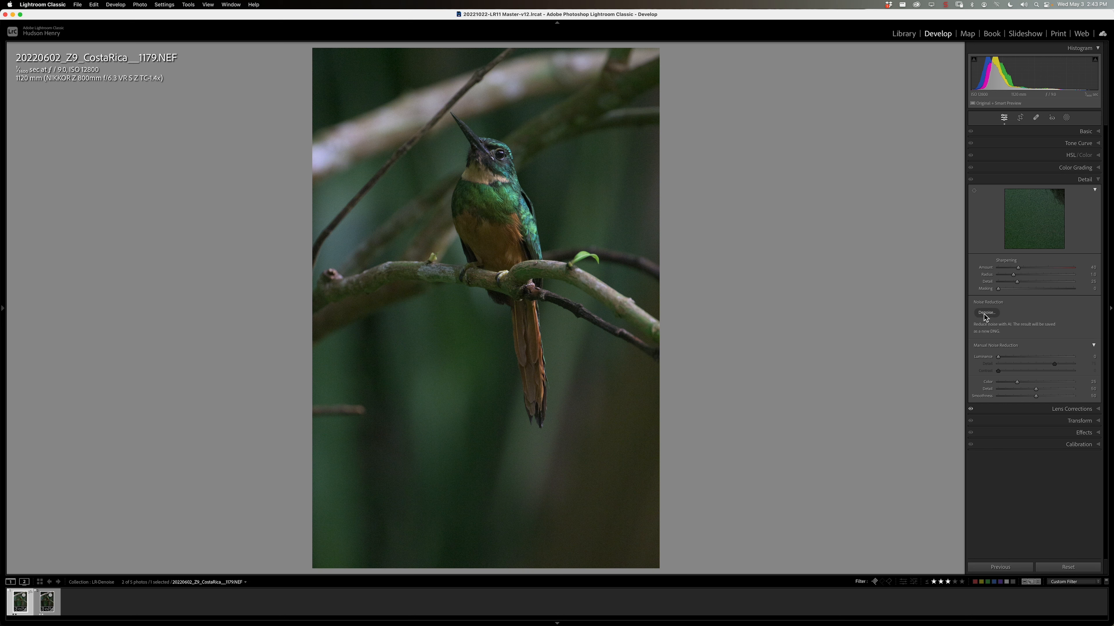
pyautogui.moveTo(1079, 179)
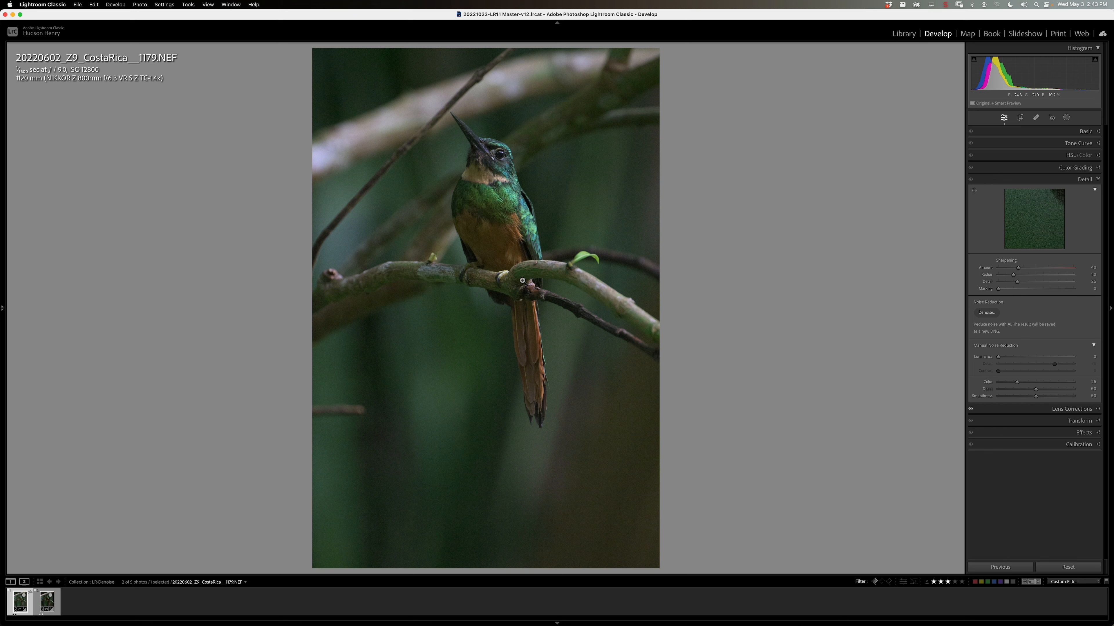
pyautogui.moveTo(501, 241)
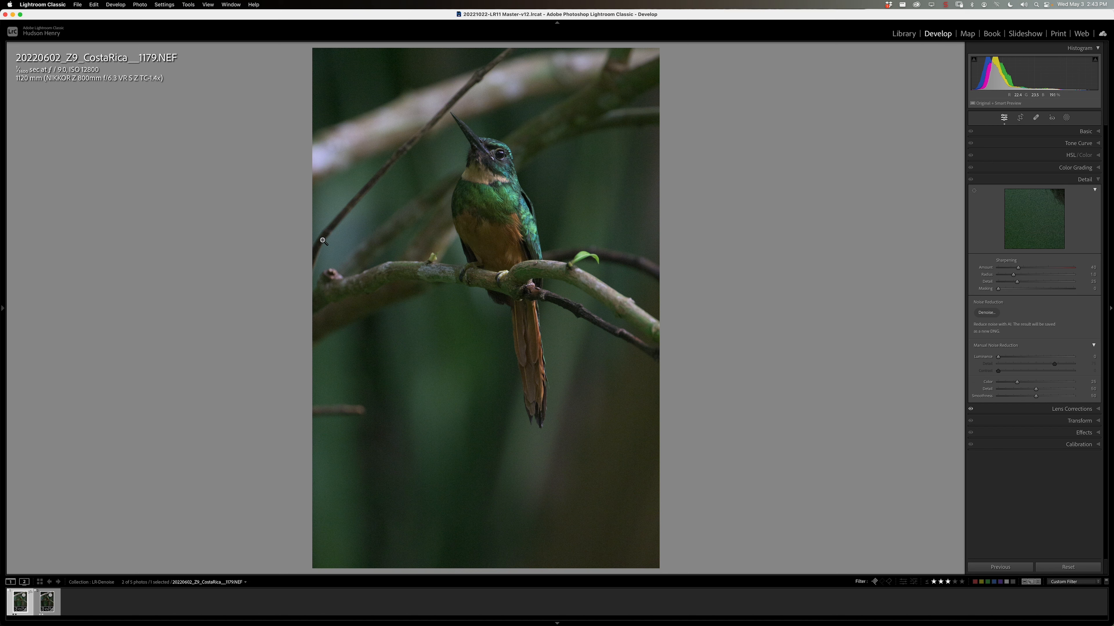
pyautogui.moveTo(84, 78)
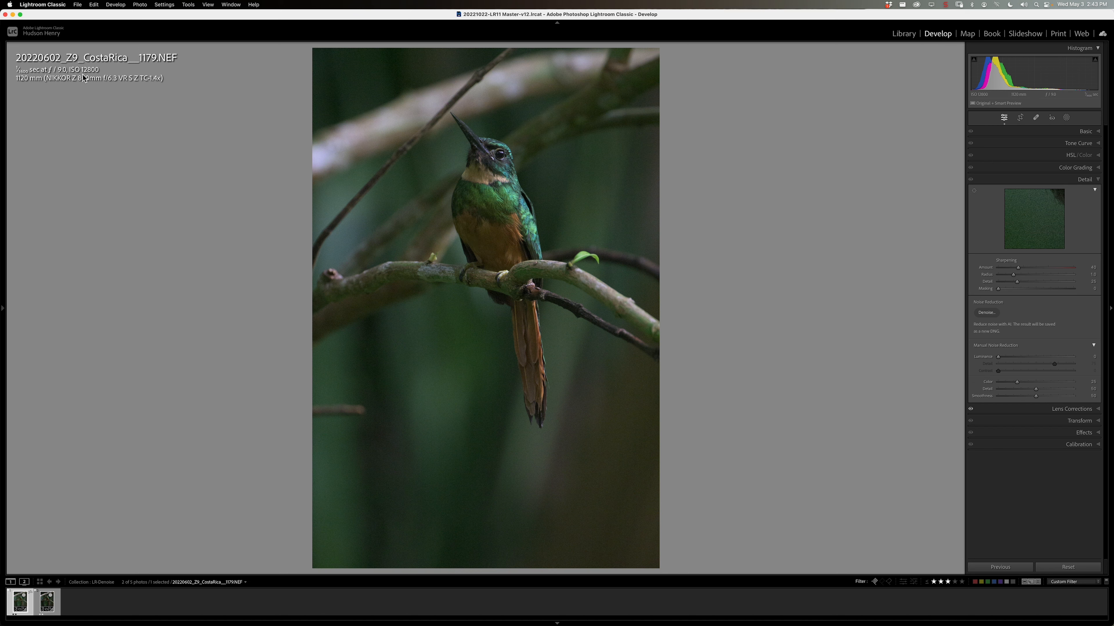
pyautogui.moveTo(98, 78)
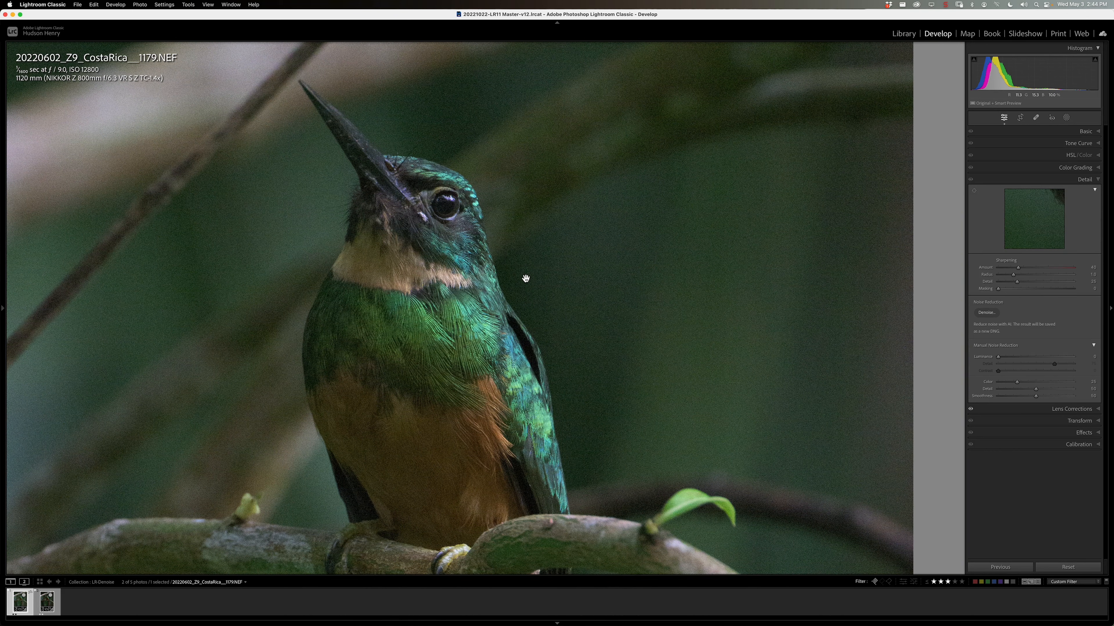
pyautogui.moveTo(522, 275)
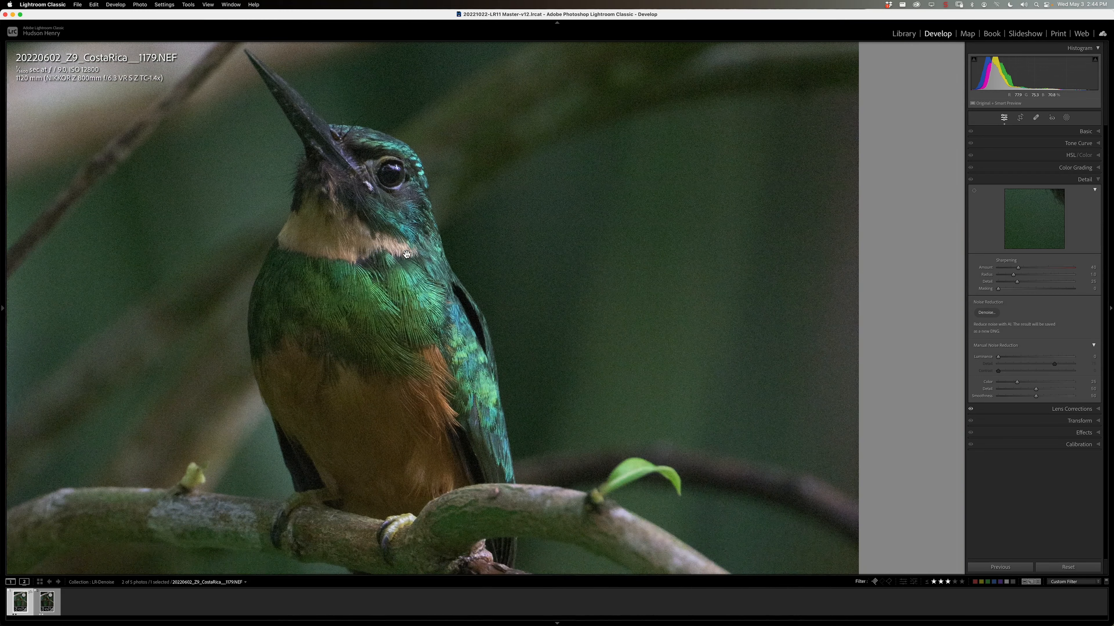
pyautogui.moveTo(406, 256)
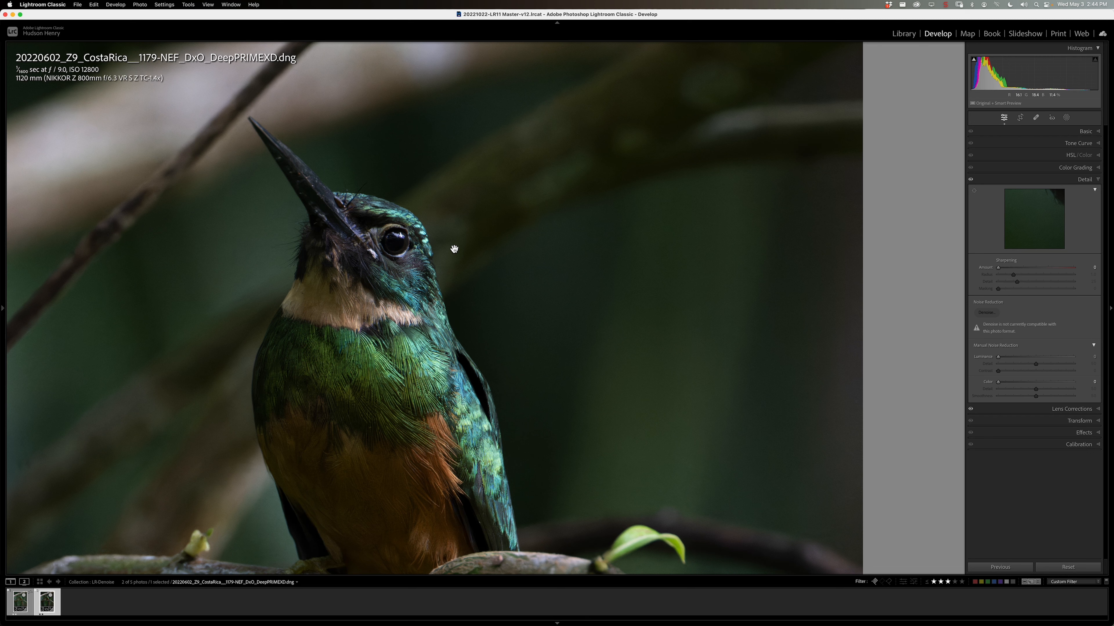
pyautogui.moveTo(394, 237)
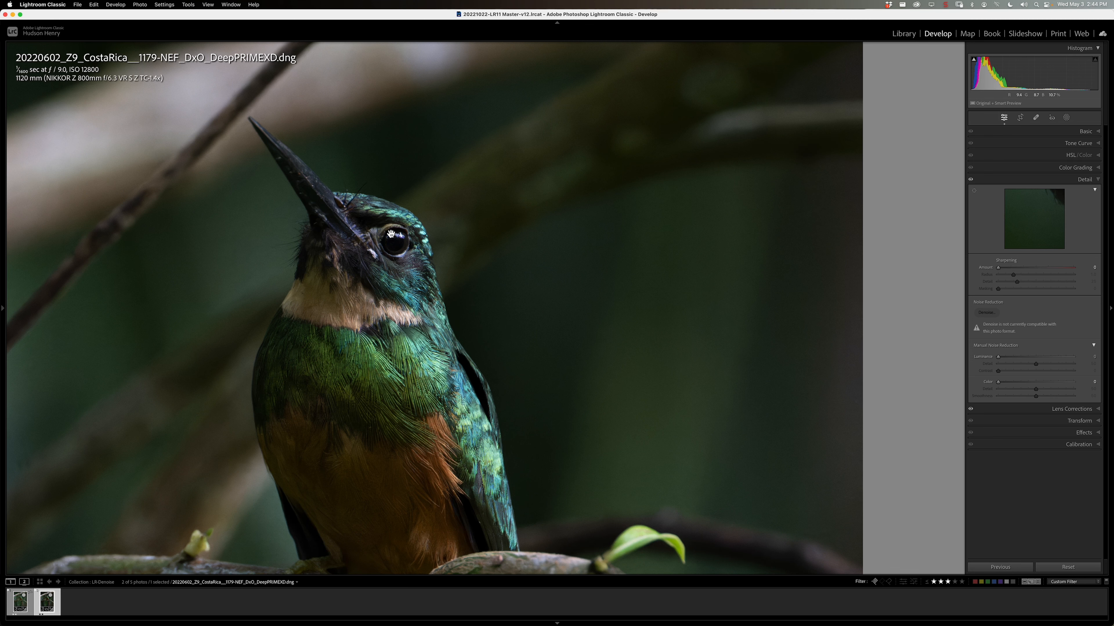
pyautogui.moveTo(405, 249)
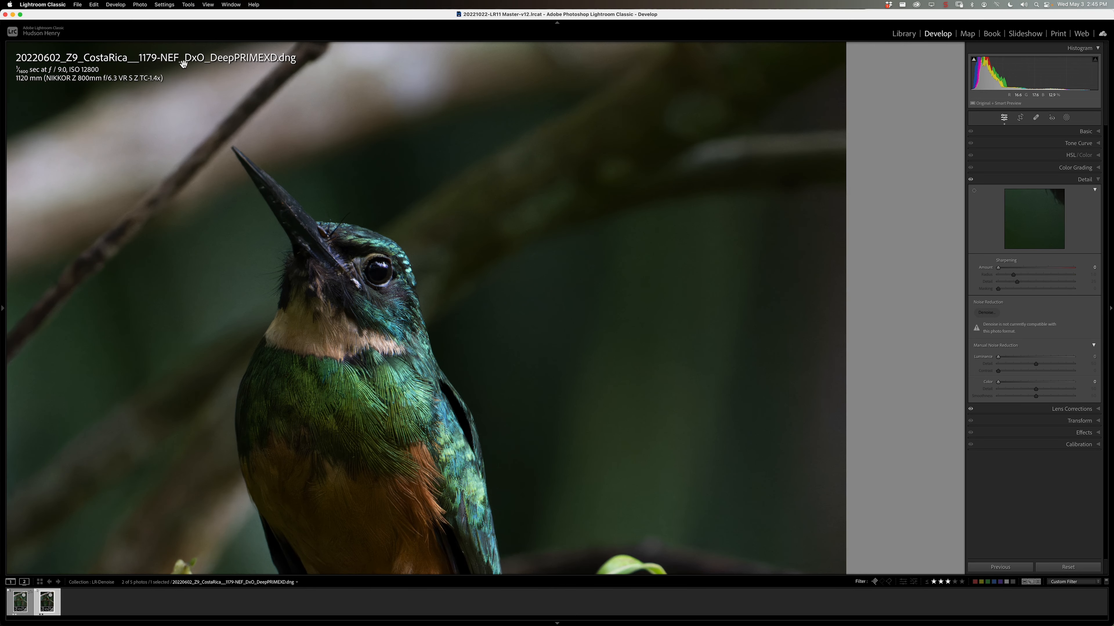
pyautogui.moveTo(250, 65)
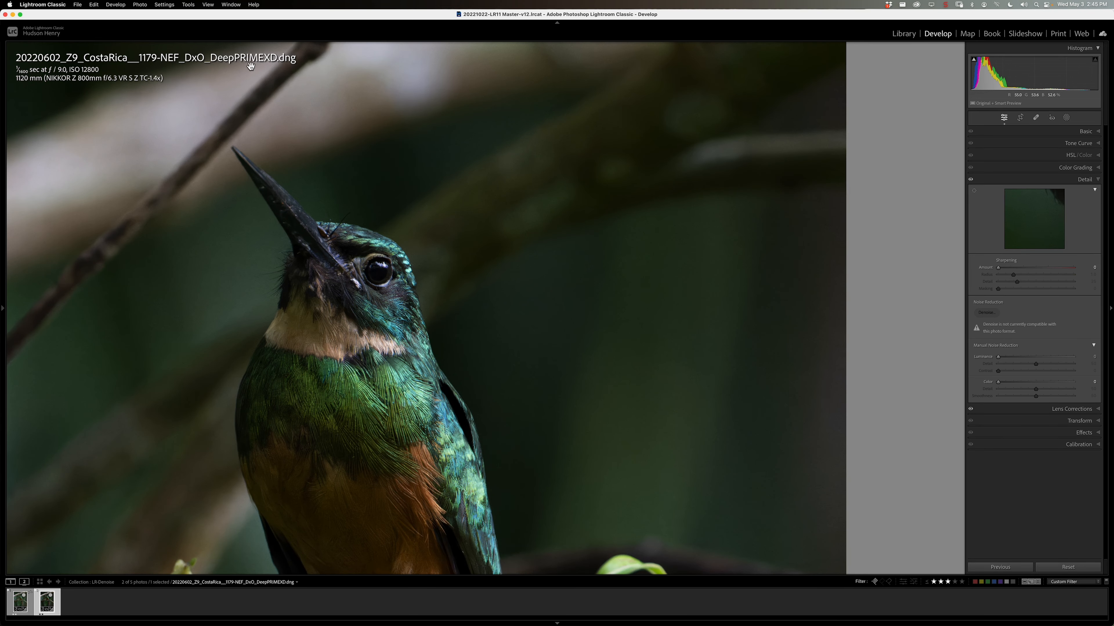
pyautogui.moveTo(281, 167)
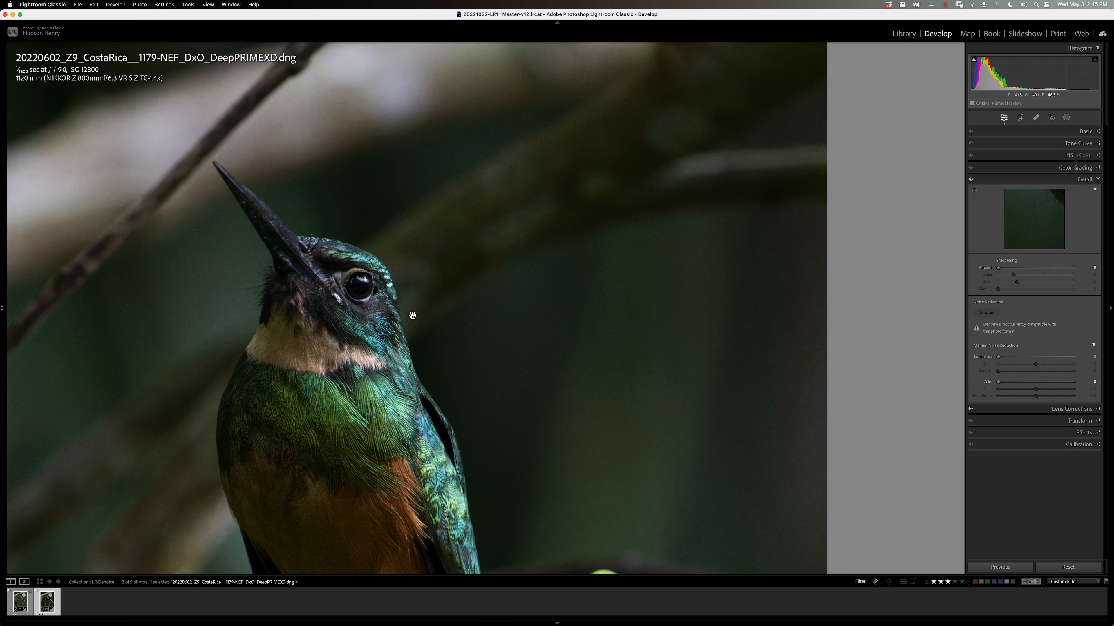
pyautogui.moveTo(409, 312)
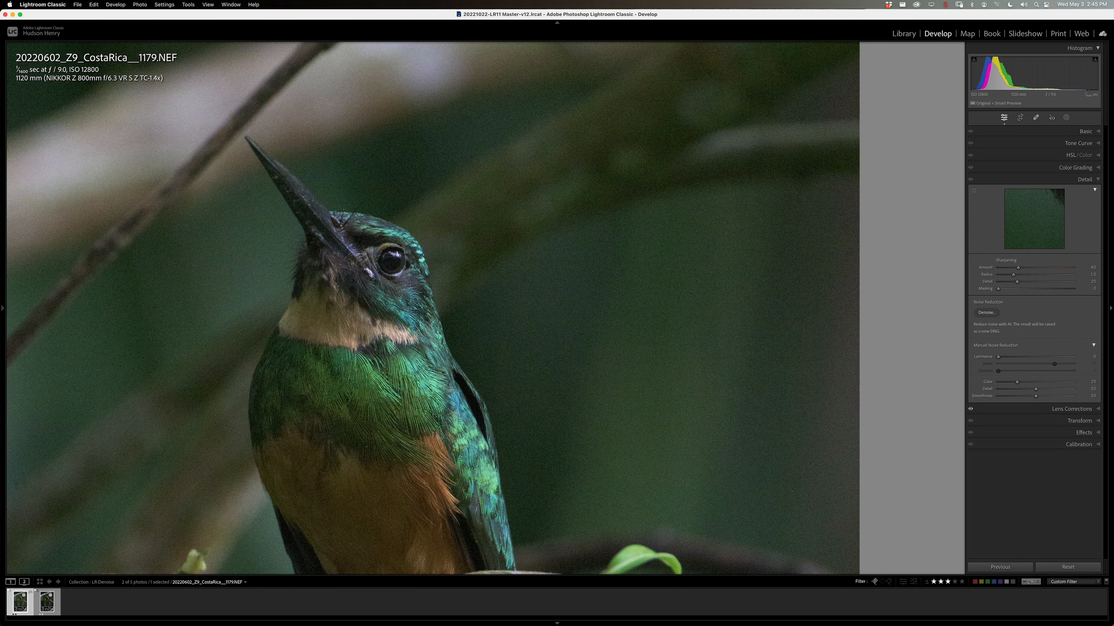
pyautogui.click(46, 602)
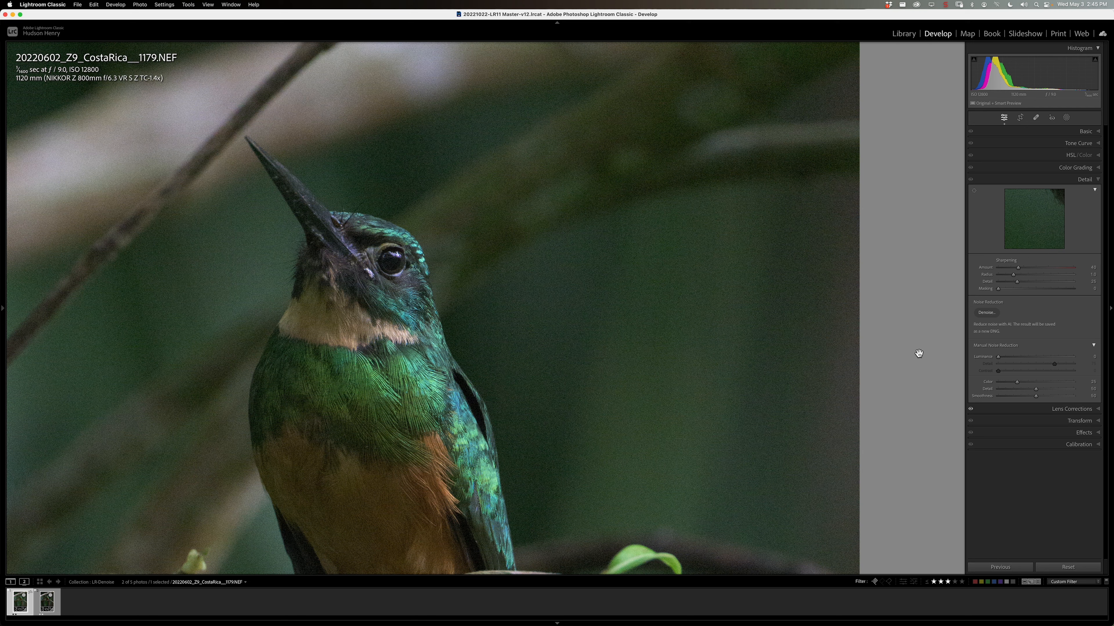
pyautogui.moveTo(1021, 330)
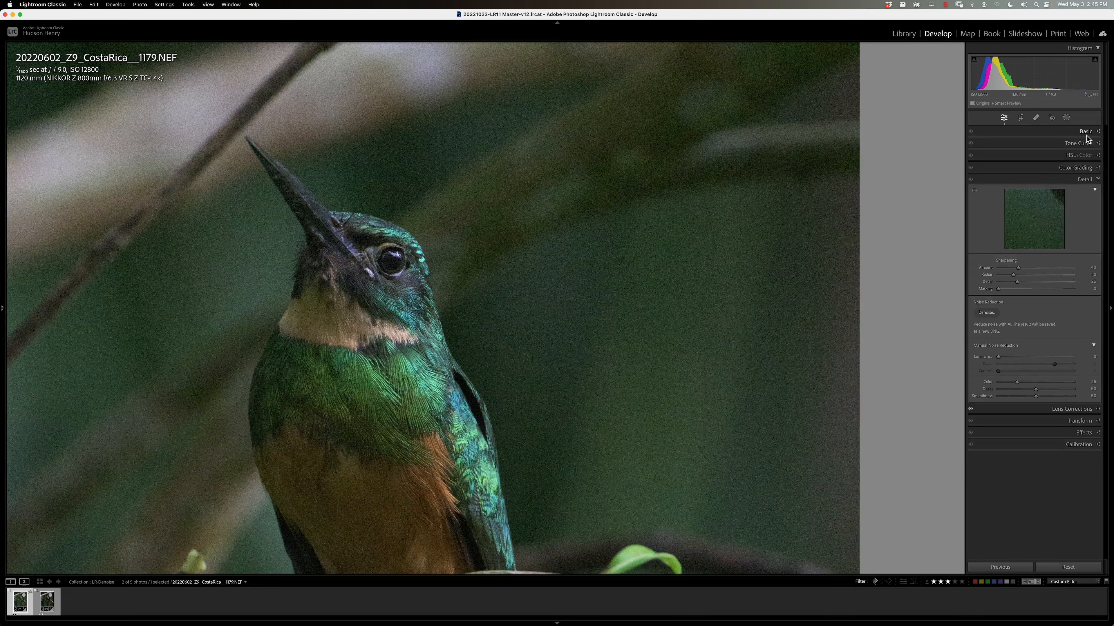
pyautogui.click(1084, 132)
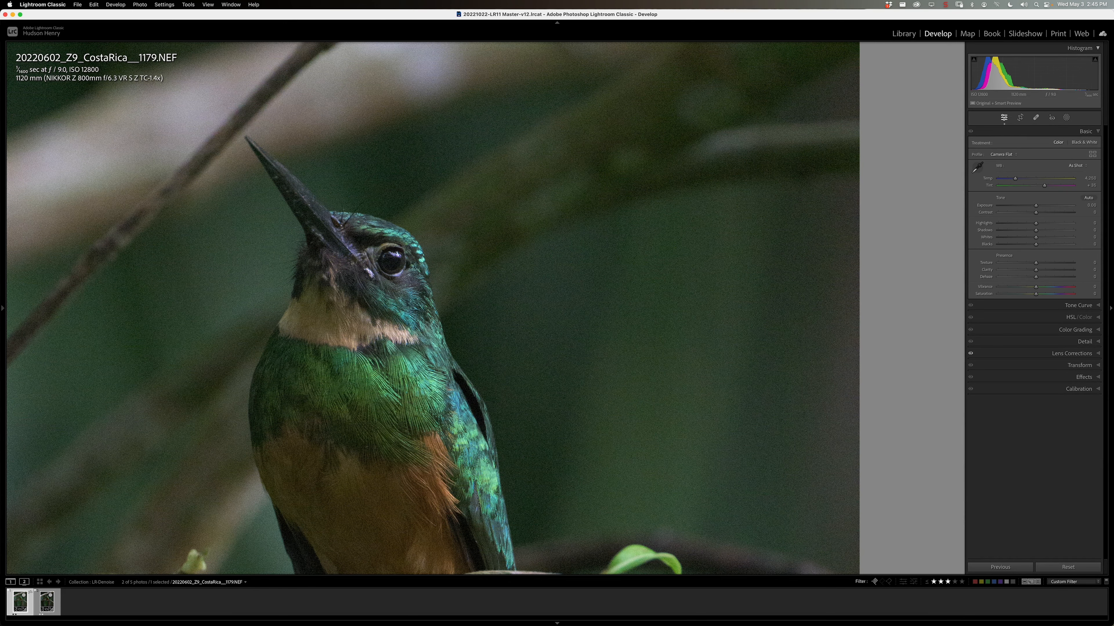
pyautogui.click(47, 601)
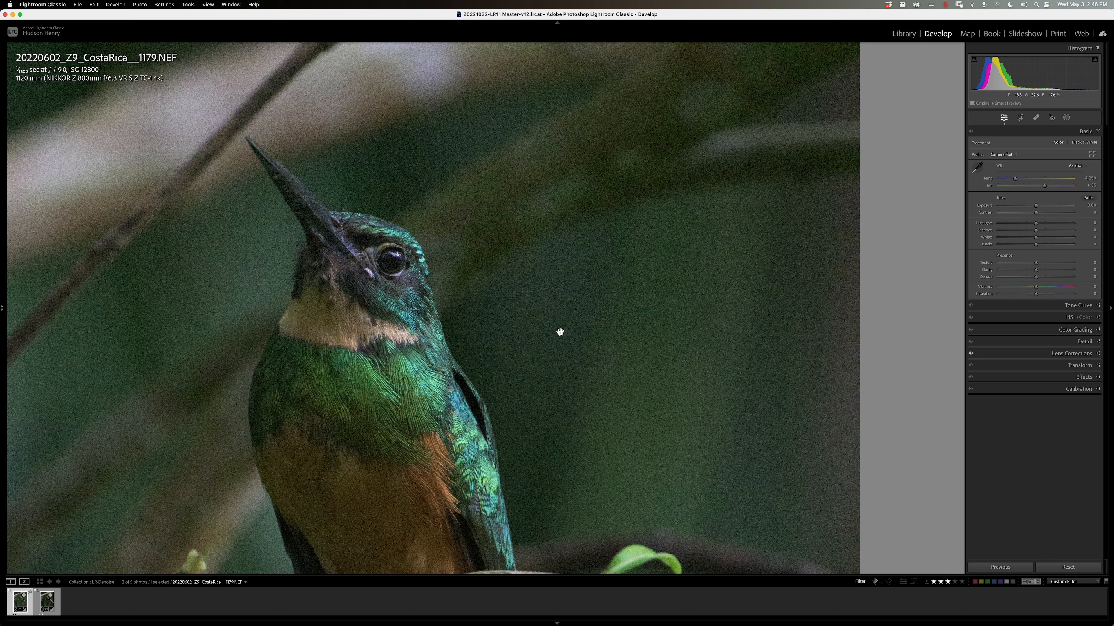
pyautogui.moveTo(442, 354)
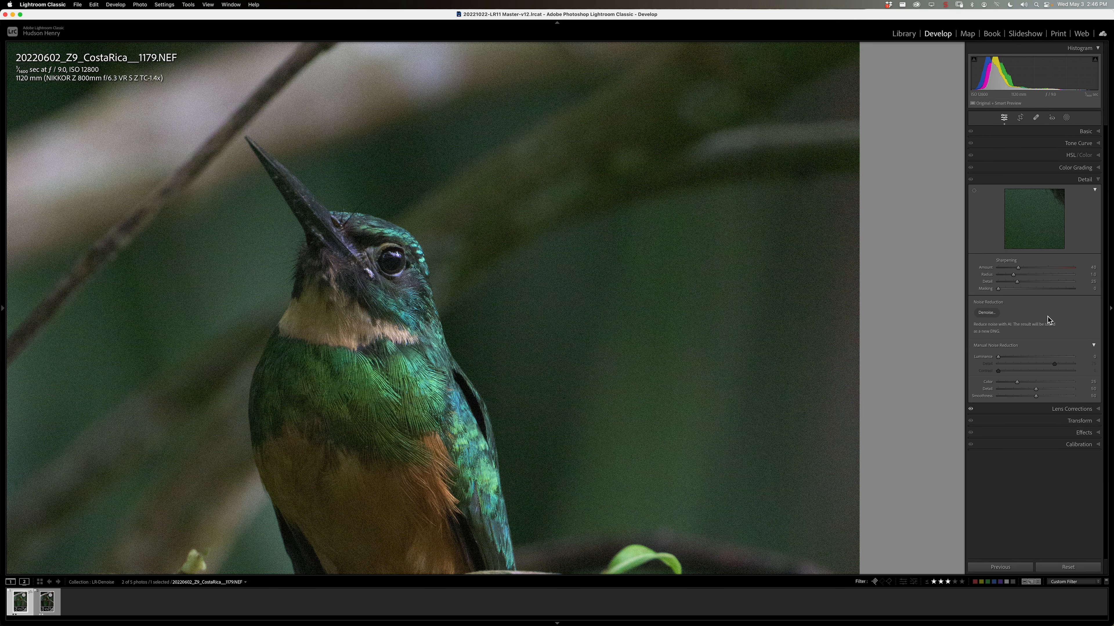
pyautogui.moveTo(1025, 316)
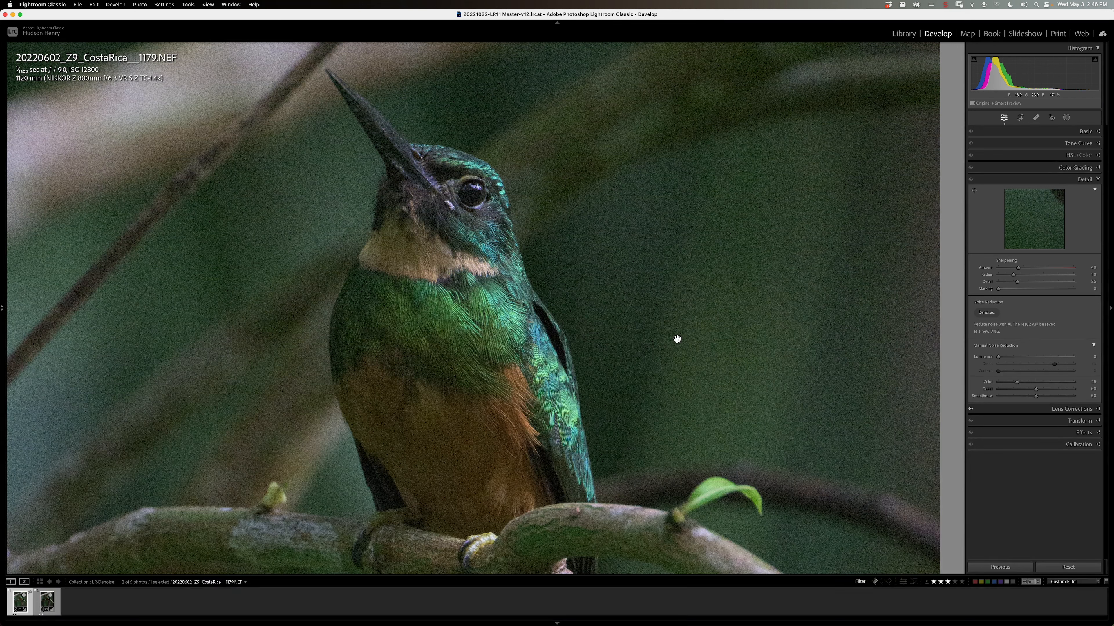
pyautogui.moveTo(514, 308)
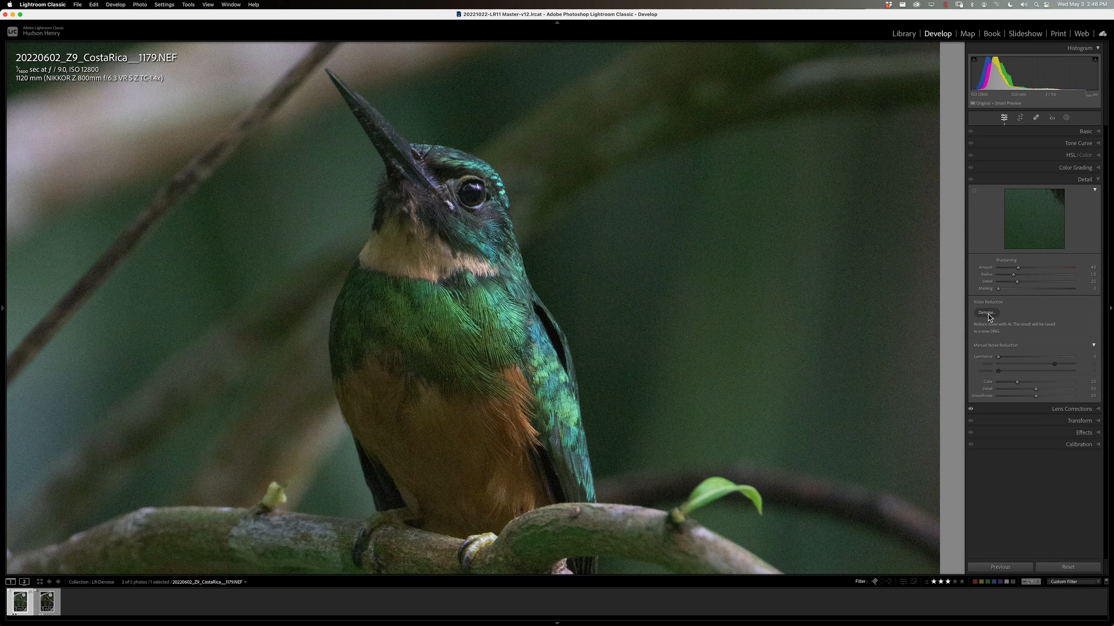
# In the Enhance dialog, toggle Denoise and sweep its amount from minimum to 100 to preview the effect
pyautogui.click(986, 313)
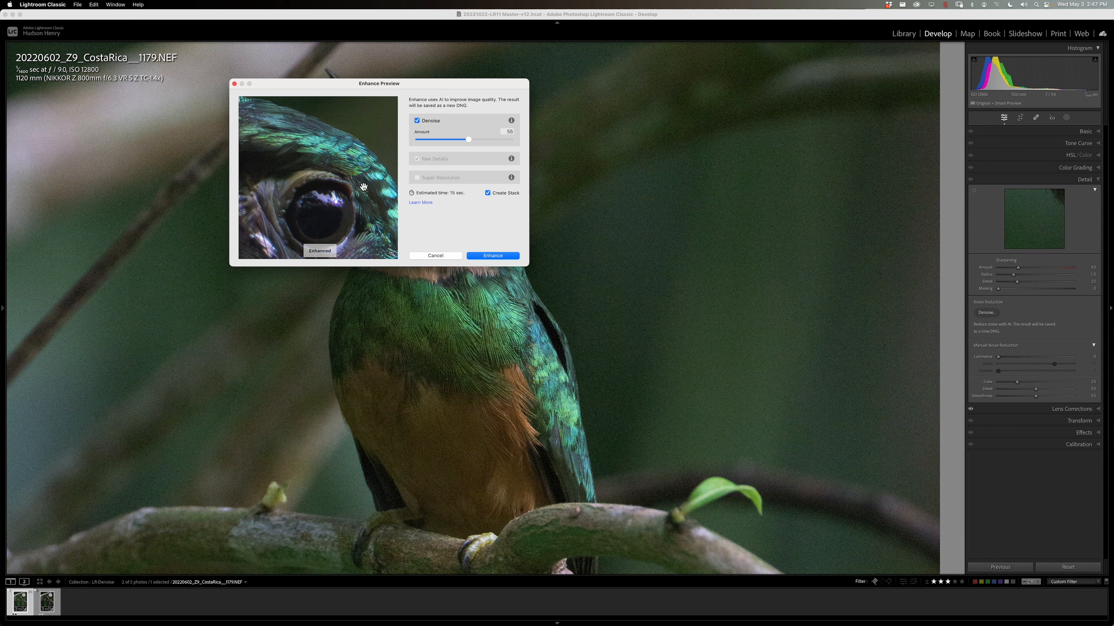
pyautogui.moveTo(340, 153)
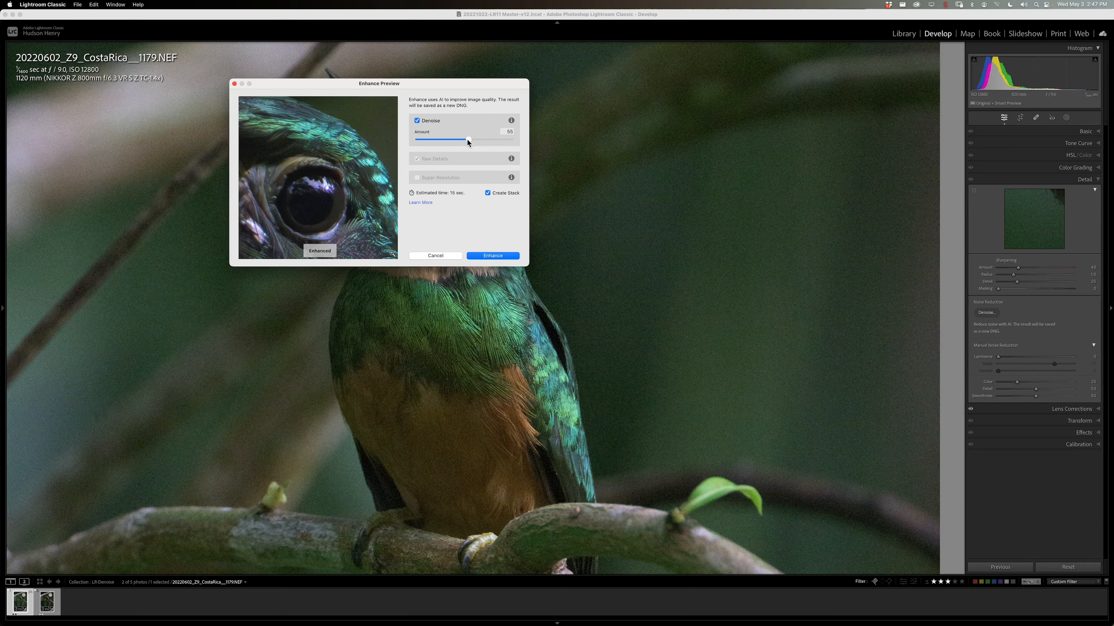
pyautogui.moveTo(467, 140); pyautogui.dragTo(471, 140)
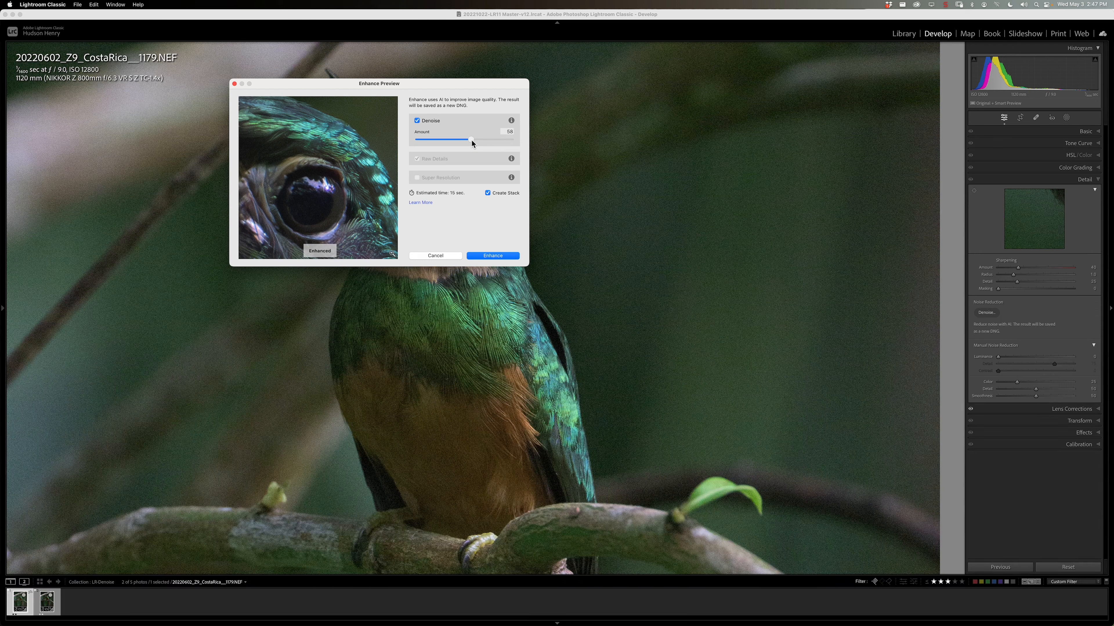
pyautogui.moveTo(473, 139); pyautogui.dragTo(470, 139)
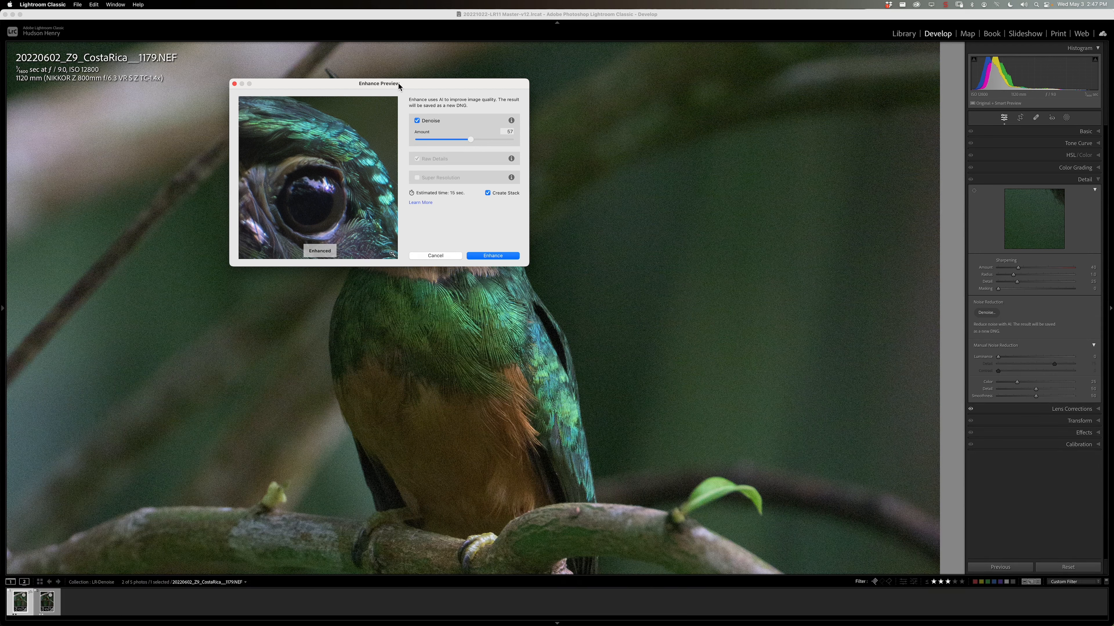
pyautogui.moveTo(353, 92)
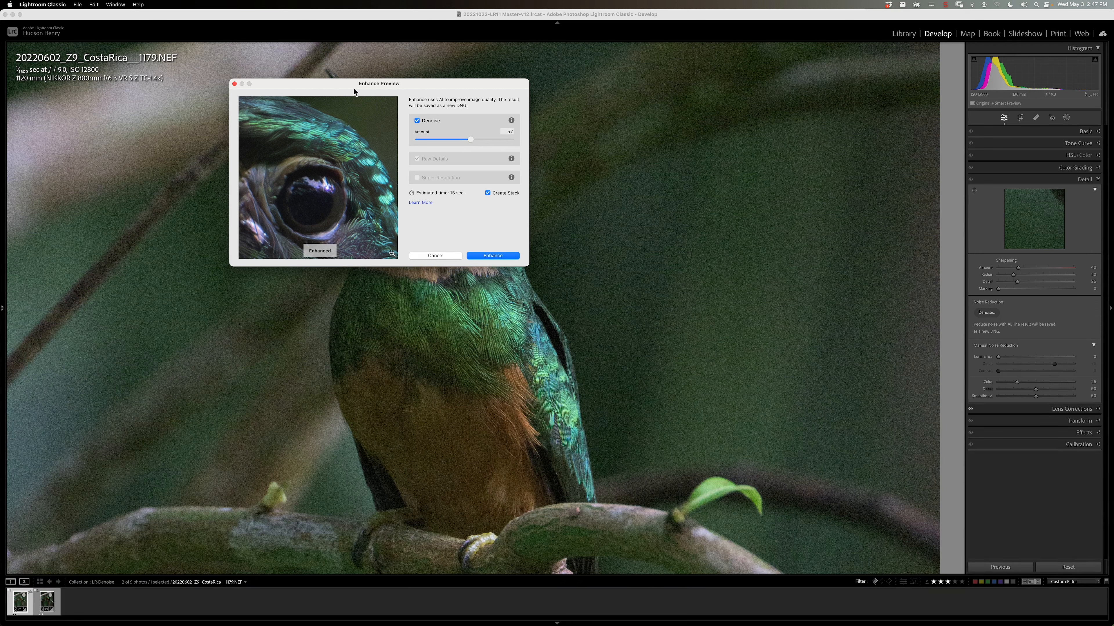
pyautogui.moveTo(446, 157)
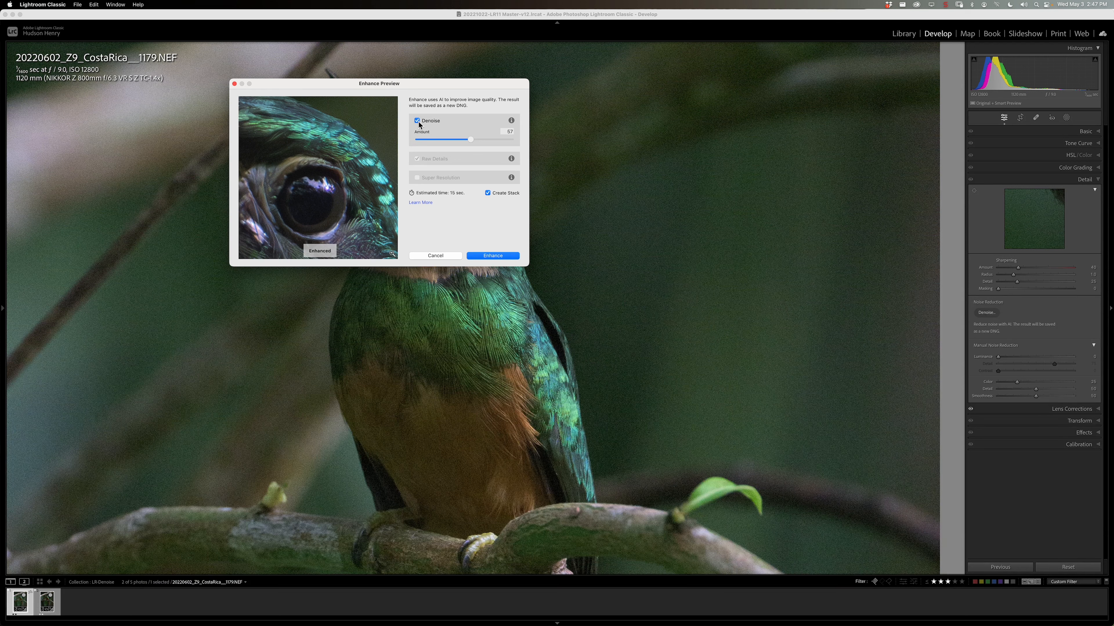
pyautogui.click(417, 120)
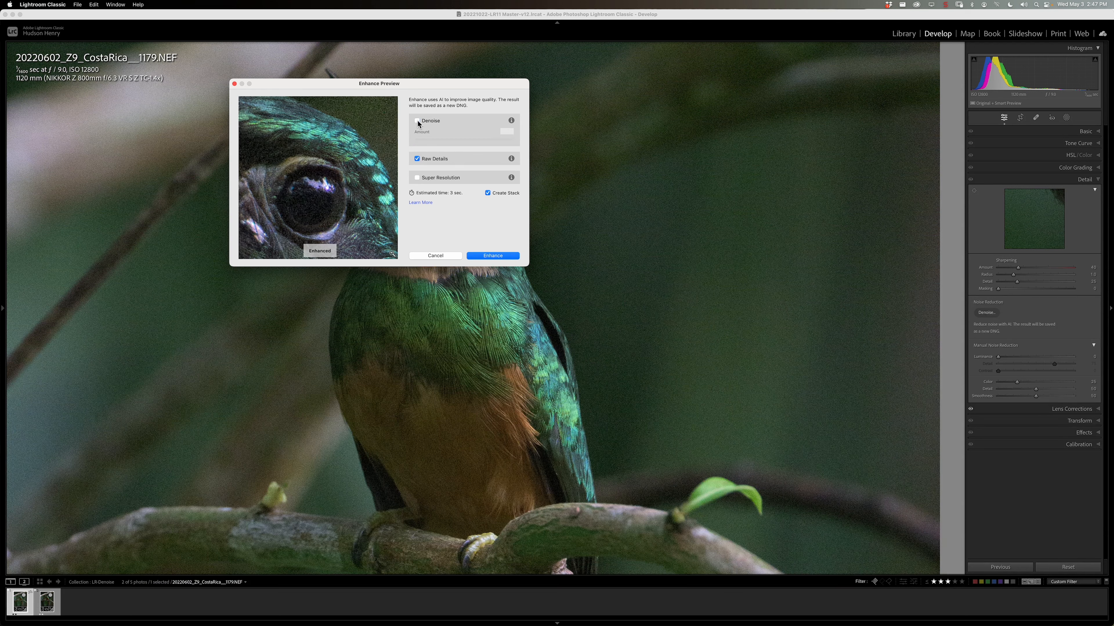
pyautogui.click(417, 120)
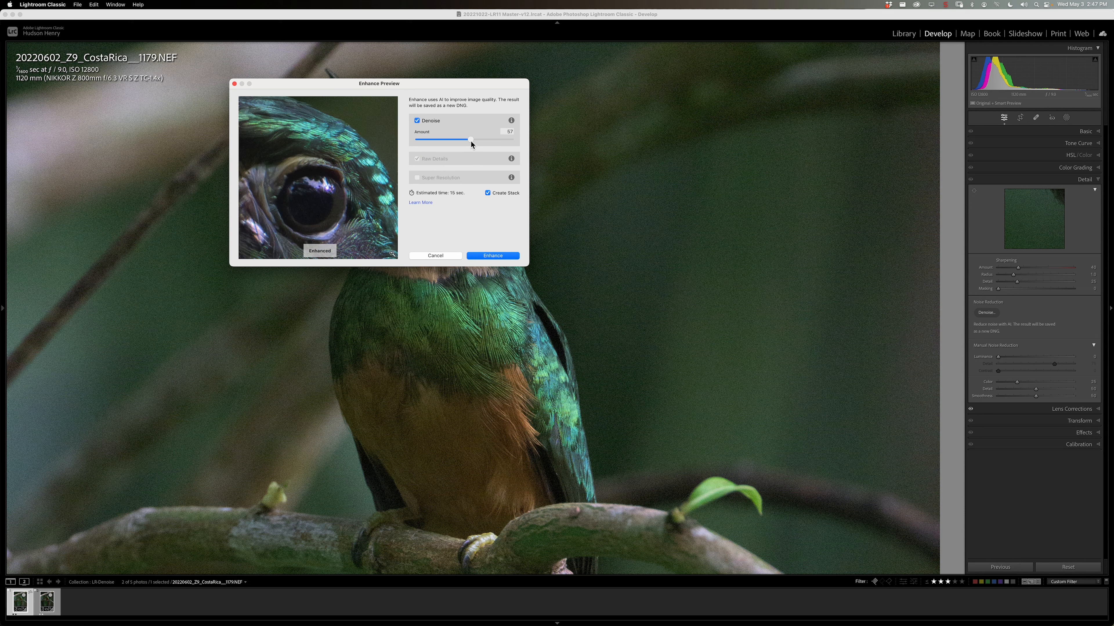
pyautogui.moveTo(471, 140); pyautogui.dragTo(418, 140)
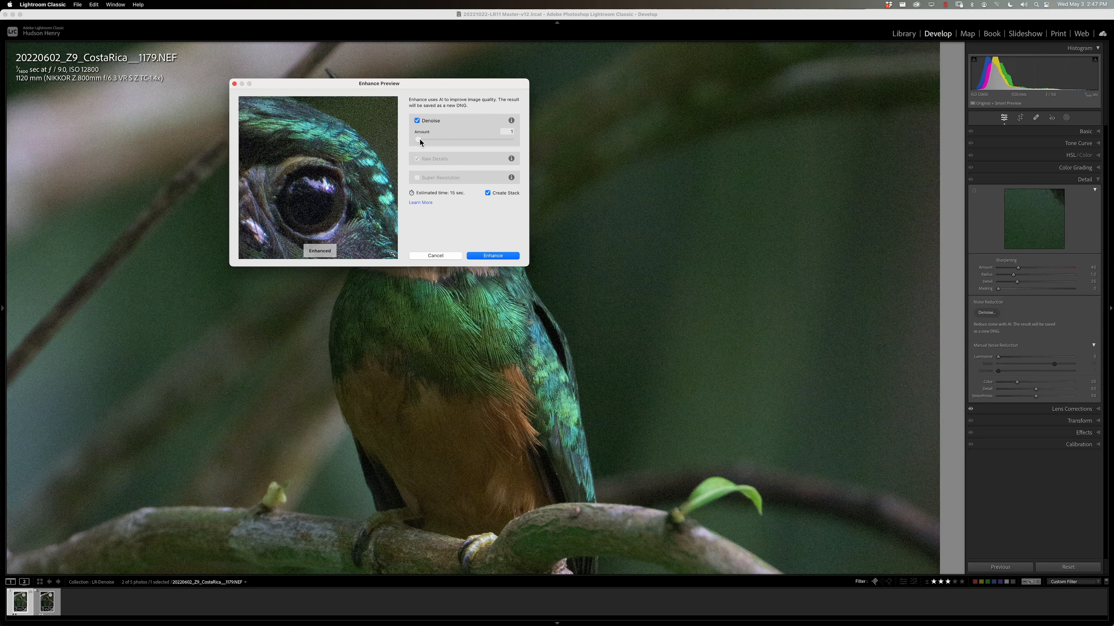
pyautogui.moveTo(416, 139); pyautogui.dragTo(448, 140)
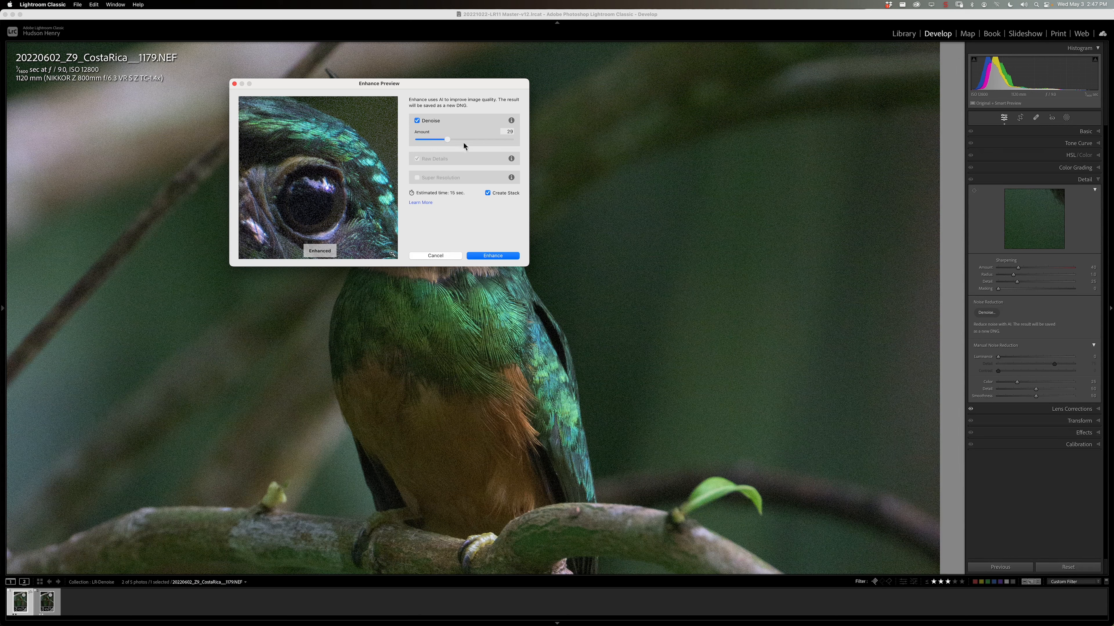
pyautogui.moveTo(447, 139); pyautogui.dragTo(510, 139)
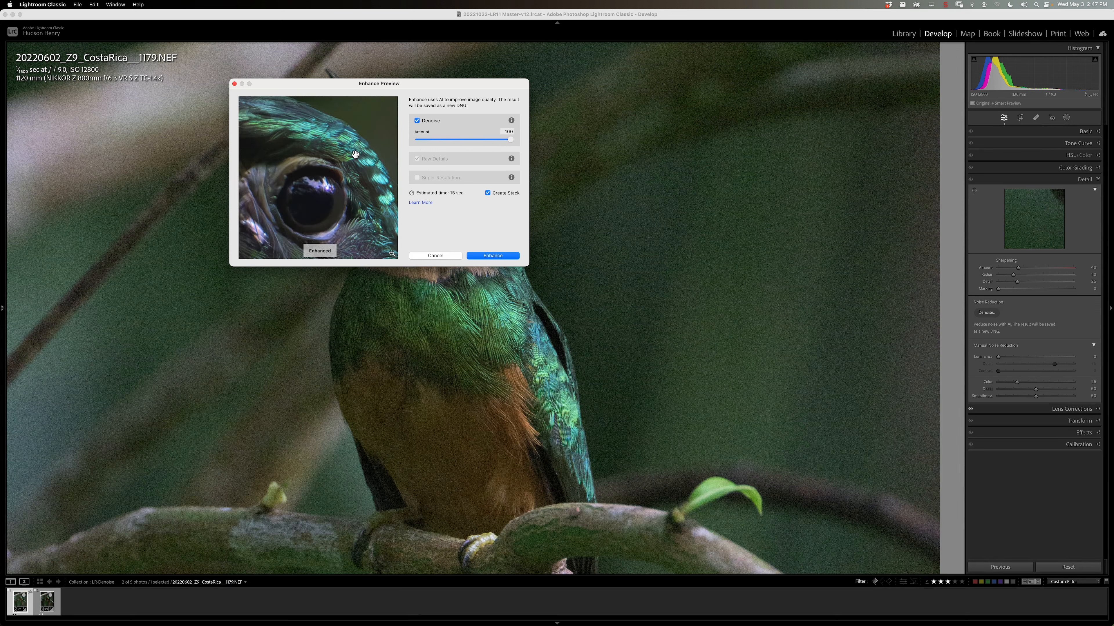
pyautogui.moveTo(345, 127)
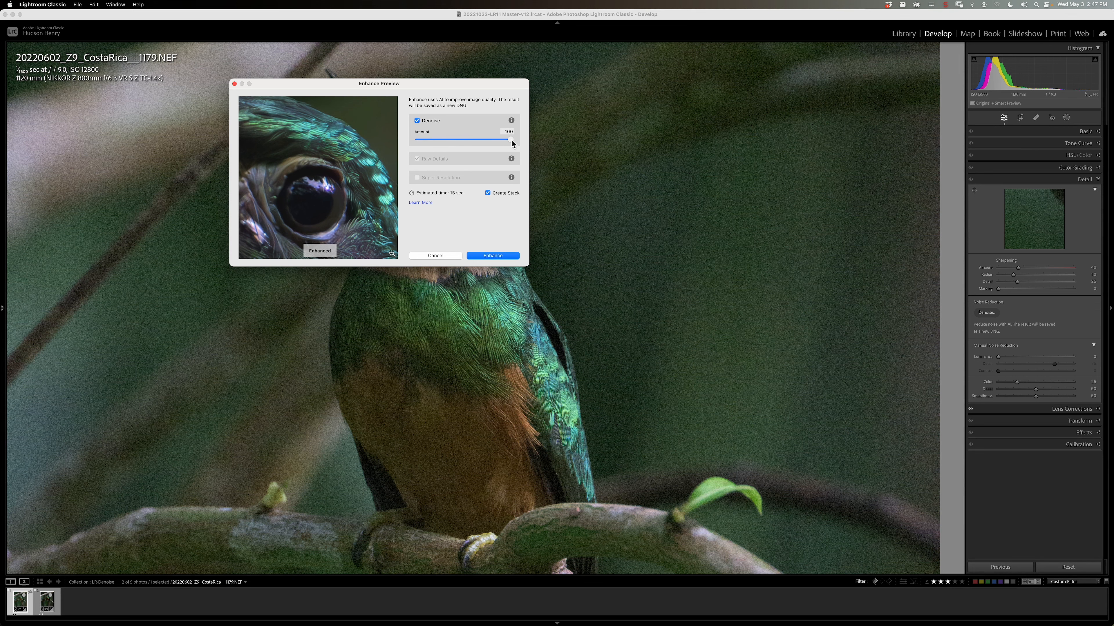
# Settle the Denoise amount at 57 and run Enhance to create the new stacked DNG
pyautogui.moveTo(510, 140); pyautogui.dragTo(470, 140)
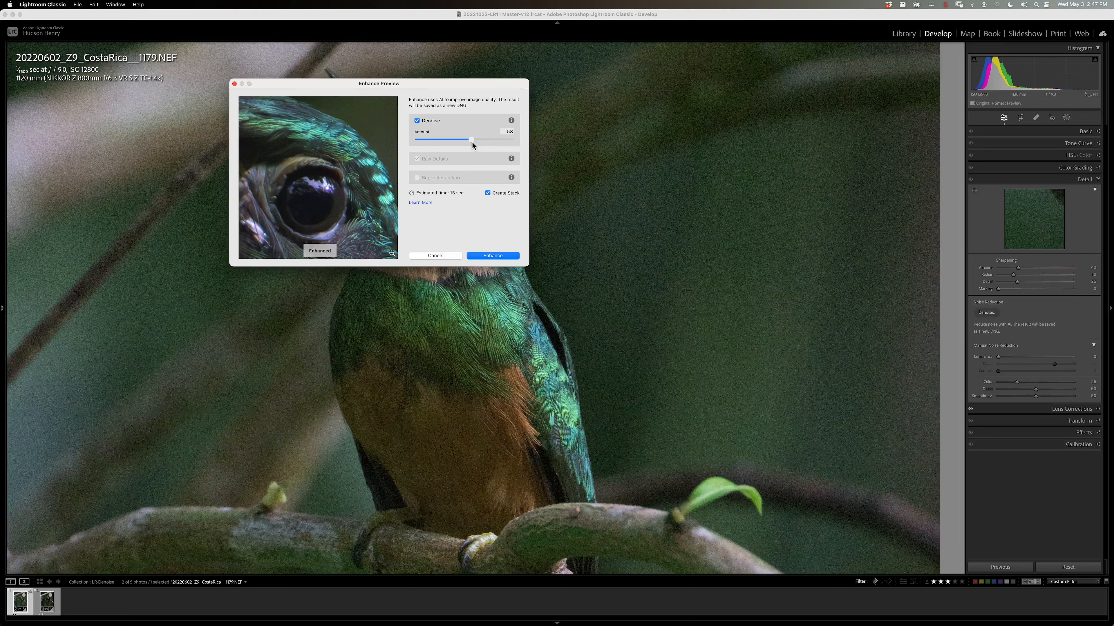
pyautogui.moveTo(469, 139); pyautogui.dragTo(460, 140)
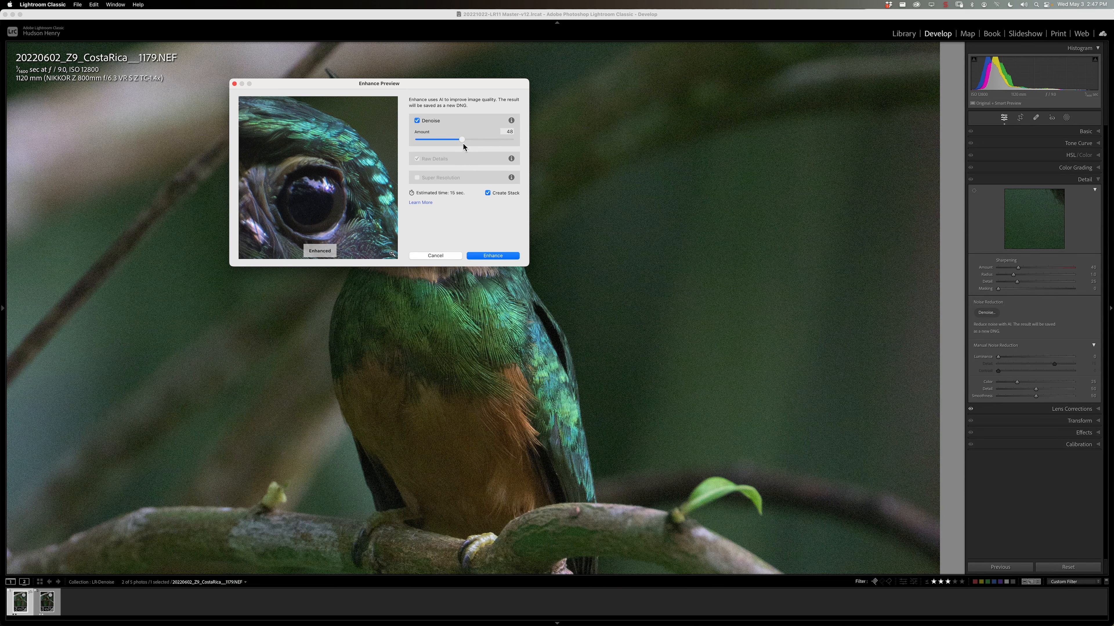
pyautogui.moveTo(460, 139); pyautogui.dragTo(472, 139)
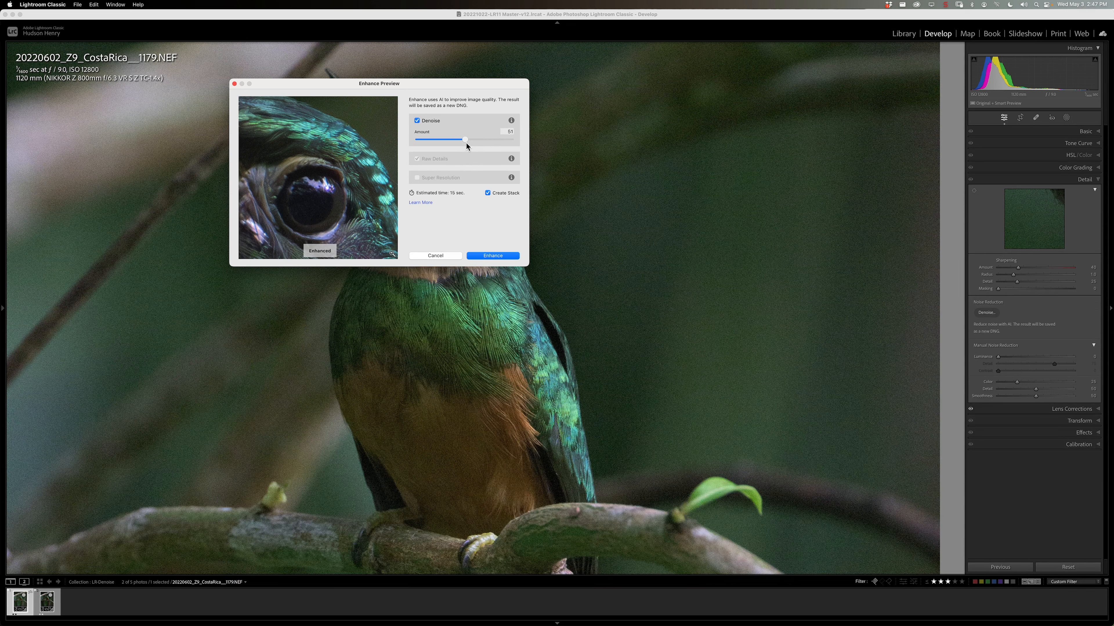
pyautogui.moveTo(460, 140); pyautogui.dragTo(467, 140)
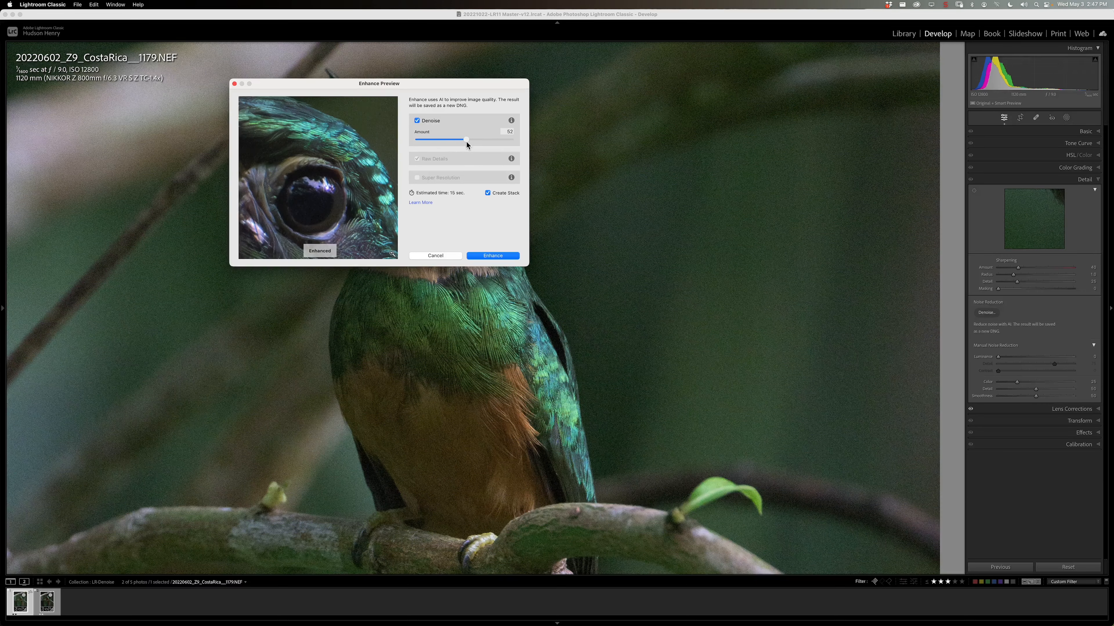
pyautogui.moveTo(468, 140)
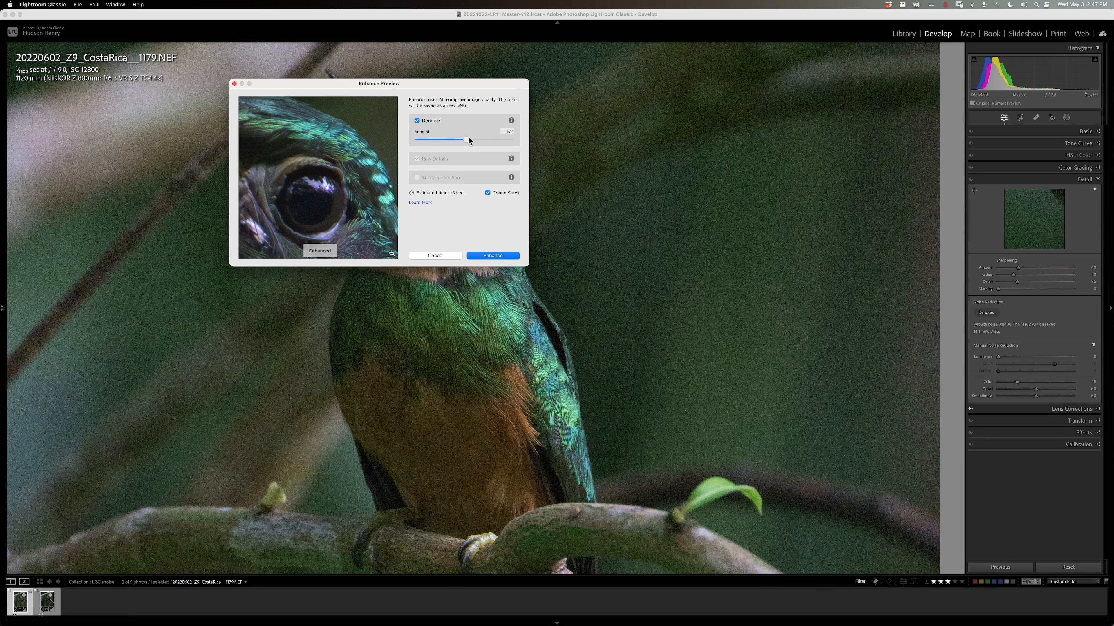
pyautogui.moveTo(464, 140); pyautogui.dragTo(468, 139)
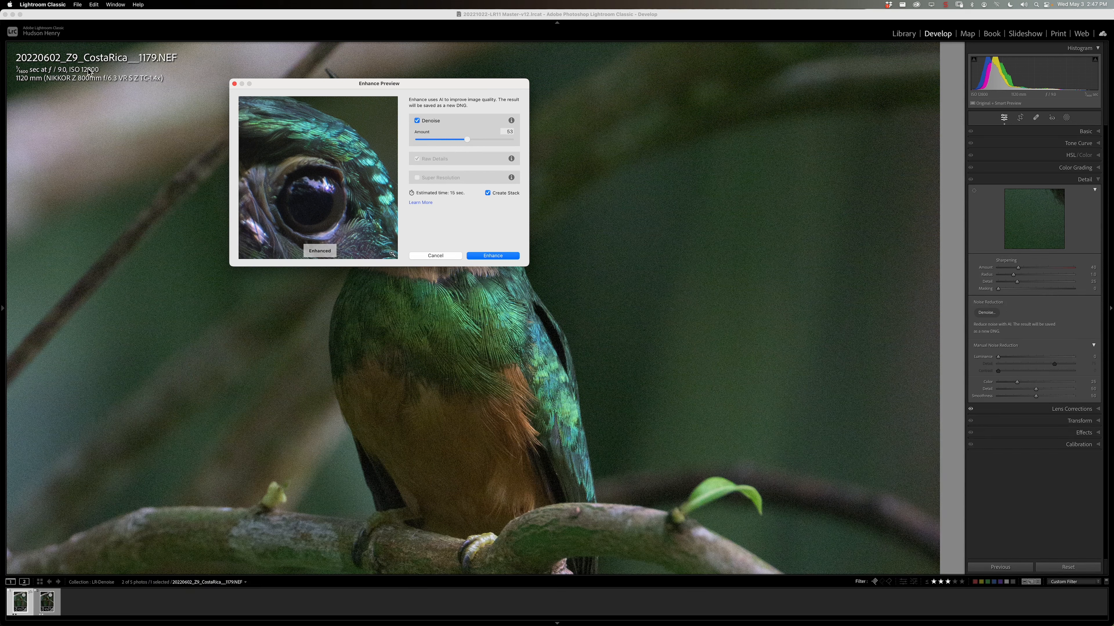
pyautogui.moveTo(62, 89)
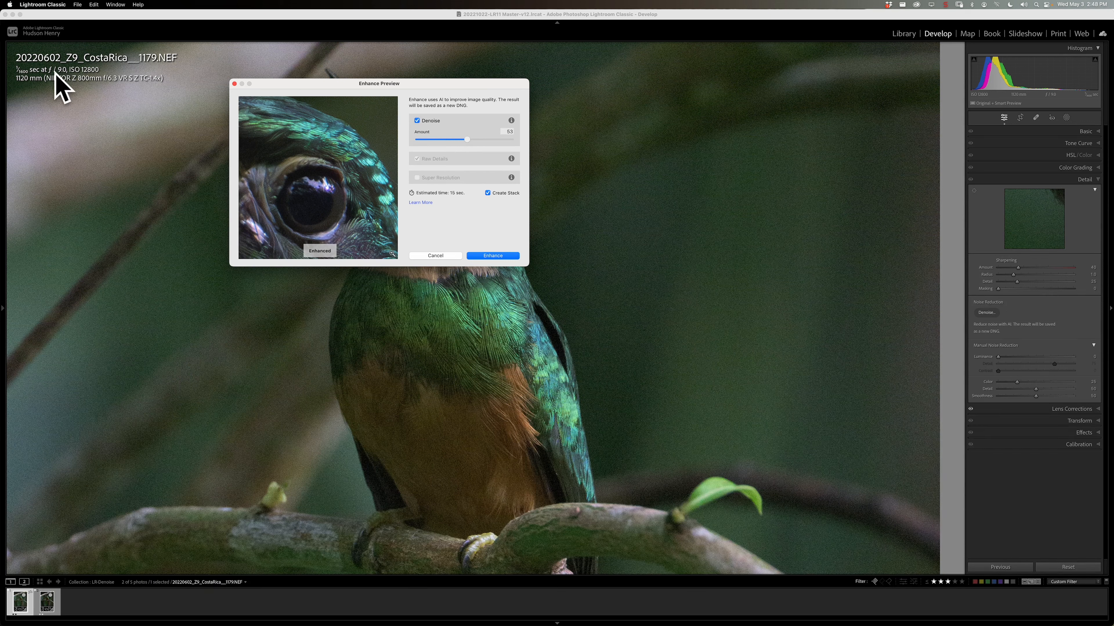
pyautogui.moveTo(468, 146)
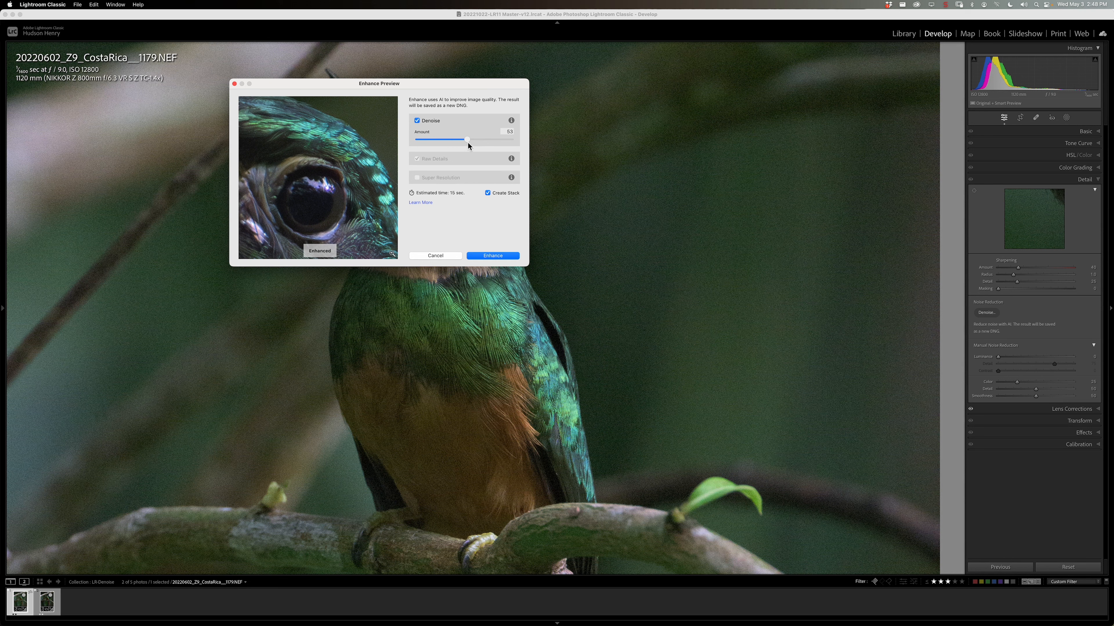
pyautogui.moveTo(468, 140); pyautogui.dragTo(469, 140)
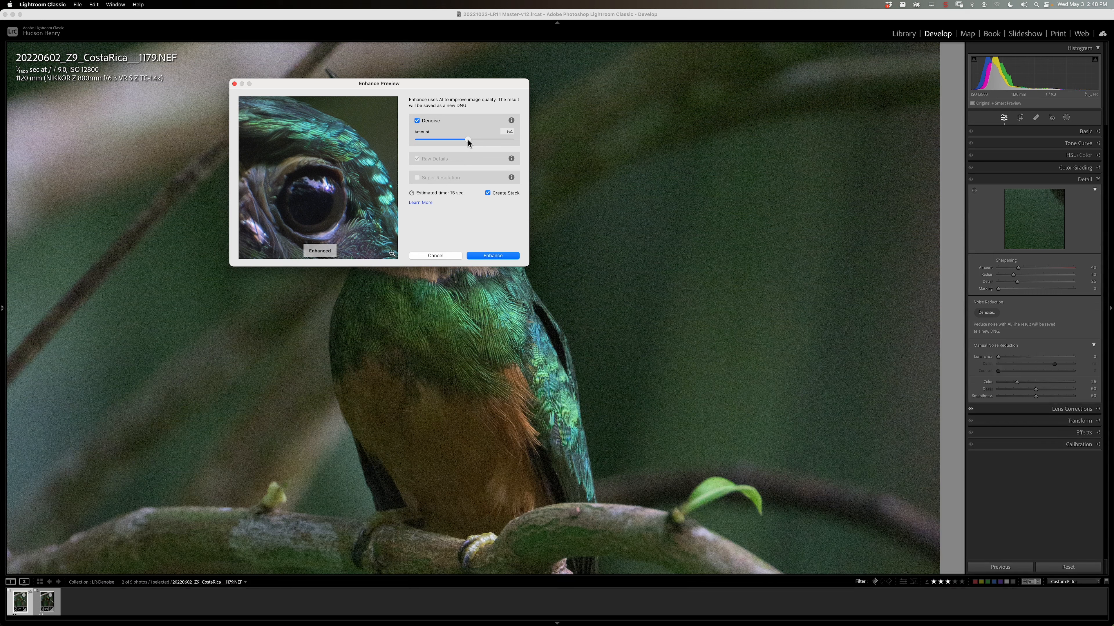
pyautogui.moveTo(468, 139); pyautogui.dragTo(471, 139)
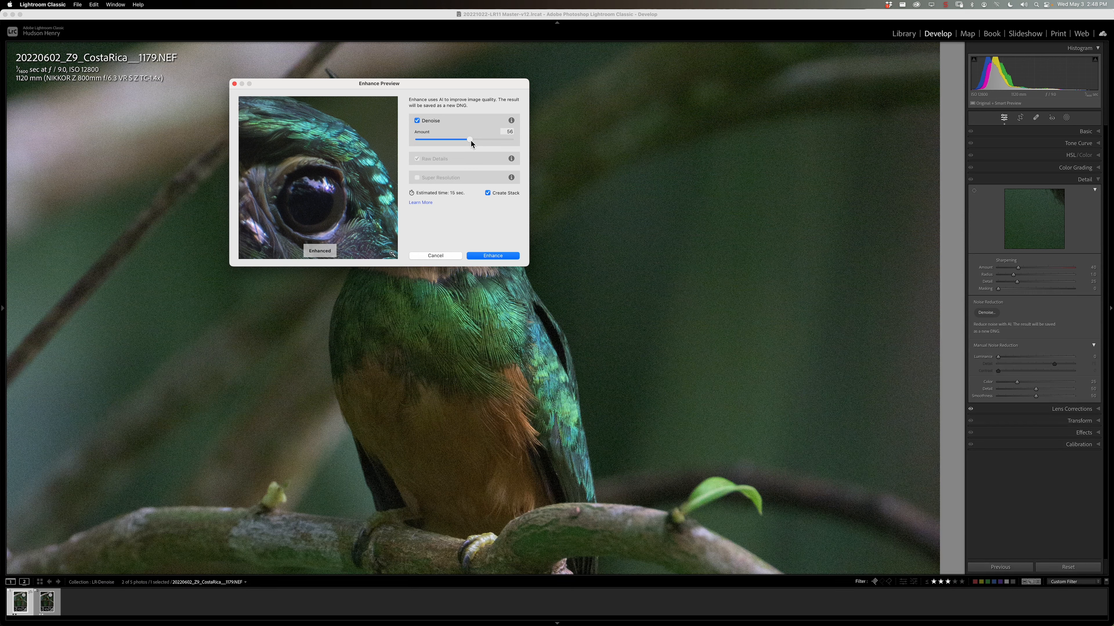
pyautogui.moveTo(469, 140); pyautogui.dragTo(471, 139)
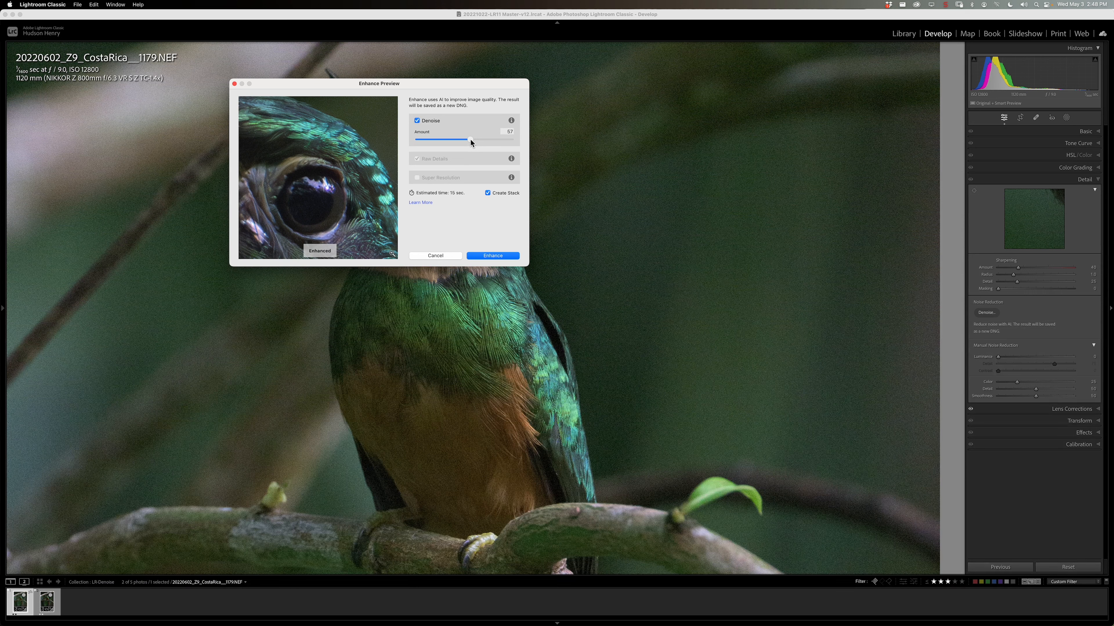
pyautogui.moveTo(390, 137)
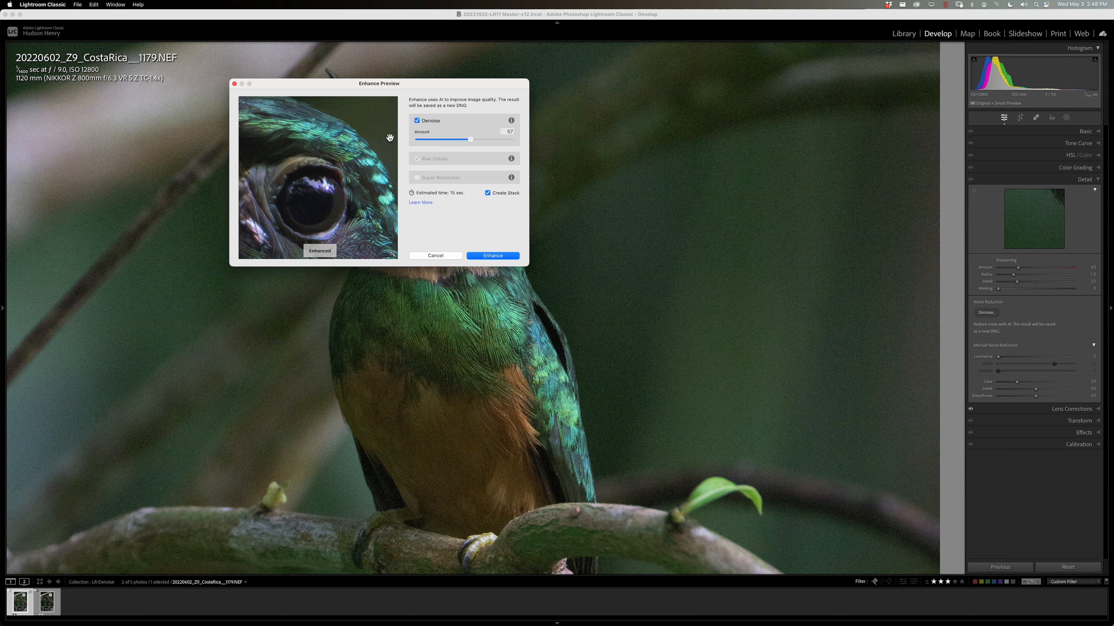
pyautogui.moveTo(377, 217)
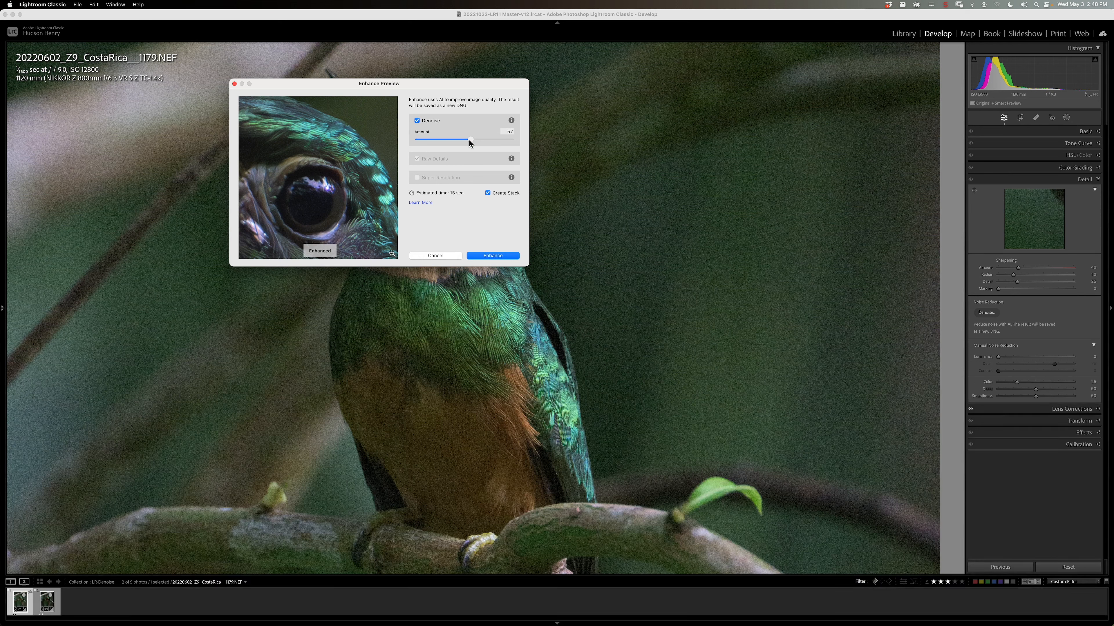
pyautogui.moveTo(469, 140); pyautogui.dragTo(471, 140)
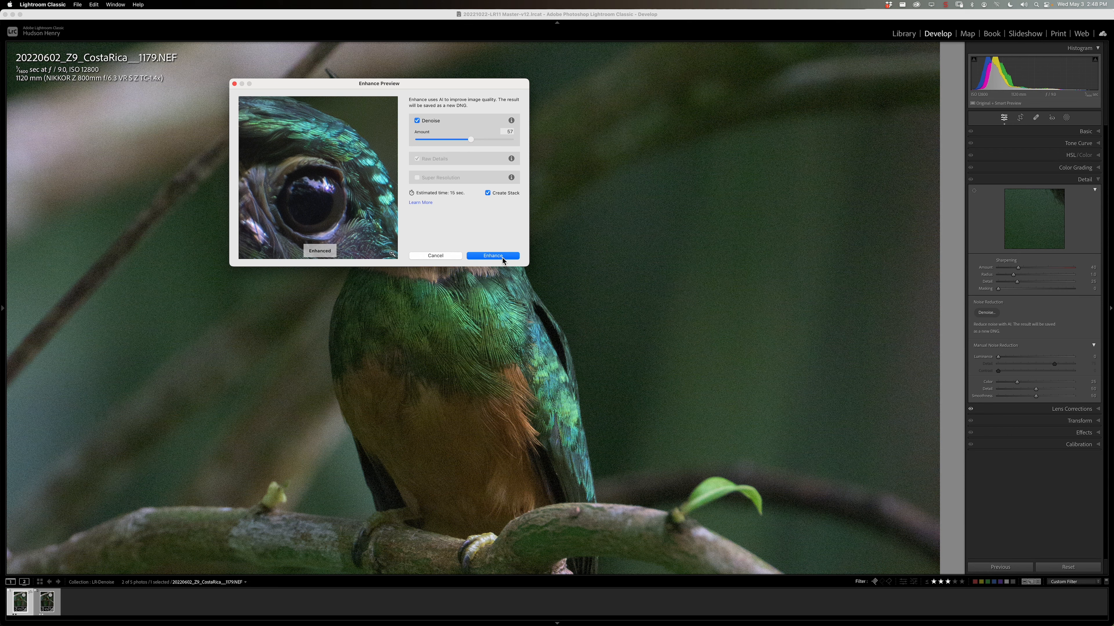
pyautogui.click(493, 256)
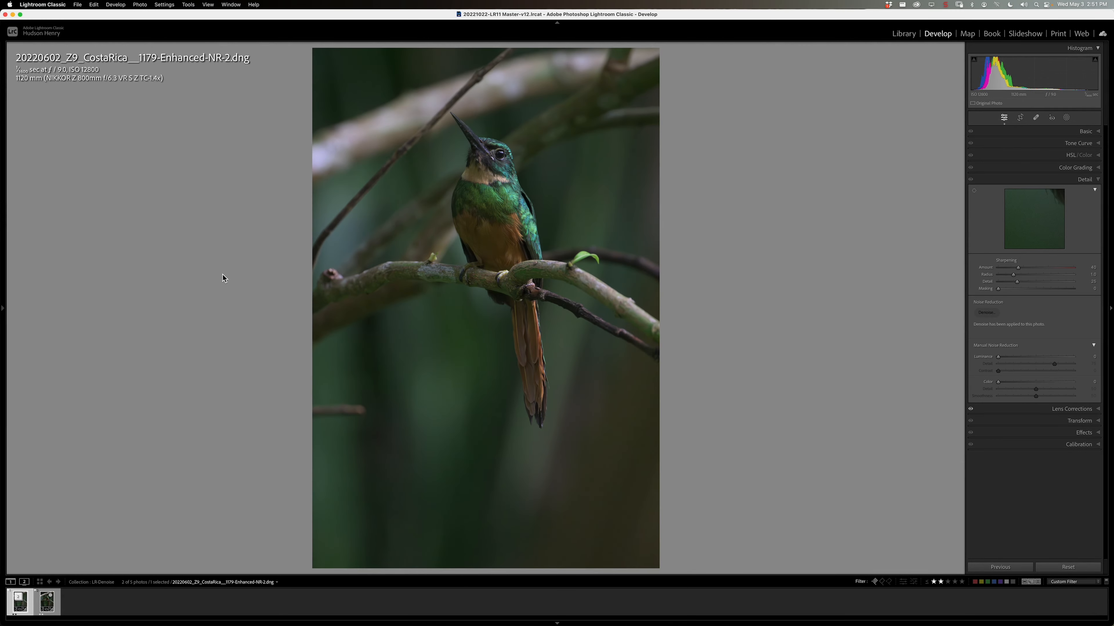
pyautogui.moveTo(105, 524)
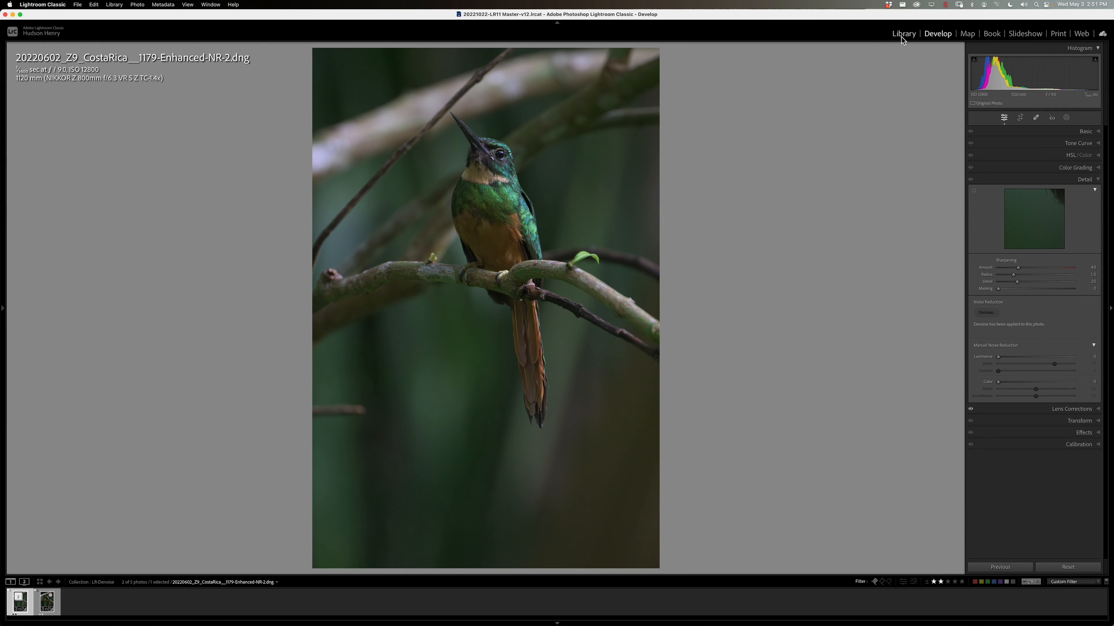
# Compare the three versions in the Library grid, select the original NEF and return to Develop
pyautogui.click(902, 34)
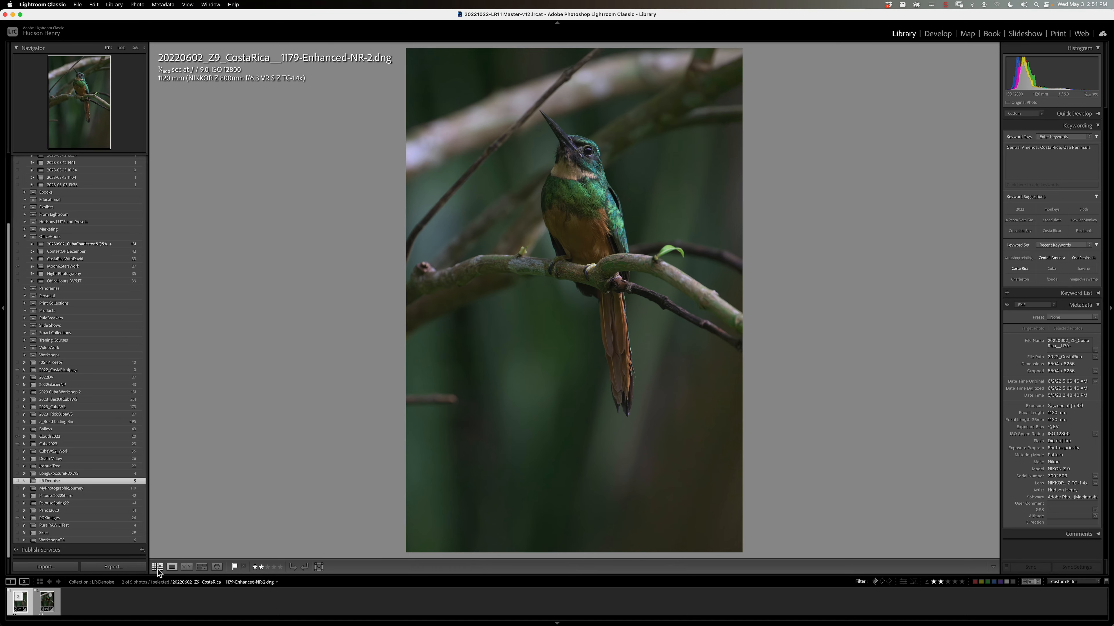
pyautogui.click(157, 567)
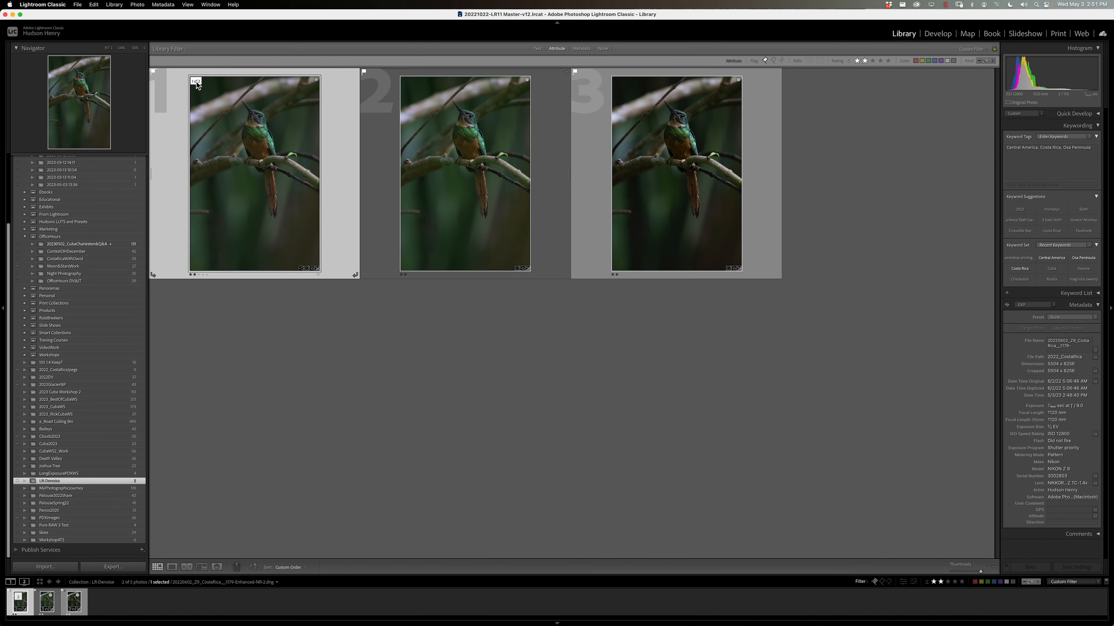
pyautogui.click(466, 173)
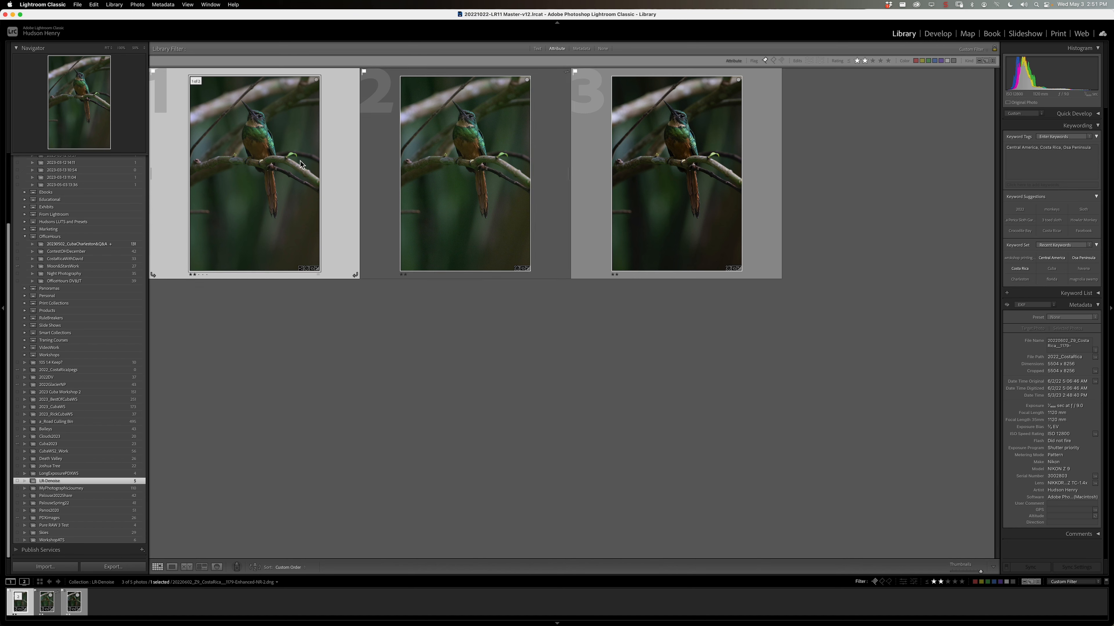
pyautogui.moveTo(263, 147)
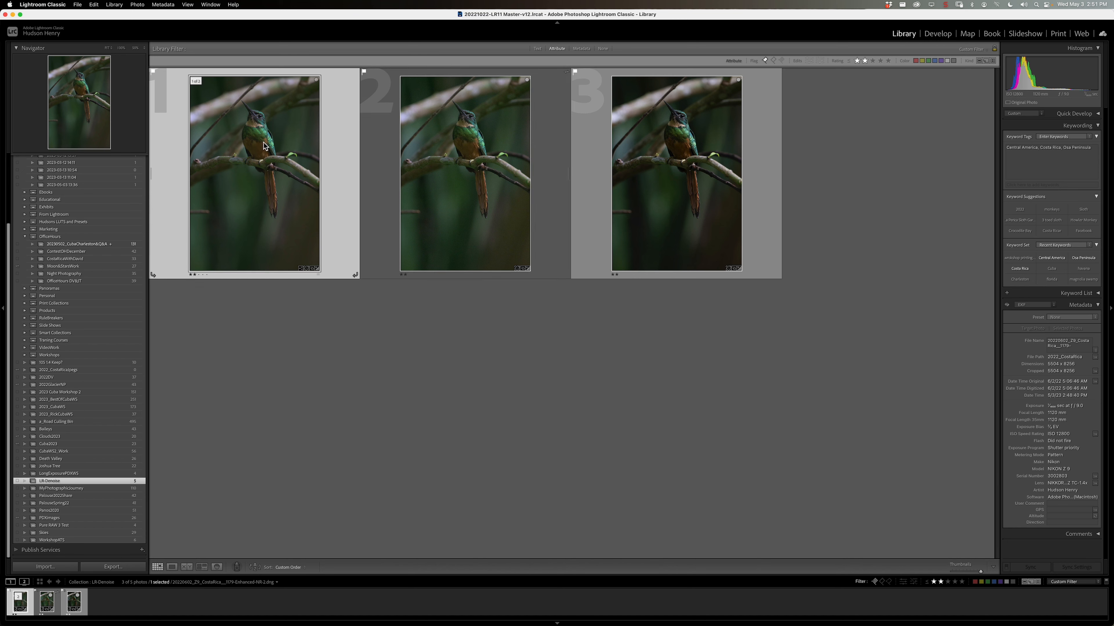
pyautogui.click(465, 174)
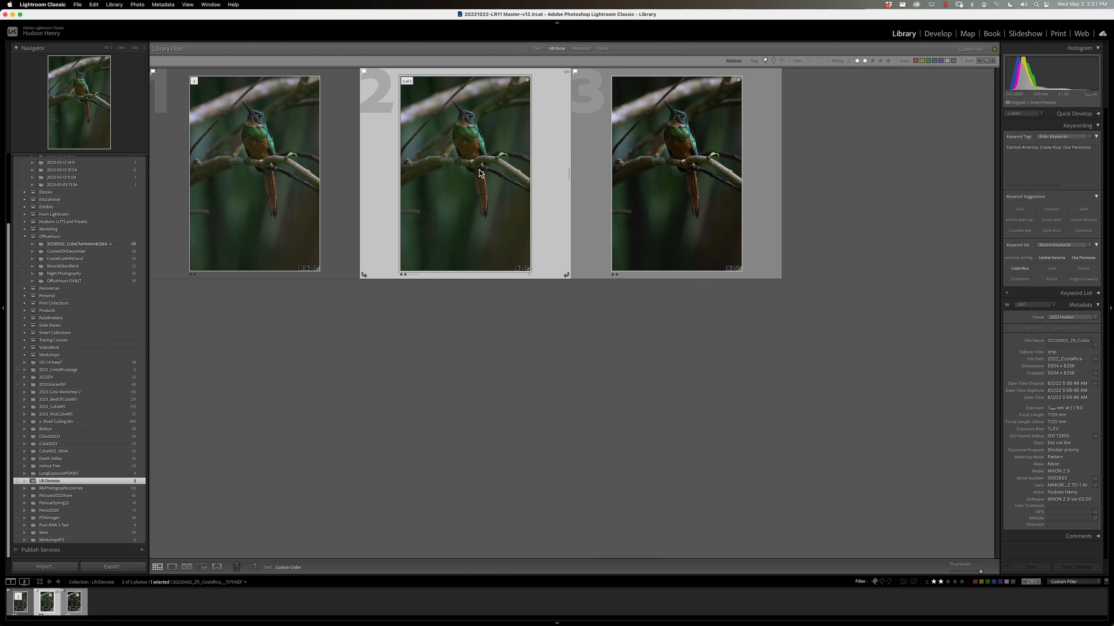
pyautogui.click(937, 33)
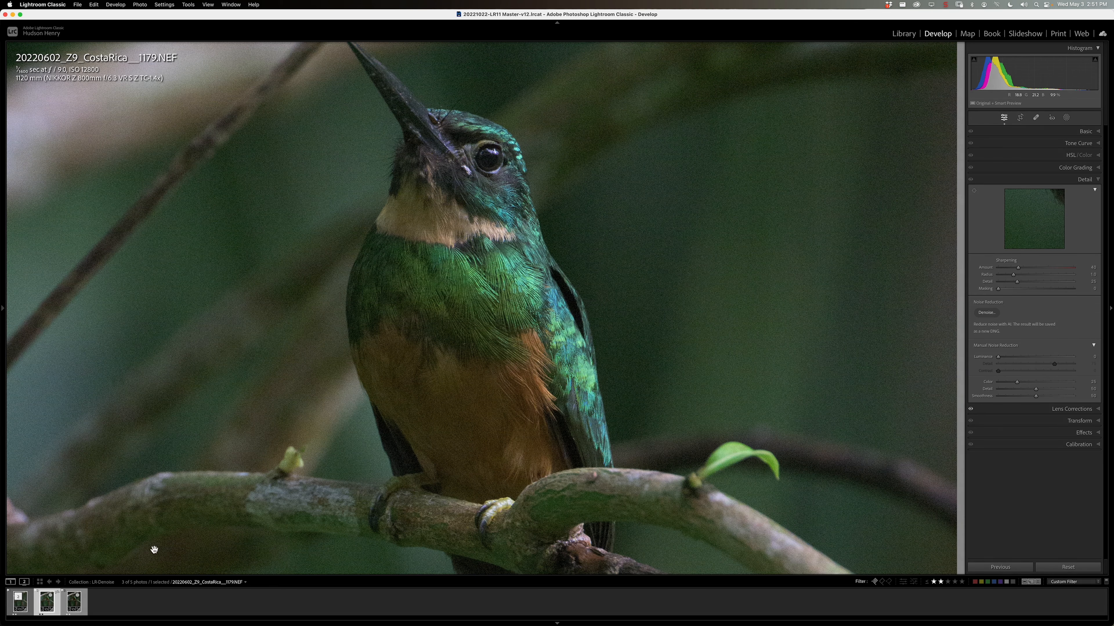
# Flip between the Enhanced-NR DNG, the DxO DeepPRIME copy and the NEF in the filmstrip, ending on the enhanced DNG
pyautogui.click(19, 602)
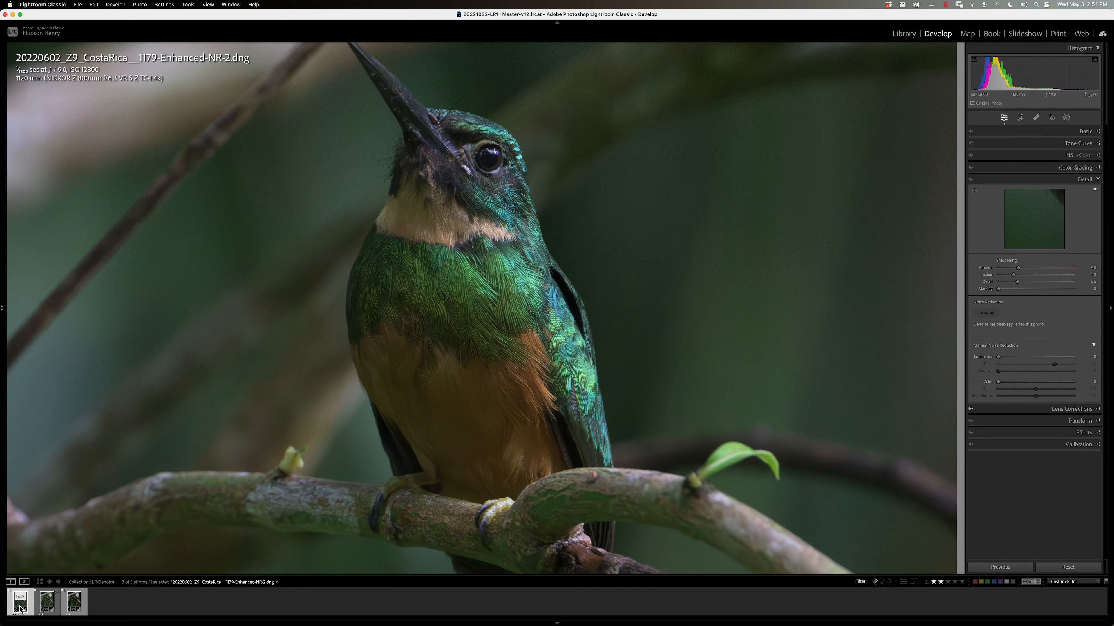
pyautogui.moveTo(497, 181)
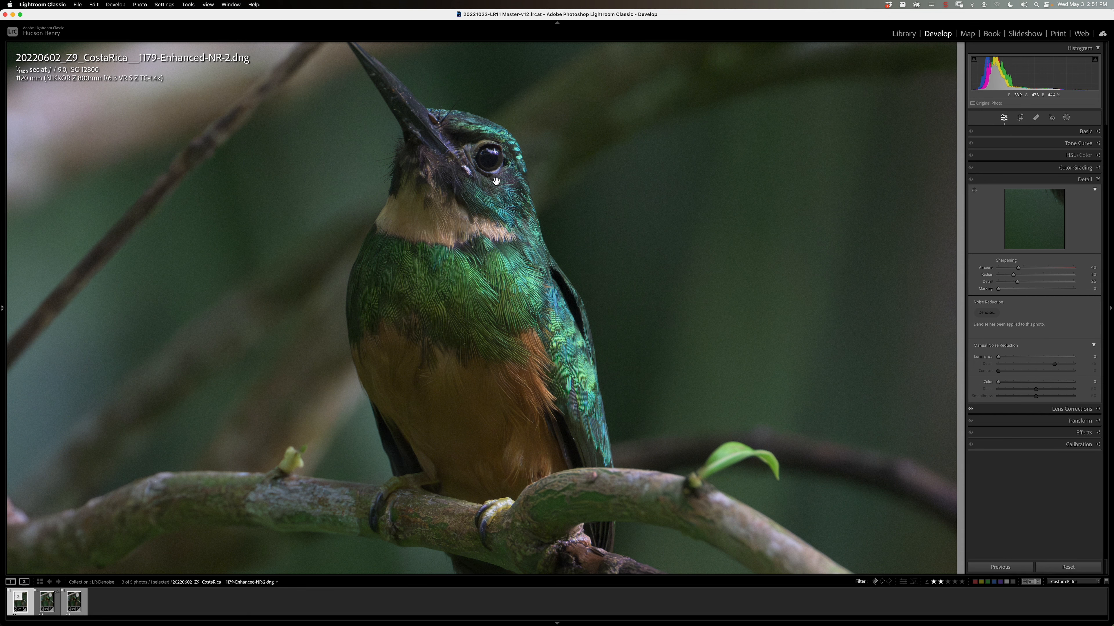
pyautogui.moveTo(534, 221)
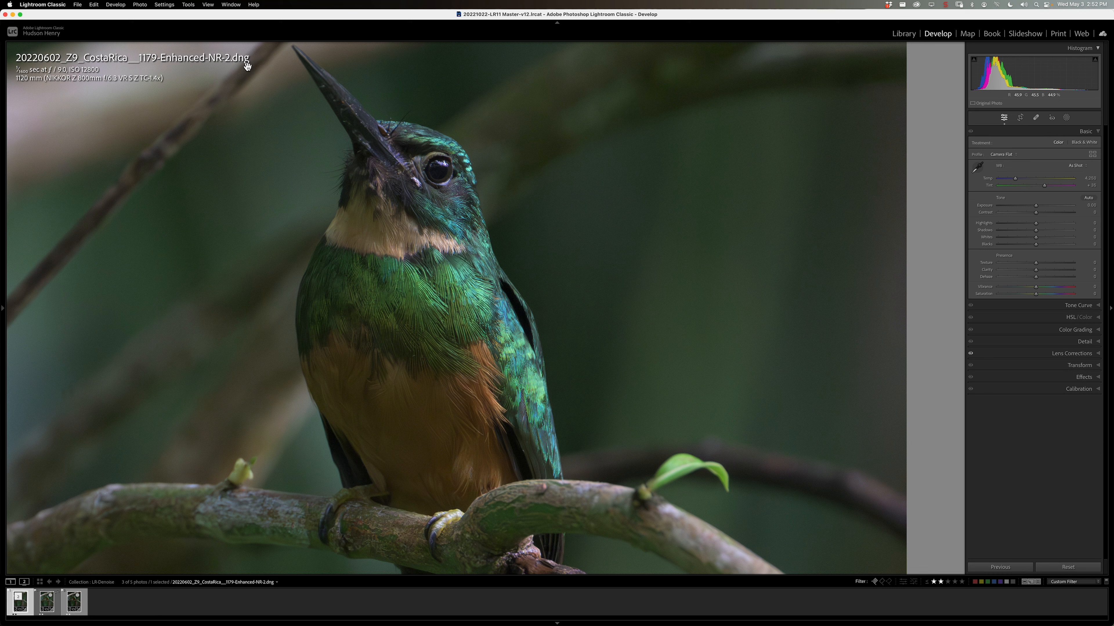
pyautogui.moveTo(434, 304)
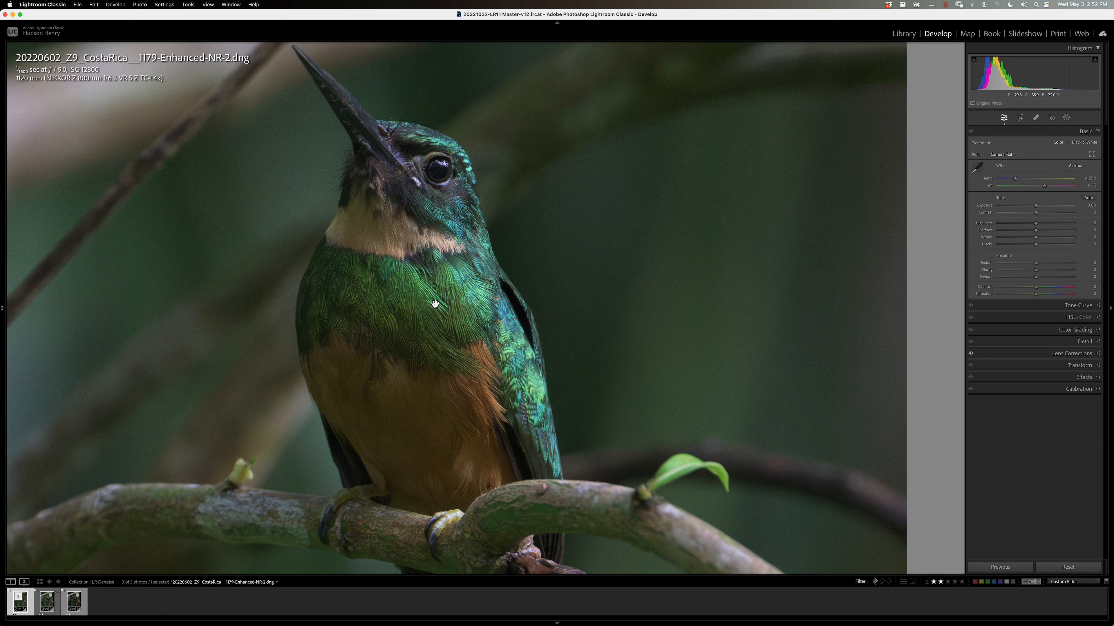
pyautogui.moveTo(457, 322)
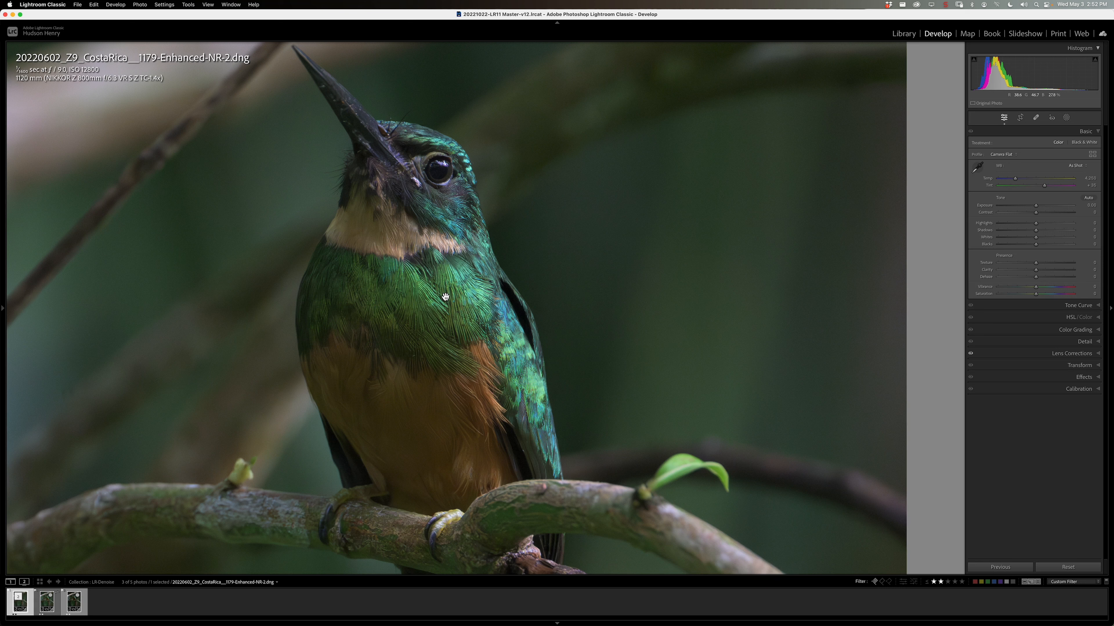
pyautogui.moveTo(467, 181)
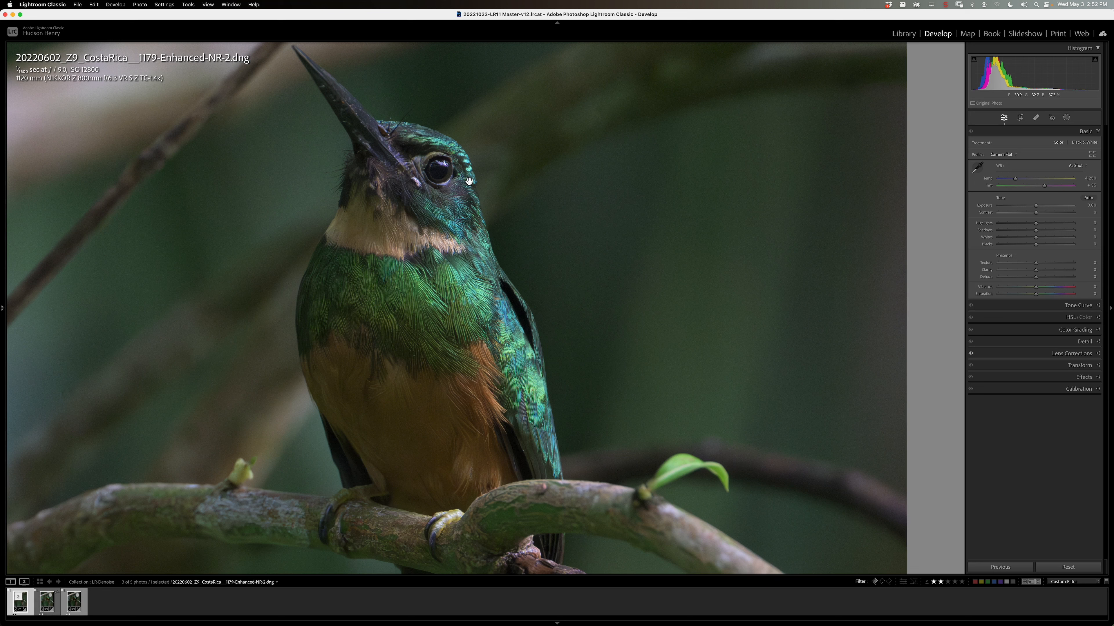
pyautogui.click(74, 602)
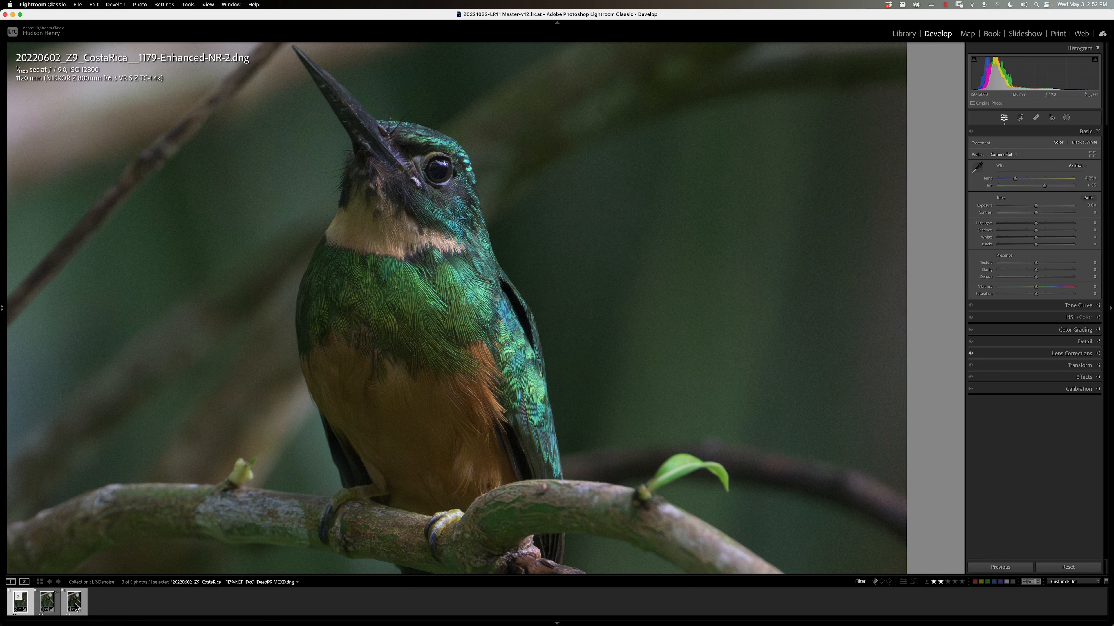
pyautogui.click(72, 602)
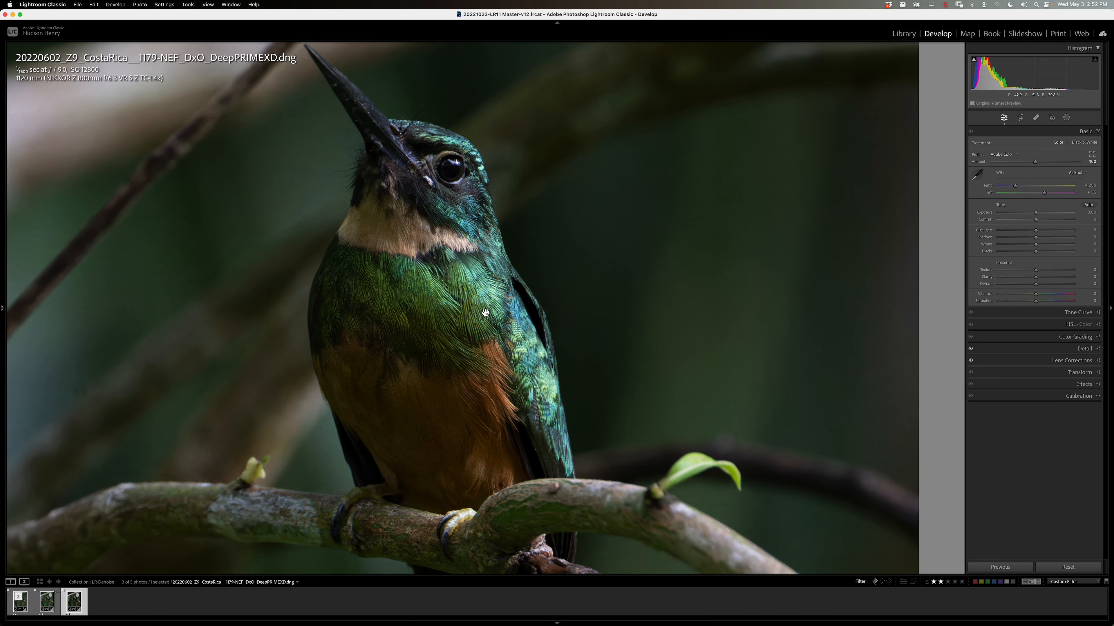
pyautogui.moveTo(319, 456)
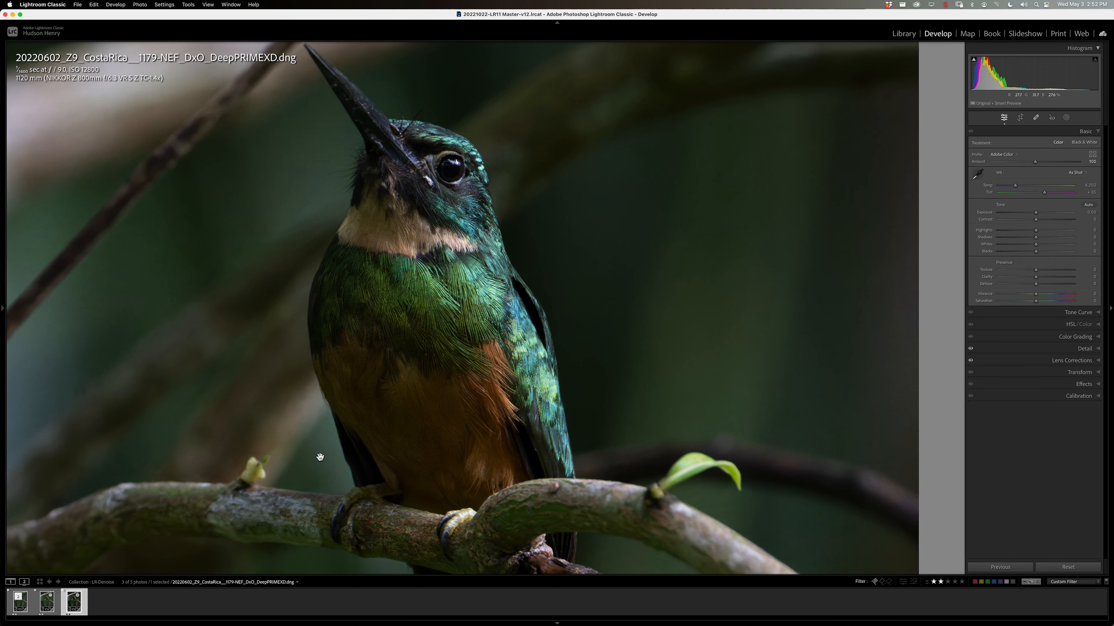
pyautogui.click(20, 602)
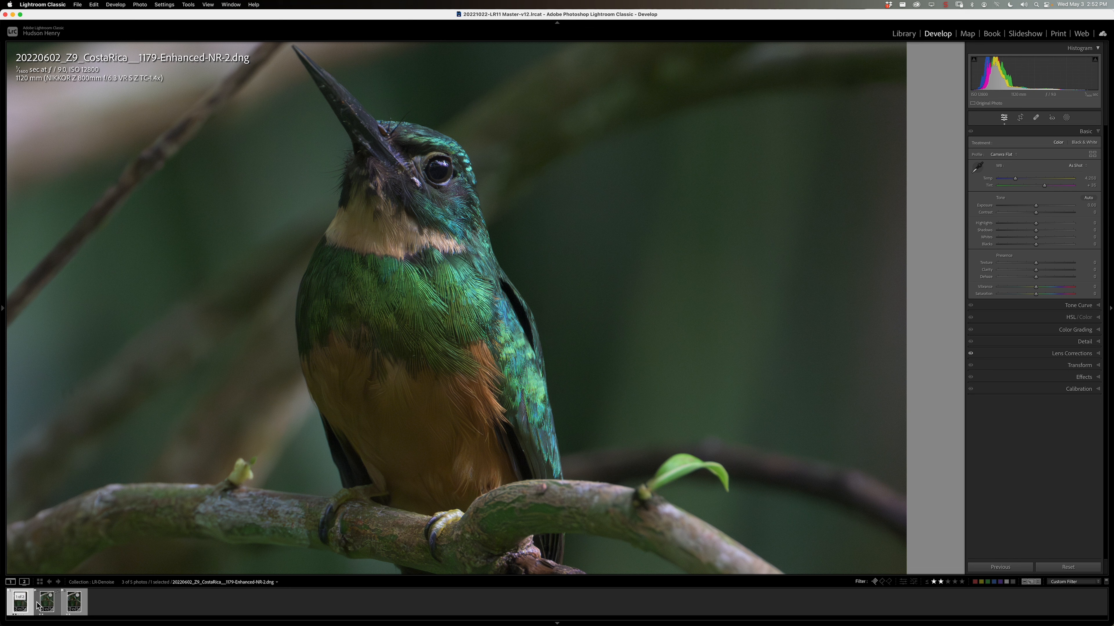
pyautogui.click(21, 602)
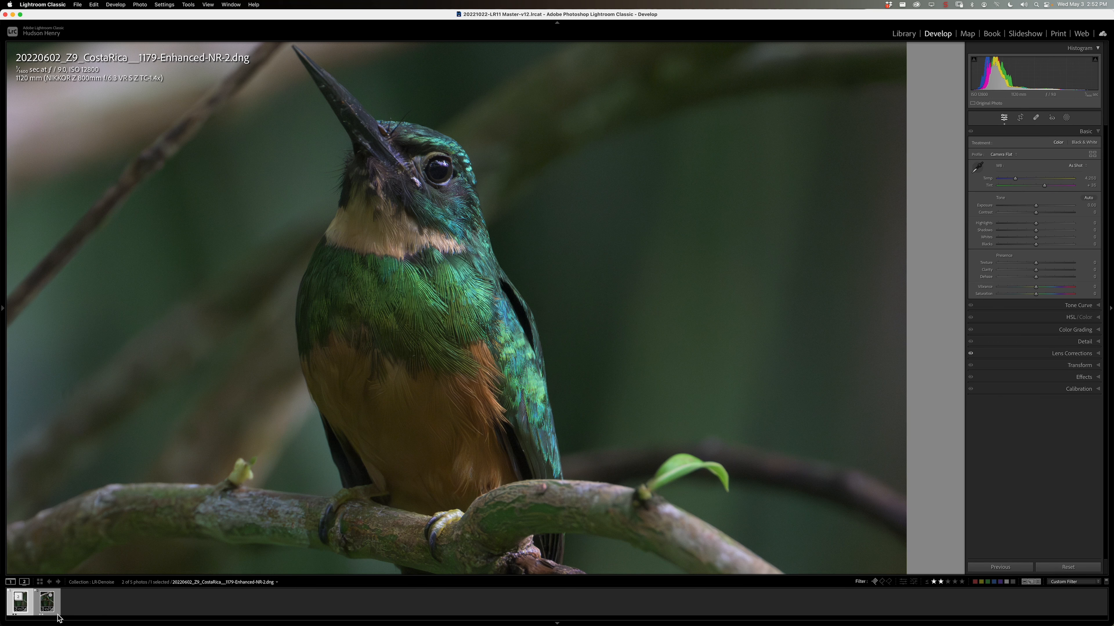
pyautogui.click(47, 604)
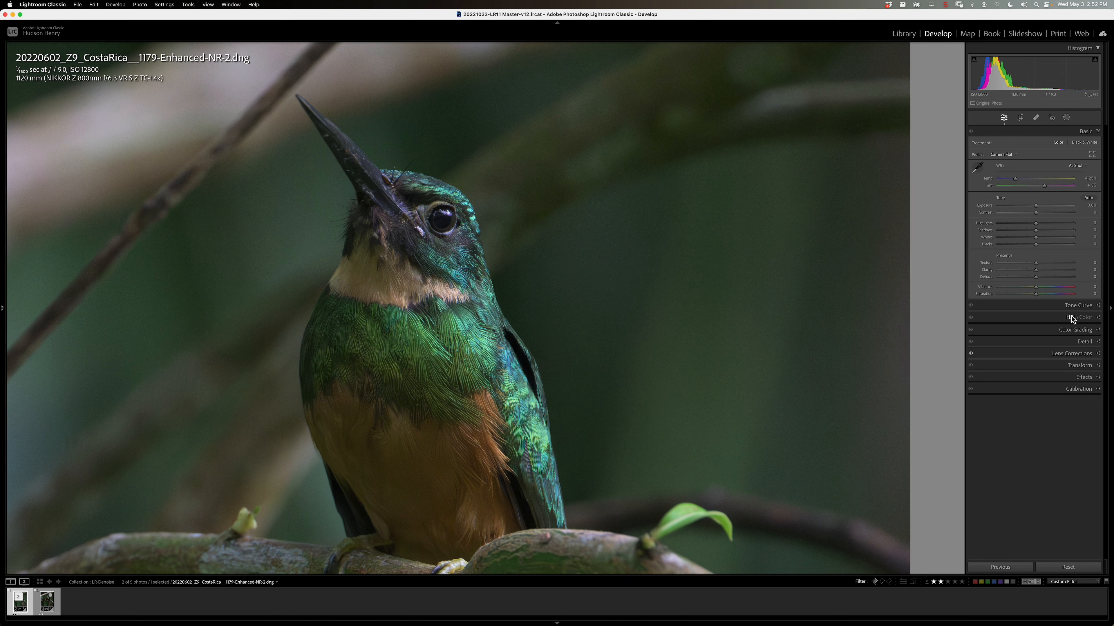
# In the Detail panel, adjust Sharpening Amount with the grayscale preview and settle it around 60
pyautogui.click(1085, 178)
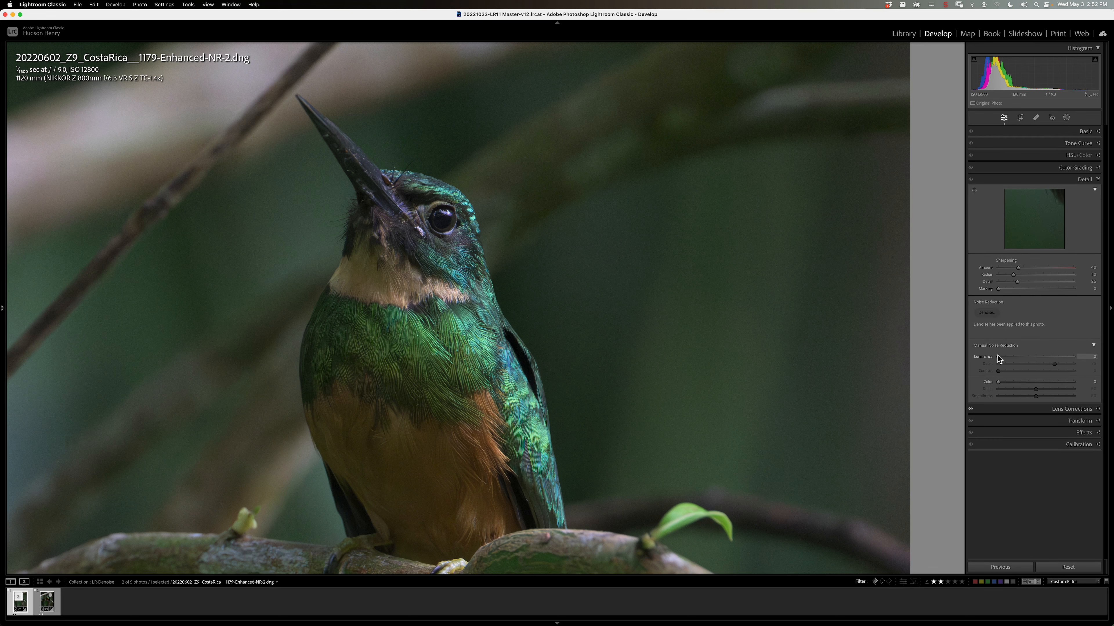
pyautogui.moveTo(1004, 341)
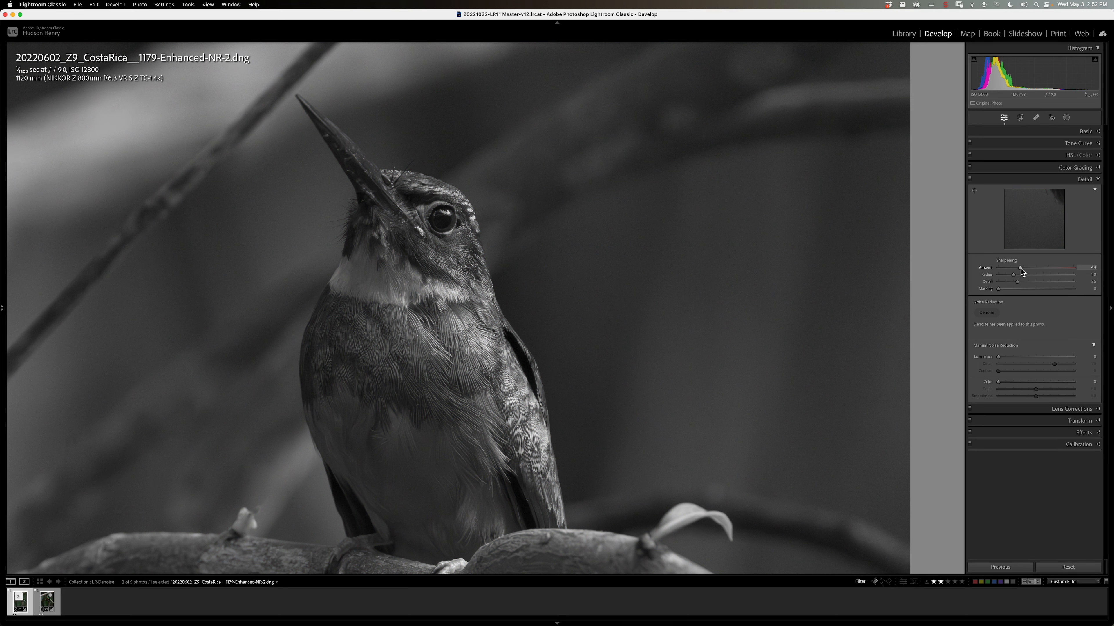
pyautogui.moveTo(1014, 268); pyautogui.dragTo(1029, 268)
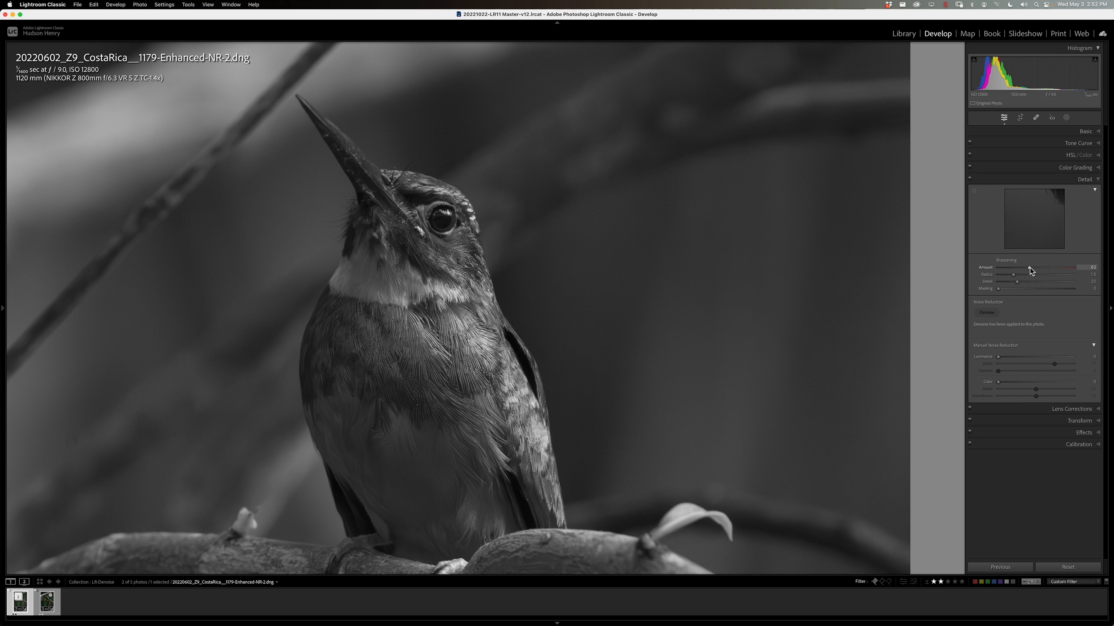
pyautogui.moveTo(1031, 268); pyautogui.dragTo(1022, 268)
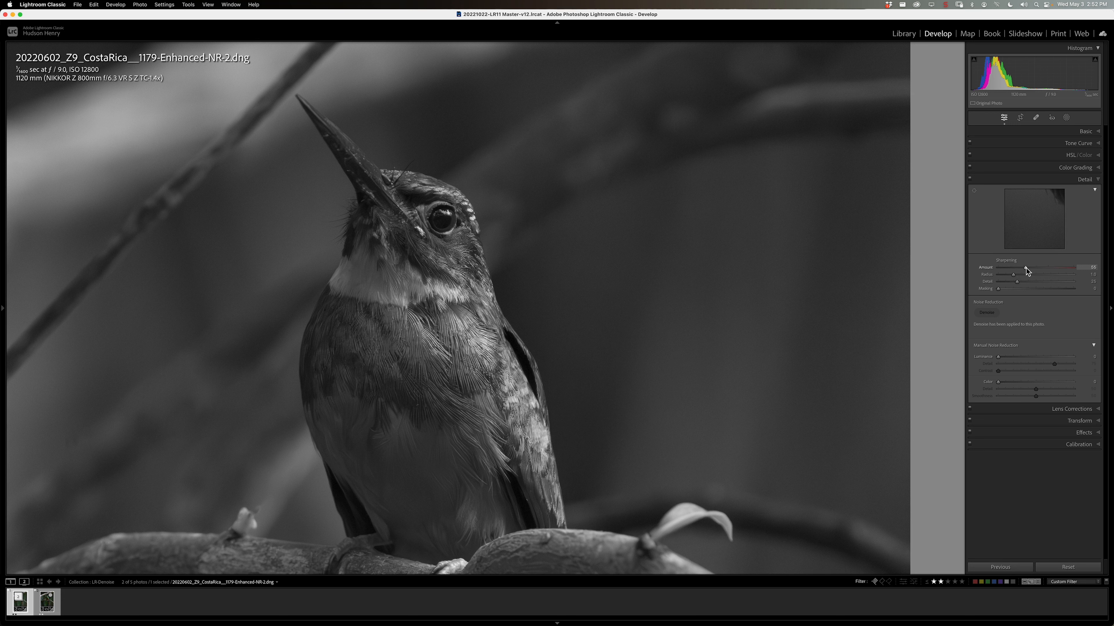
pyautogui.moveTo(1030, 268); pyautogui.dragTo(1029, 268)
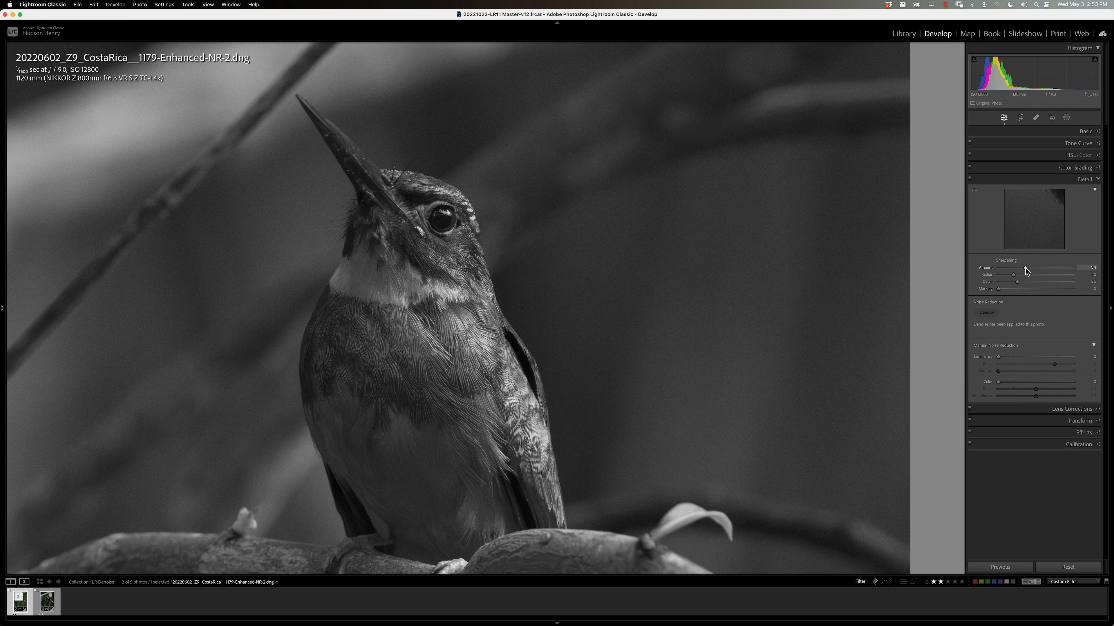
pyautogui.moveTo(1013, 268); pyautogui.dragTo(1076, 268)
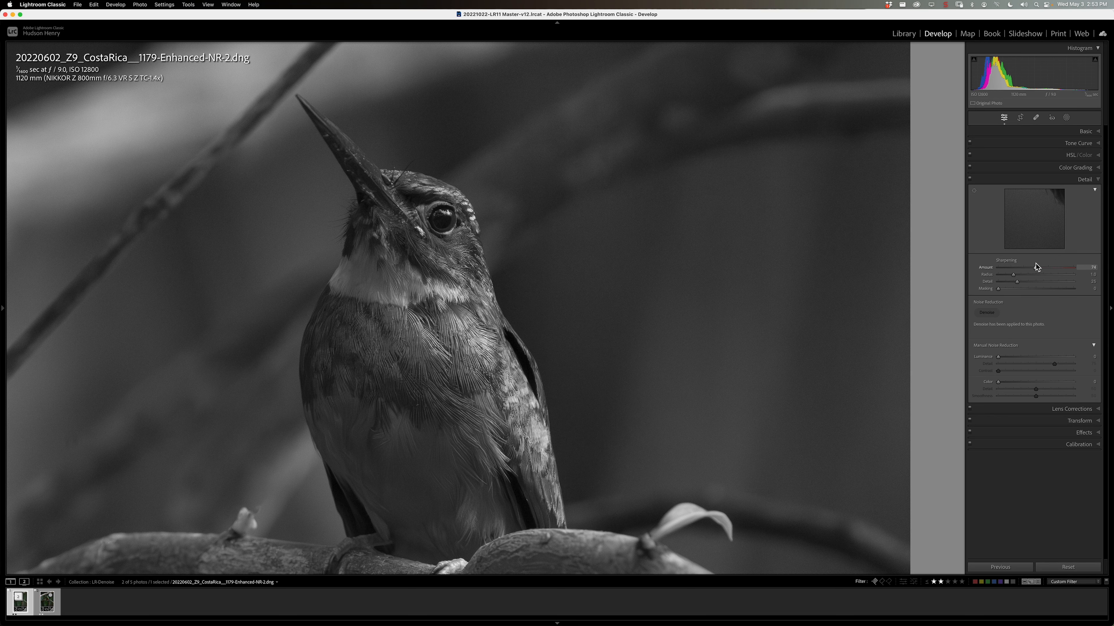
pyautogui.moveTo(1037, 268); pyautogui.dragTo(1023, 268)
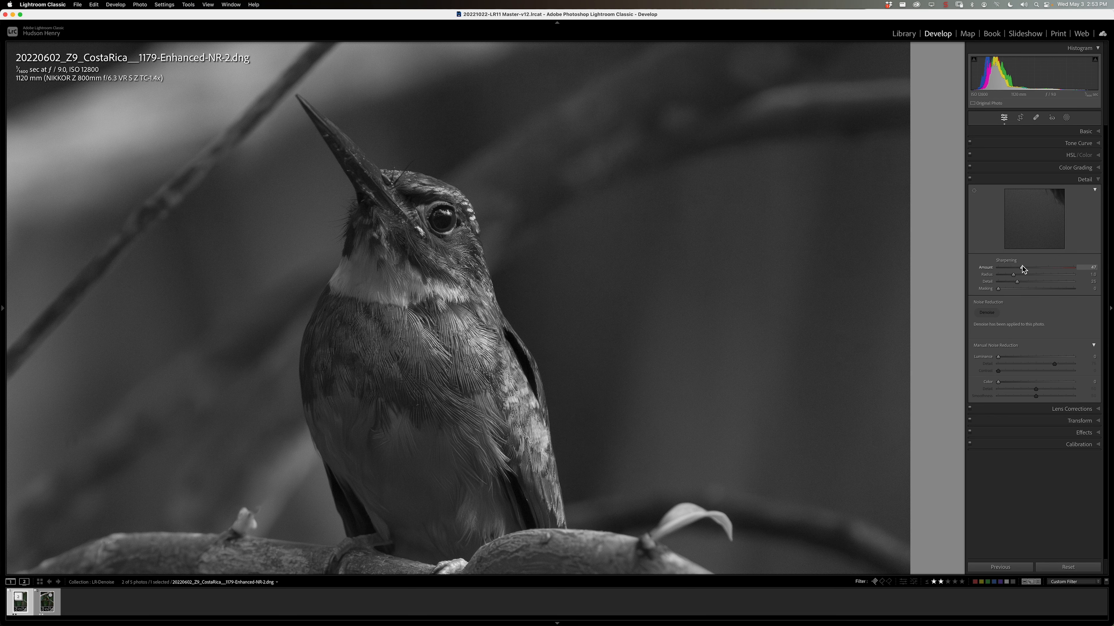
pyautogui.moveTo(1083, 268); pyautogui.dragTo(1092, 268)
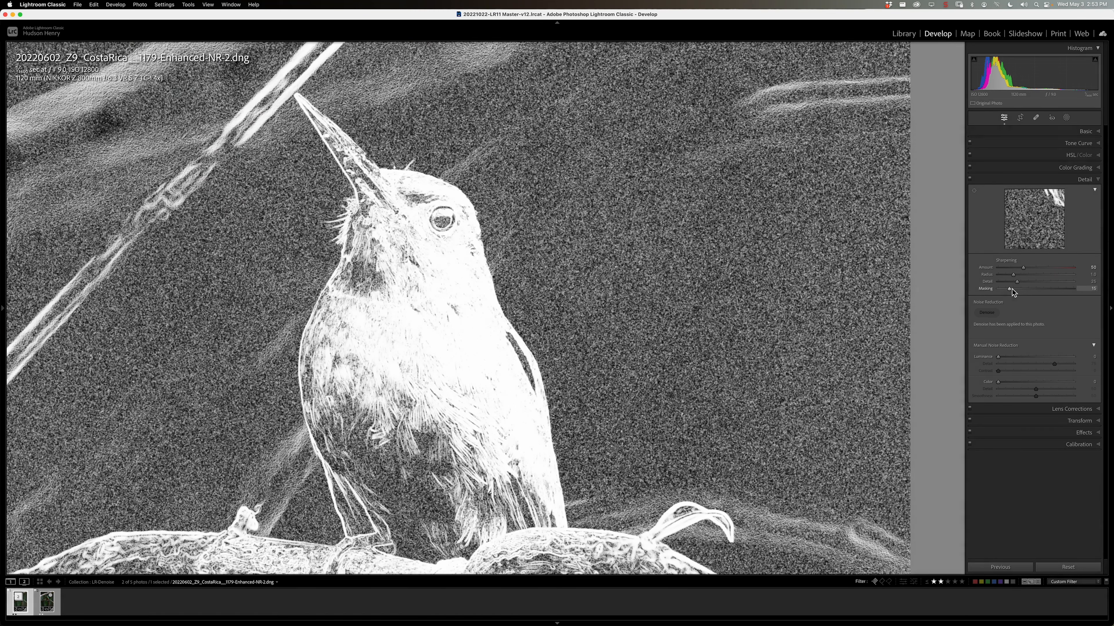
# Raise Sharpening Masking to about 64 so only the bird's edges are sharpened, not the green background
pyautogui.moveTo(1009, 289); pyautogui.dragTo(1030, 289)
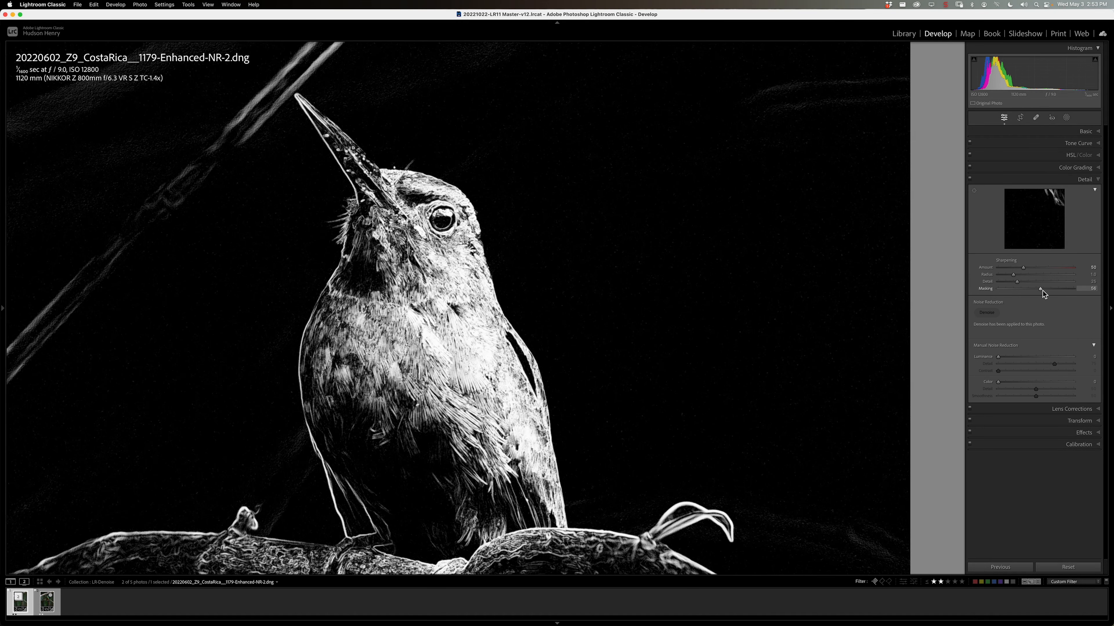
pyautogui.moveTo(1041, 289); pyautogui.dragTo(1044, 289)
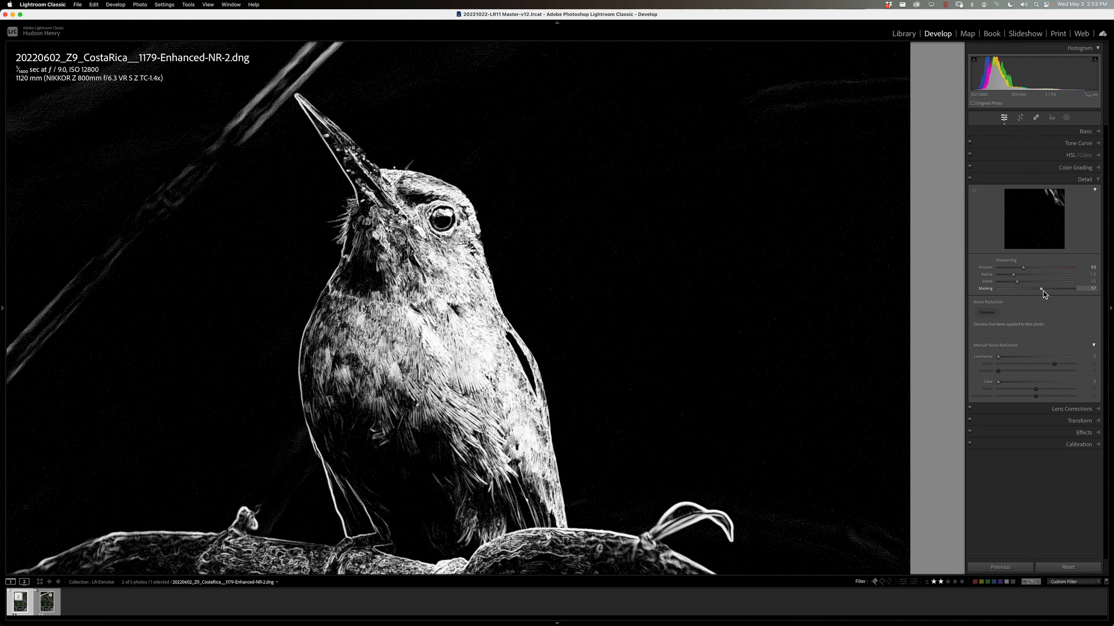
pyautogui.moveTo(1040, 289); pyautogui.dragTo(1030, 289)
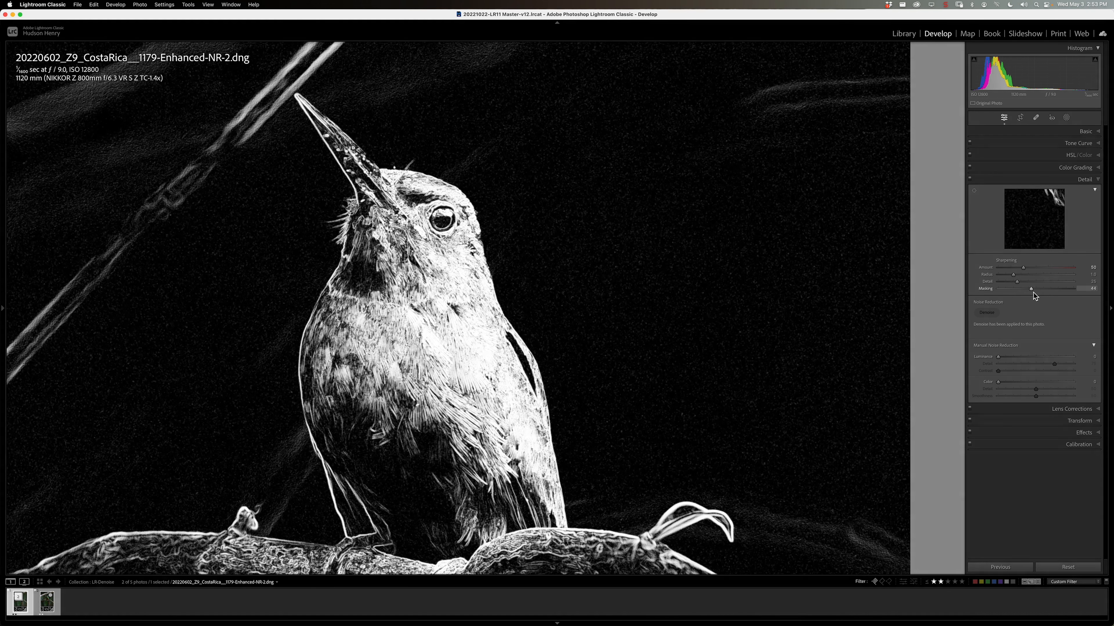
pyautogui.moveTo(1031, 289); pyautogui.dragTo(1043, 289)
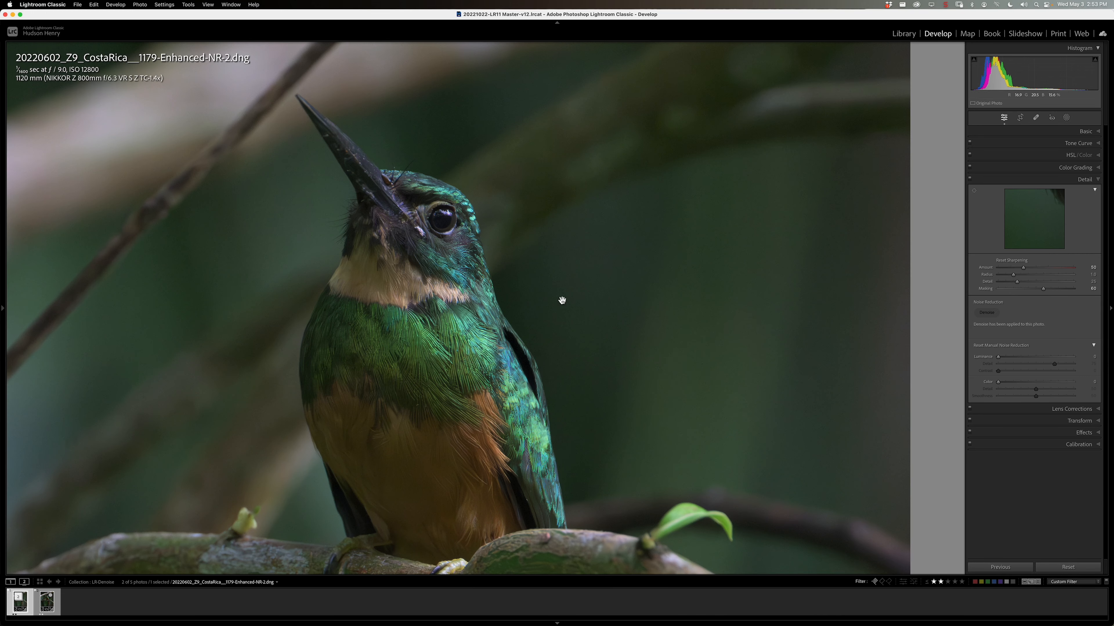
pyautogui.moveTo(891, 273)
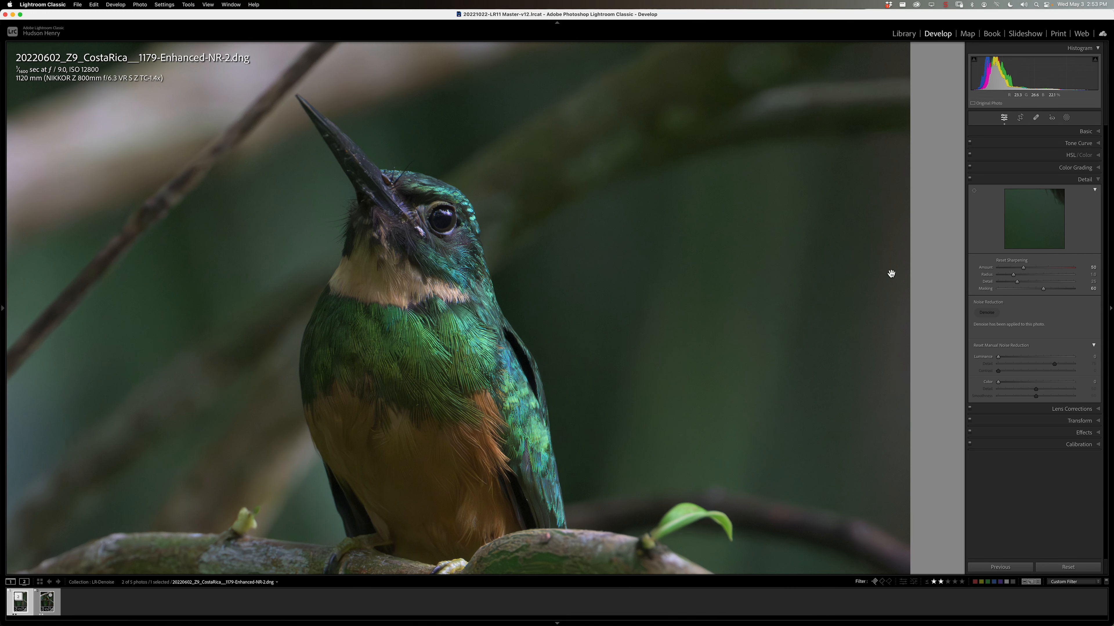
pyautogui.moveTo(997, 357); pyautogui.dragTo(1094, 357)
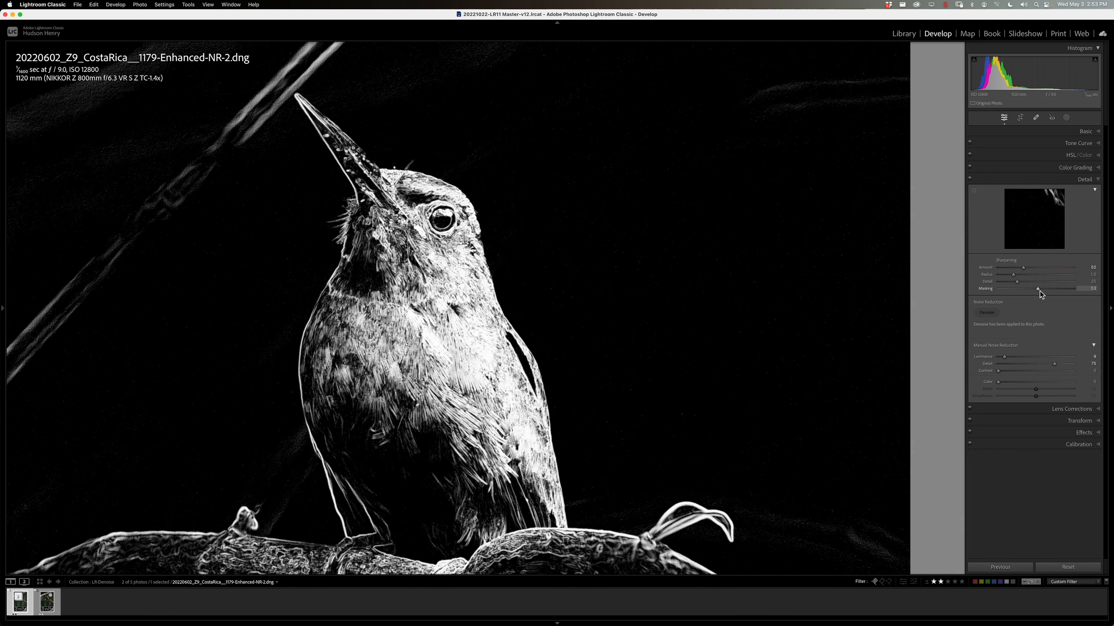
pyautogui.moveTo(1037, 289); pyautogui.dragTo(1037, 289)
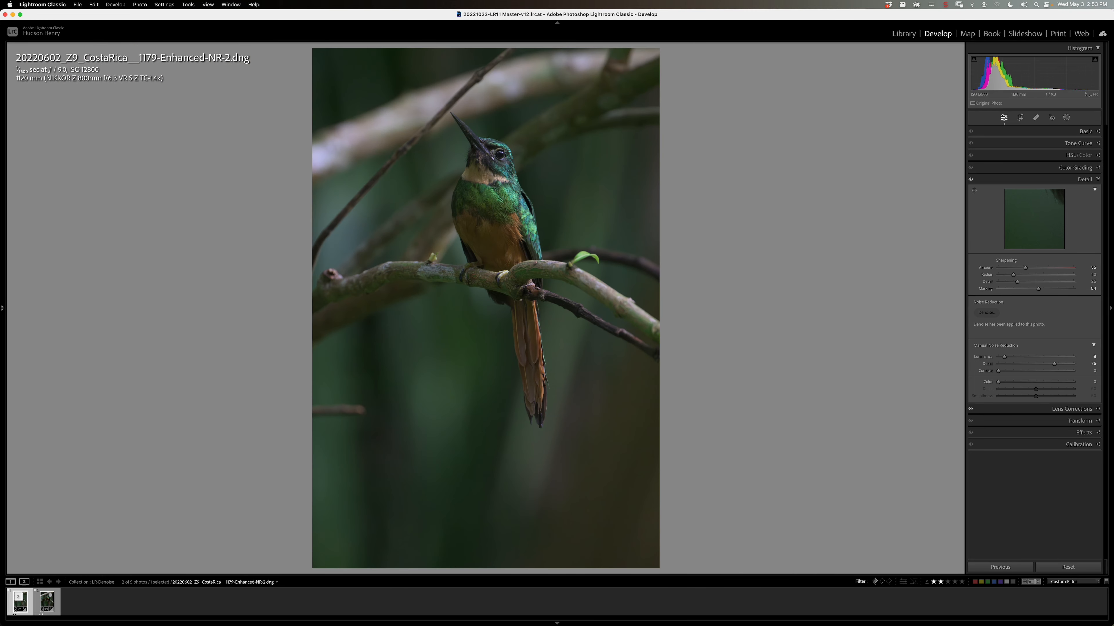
pyautogui.moveTo(915, 571)
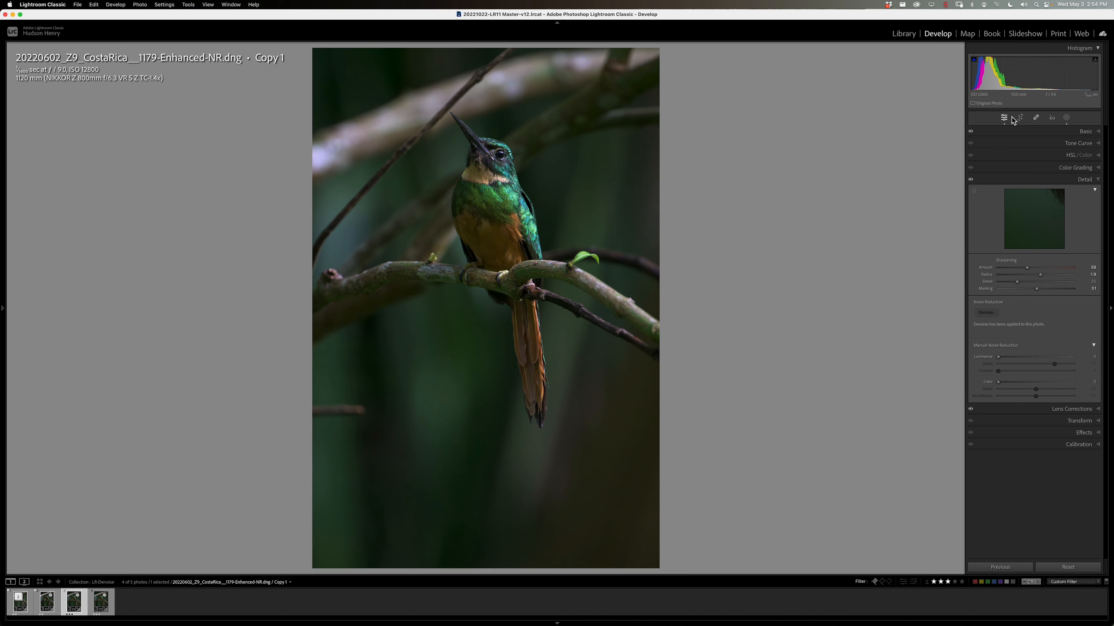
# On the virtual copy, add a Select Background component to Mask 1 and finish masking
pyautogui.click(1084, 131)
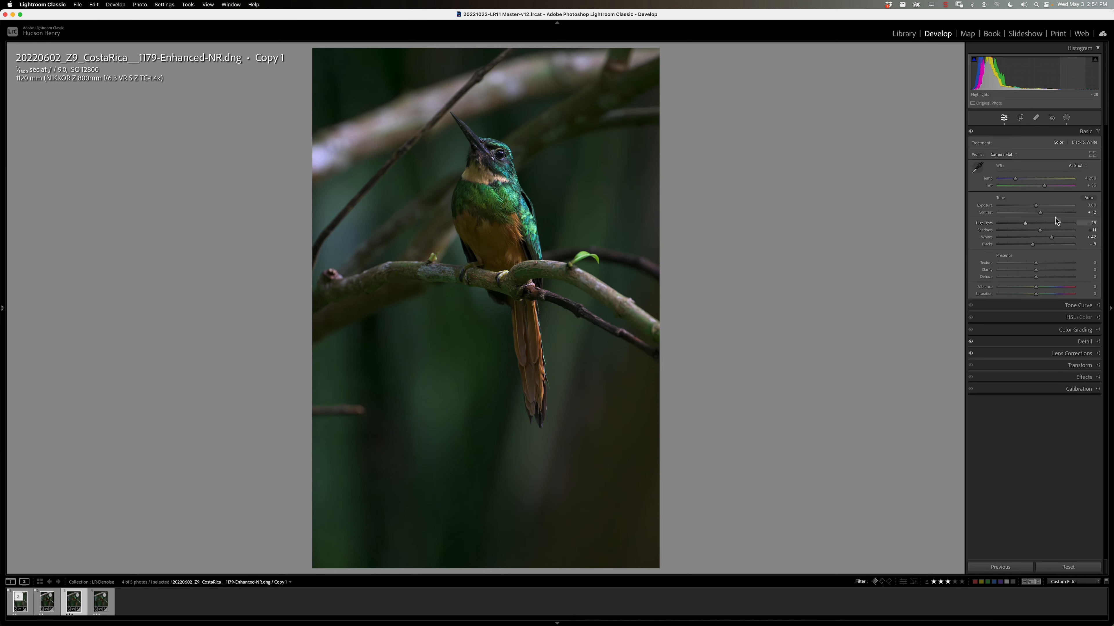
pyautogui.moveTo(1025, 101)
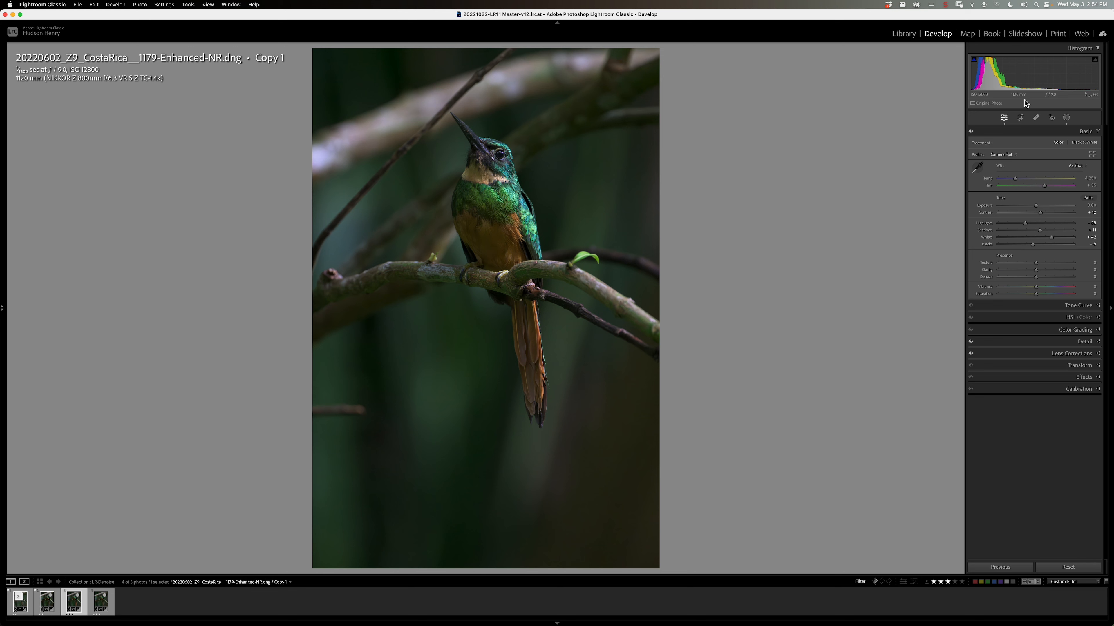
pyautogui.click(1066, 117)
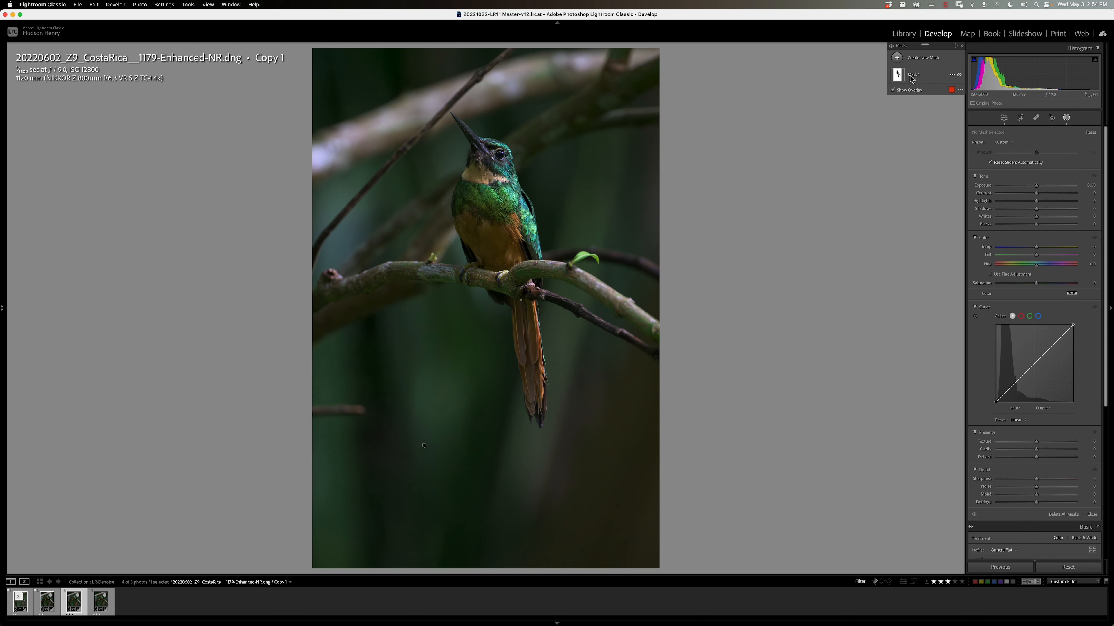
pyautogui.click(915, 73)
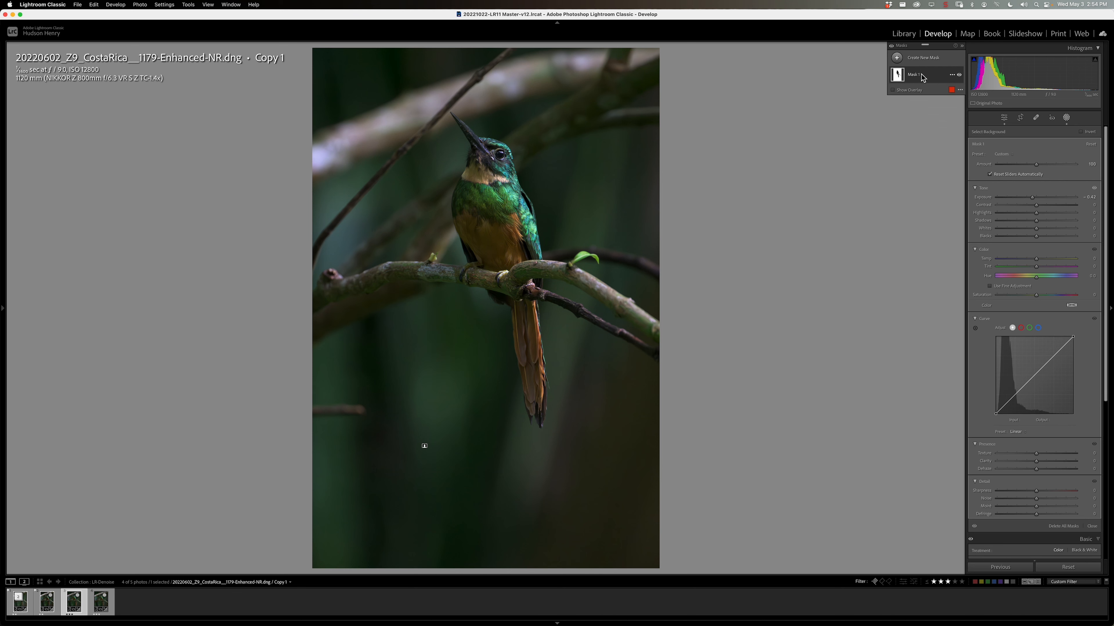
pyautogui.click(914, 73)
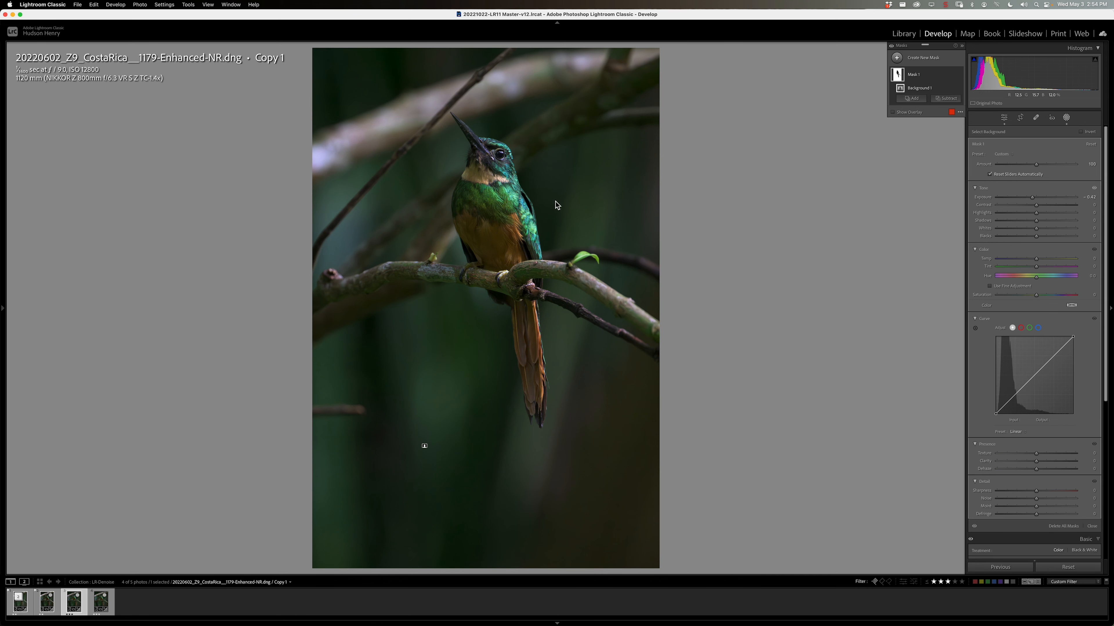
pyautogui.moveTo(933, 75)
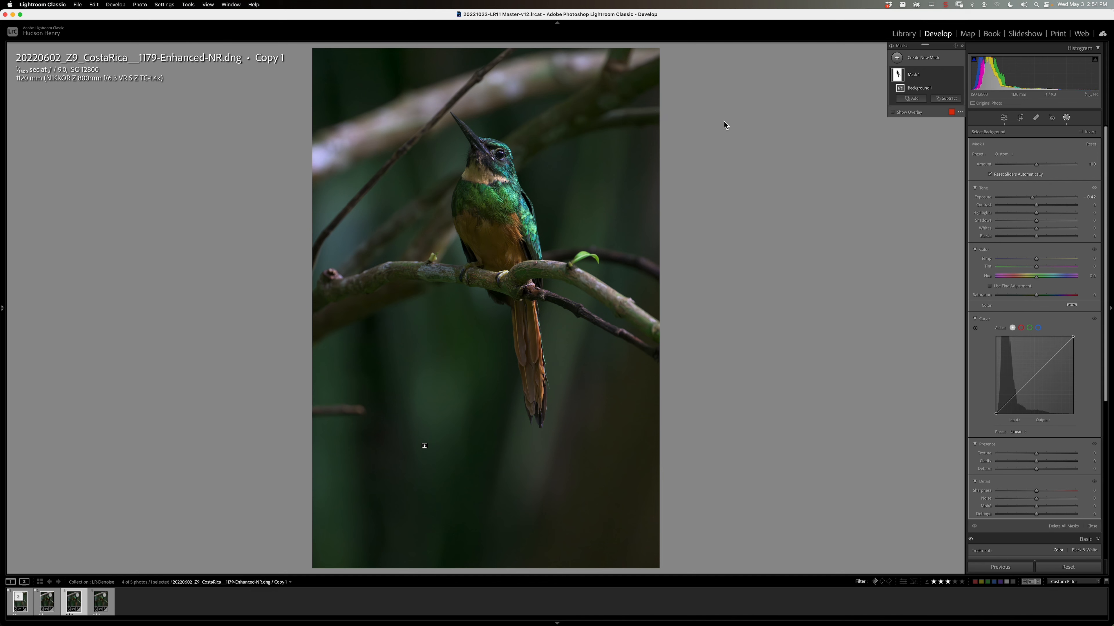
pyautogui.click(1091, 527)
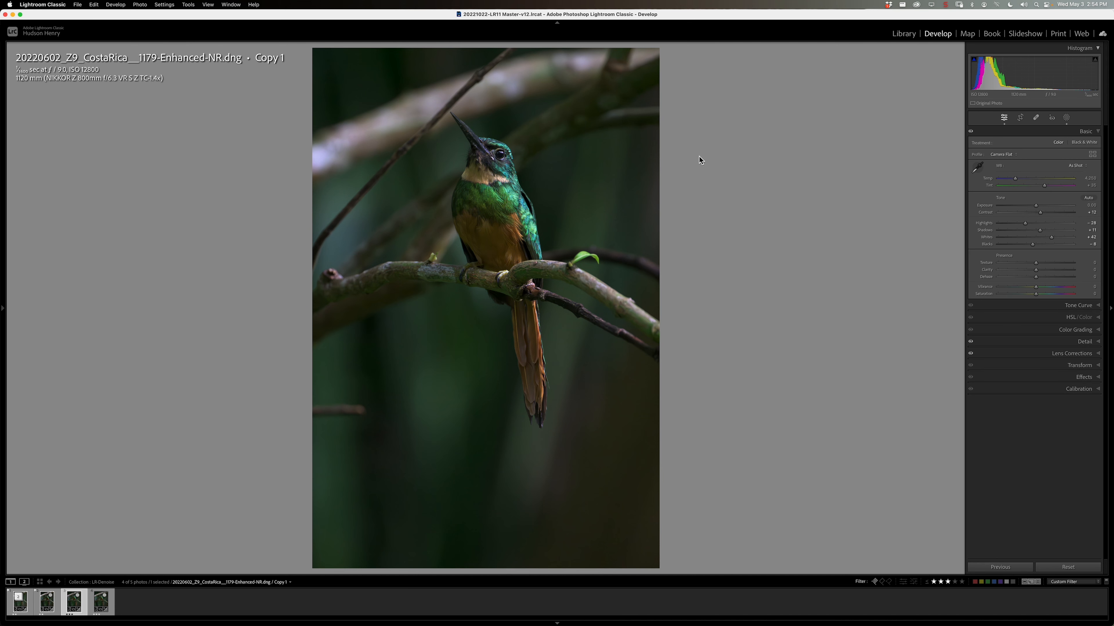
pyautogui.moveTo(747, 139)
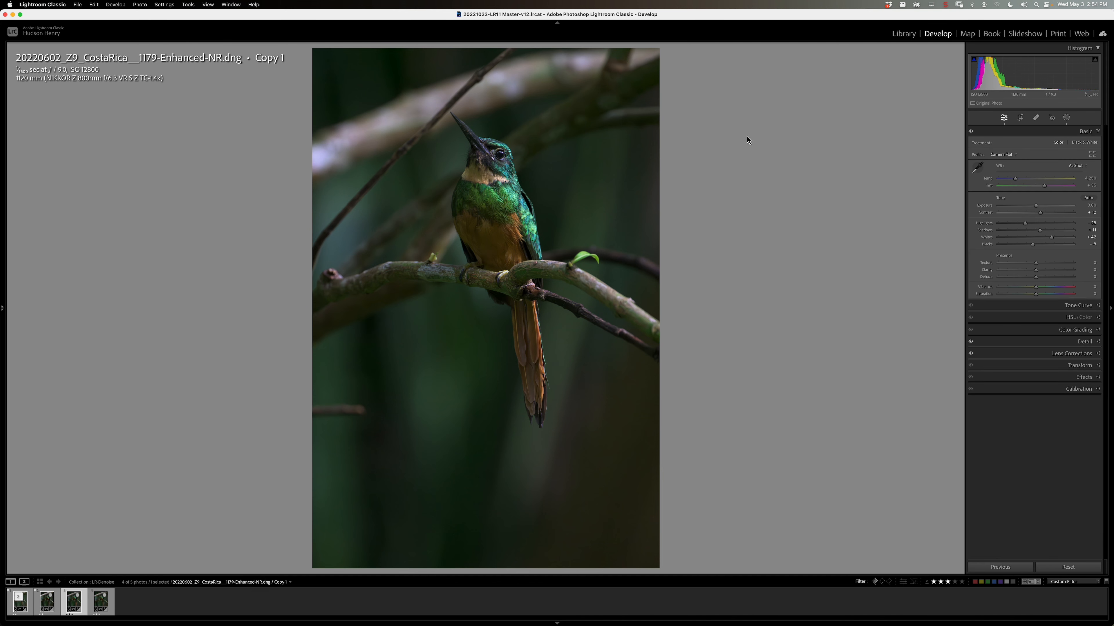
pyautogui.moveTo(304, 243)
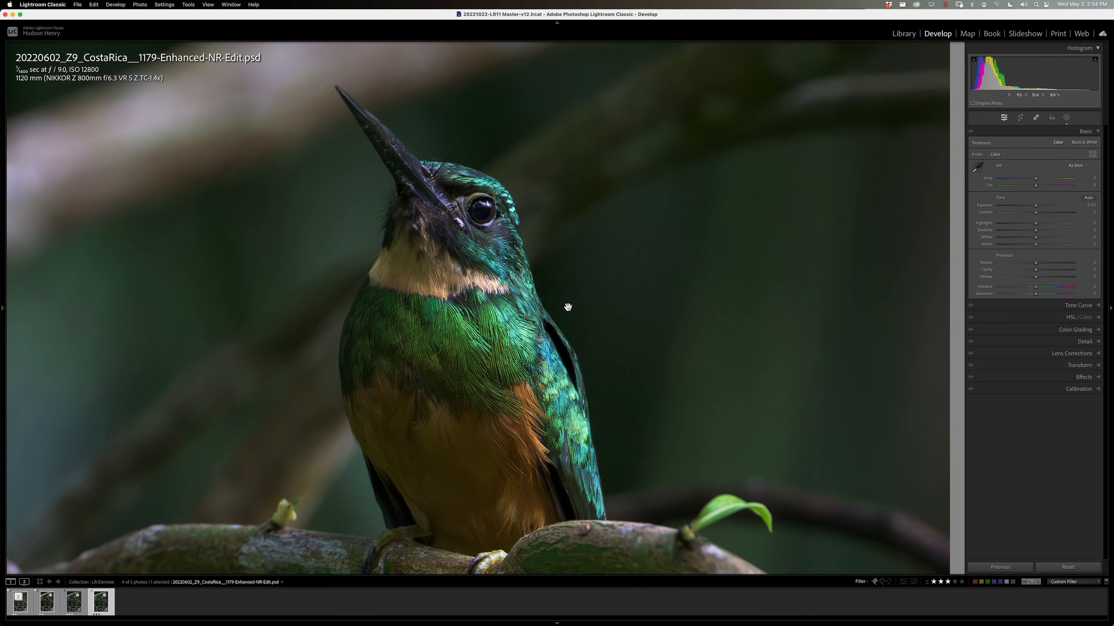
pyautogui.moveTo(501, 168)
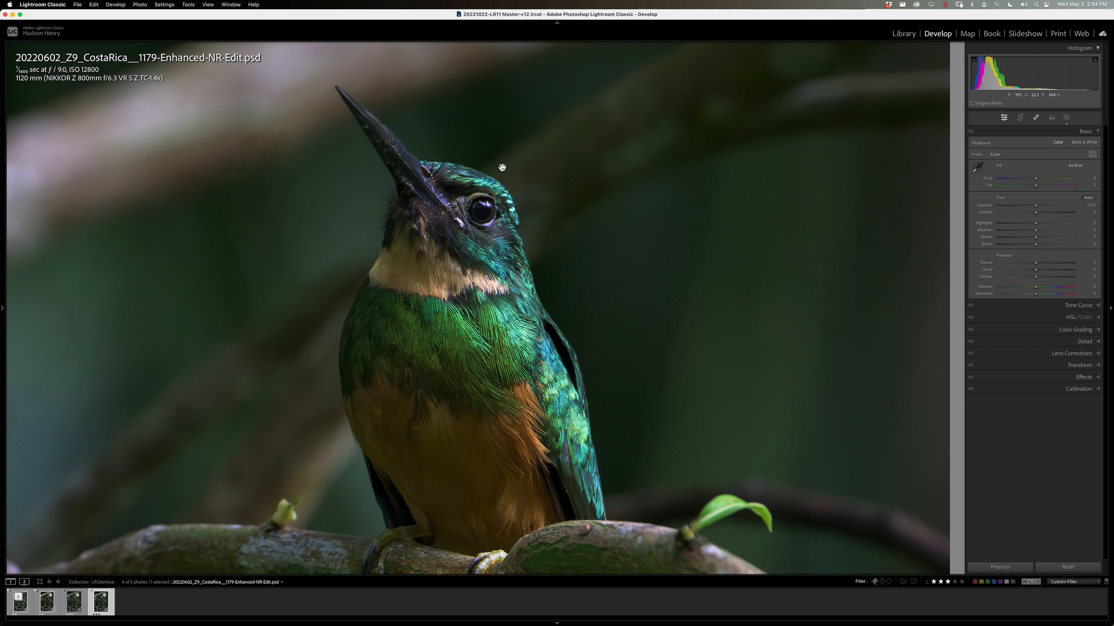
pyautogui.moveTo(560, 181)
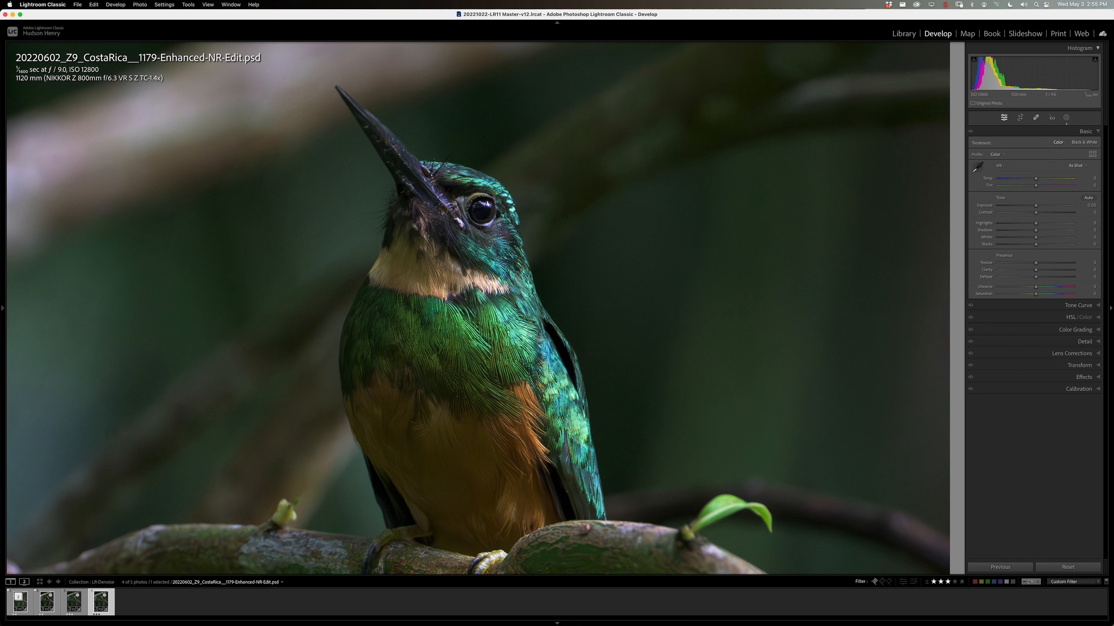
# Switch to the original noisy NEF at 100% to compare it with the PSD edit
pyautogui.click(46, 602)
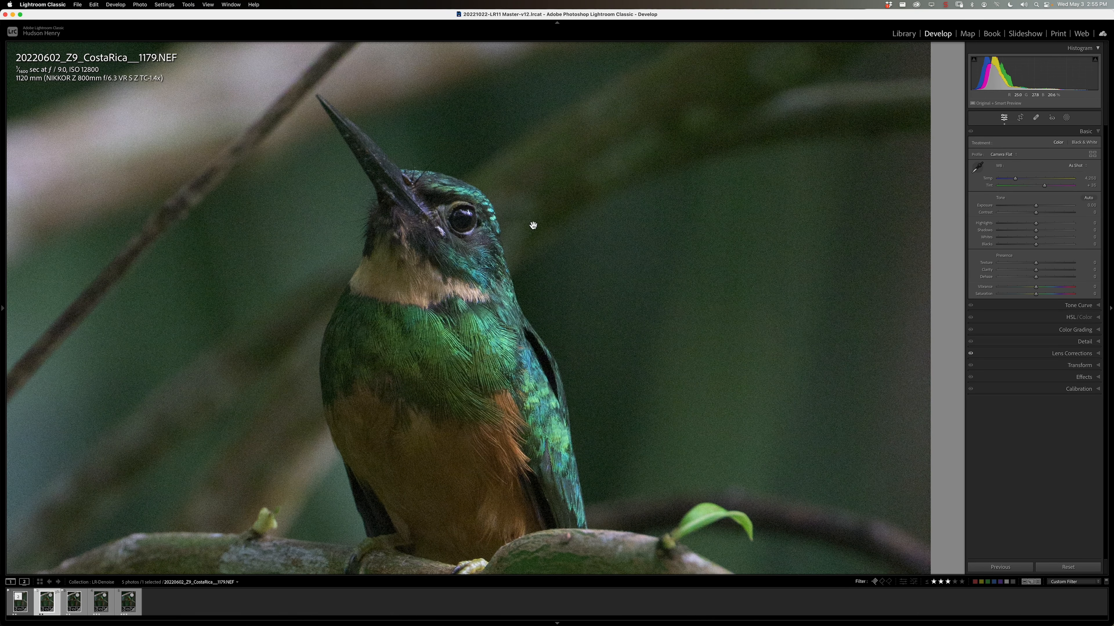
pyautogui.moveTo(532, 225)
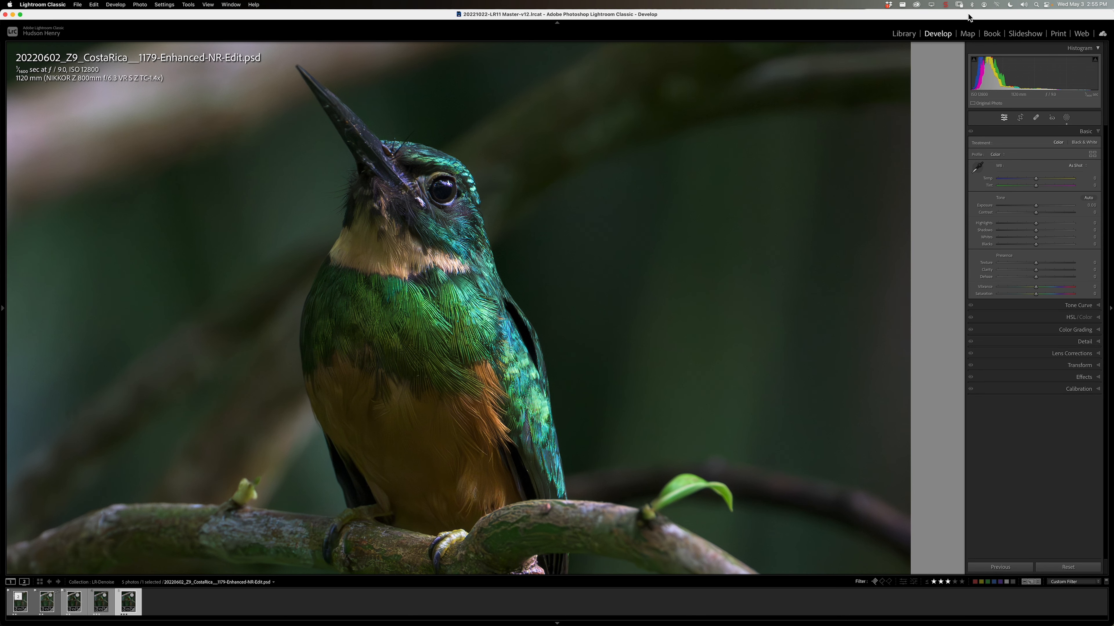
pyautogui.moveTo(866, 212)
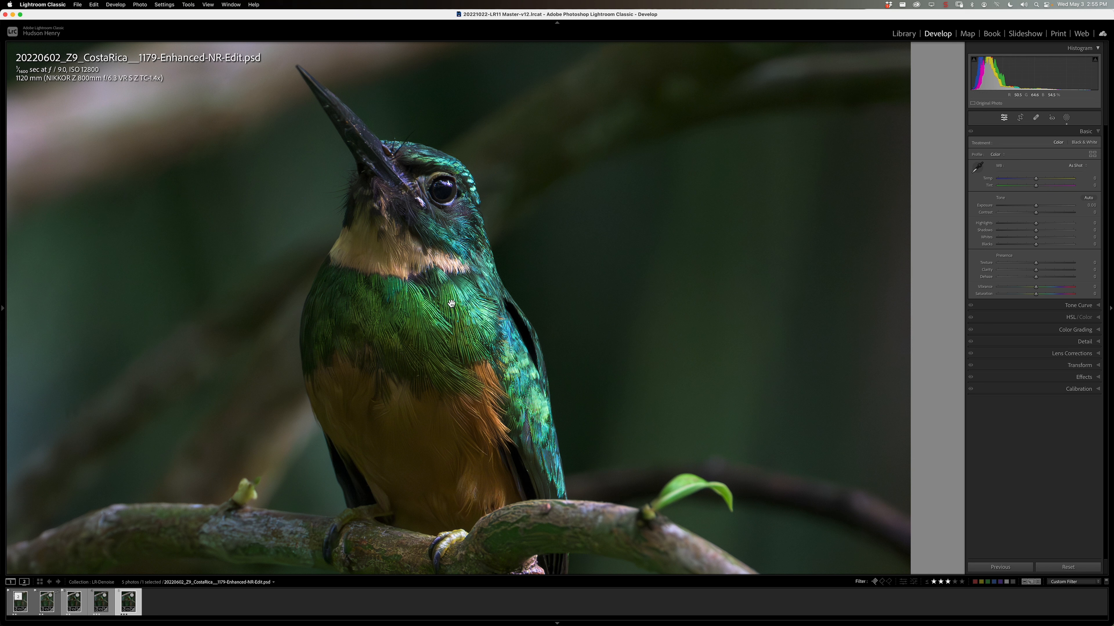
pyautogui.moveTo(457, 256)
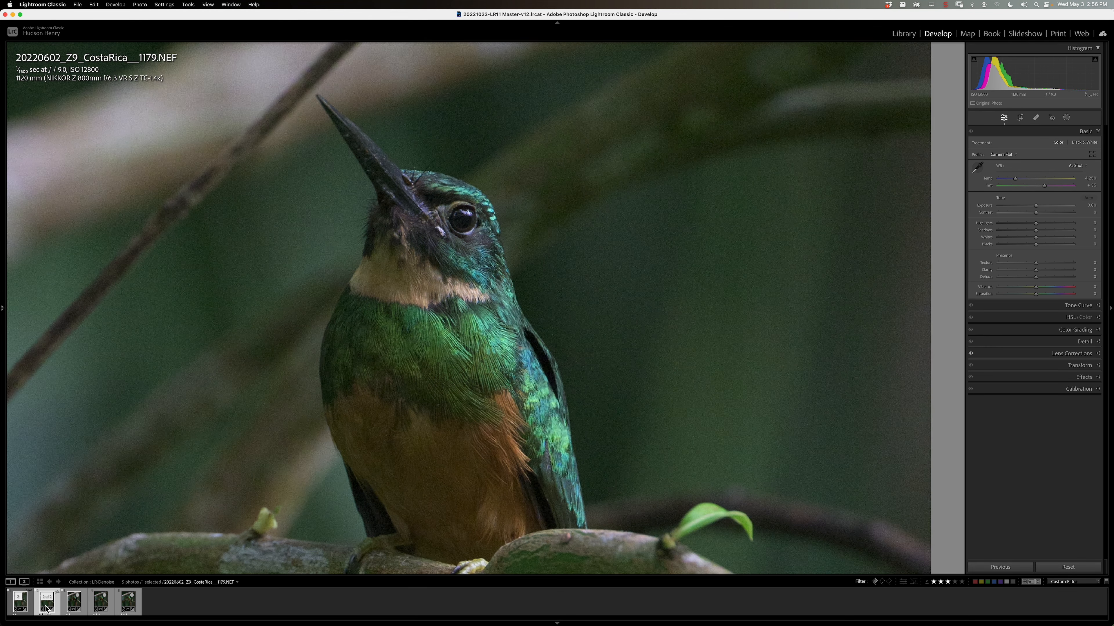
# Switch to the Enhanced-NR-2 DNG and expand its Detail sharpening and noise reduction settings
pyautogui.click(20, 602)
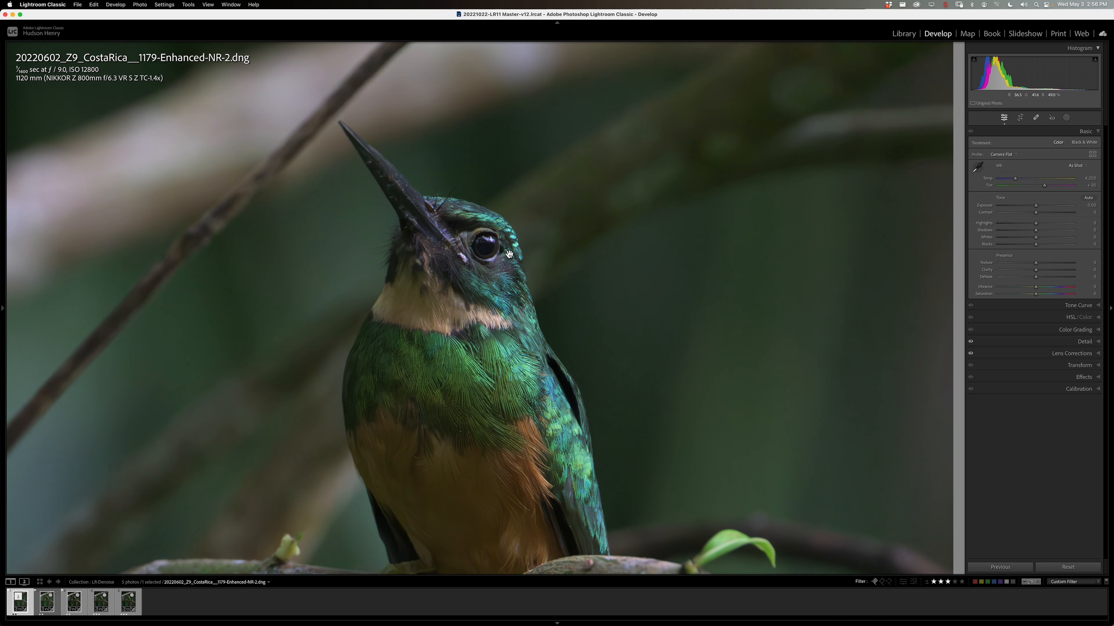
pyautogui.moveTo(482, 290)
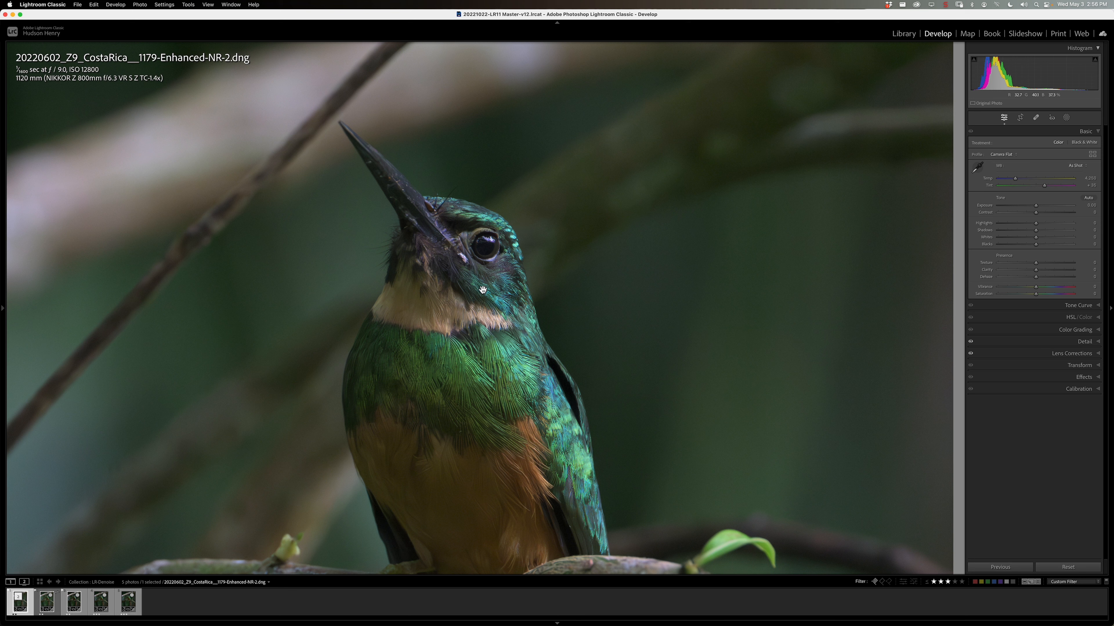
pyautogui.moveTo(554, 265)
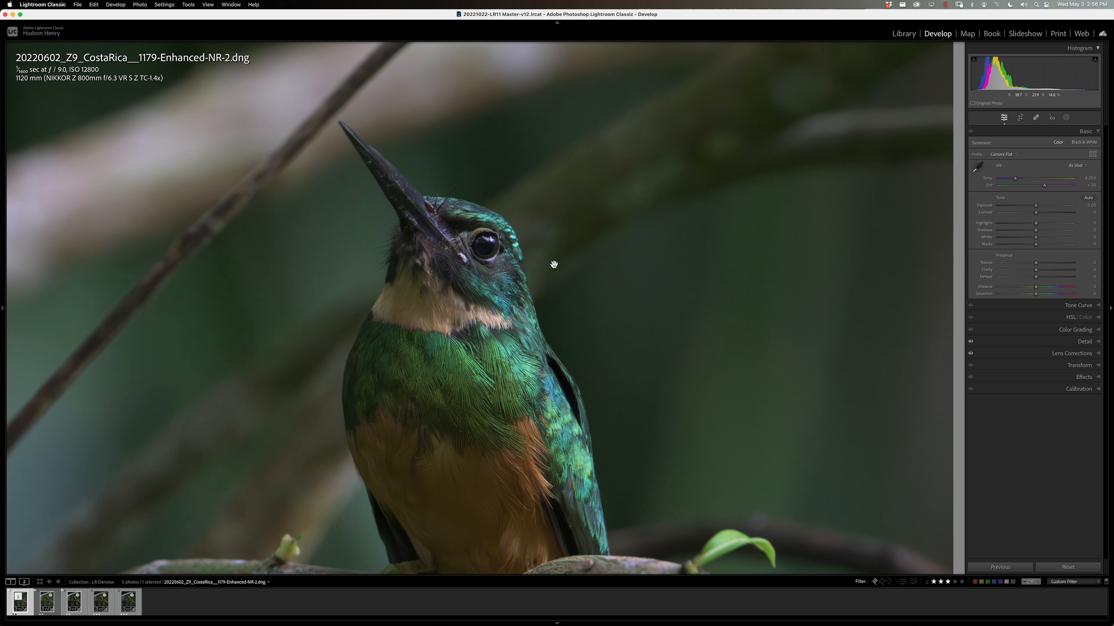
pyautogui.moveTo(595, 259)
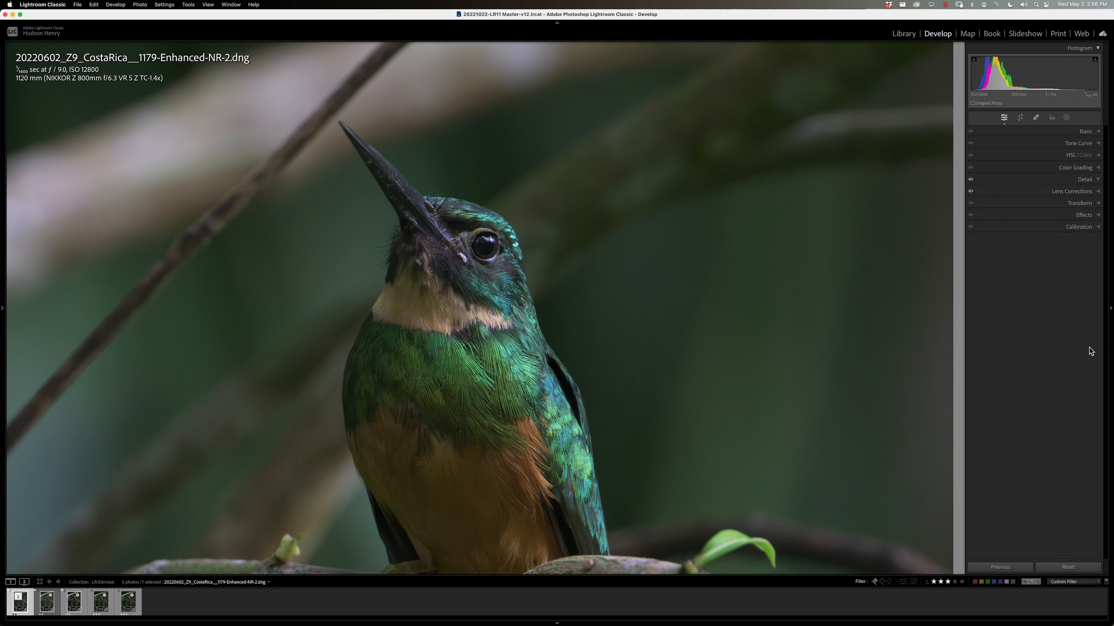
pyautogui.click(1085, 179)
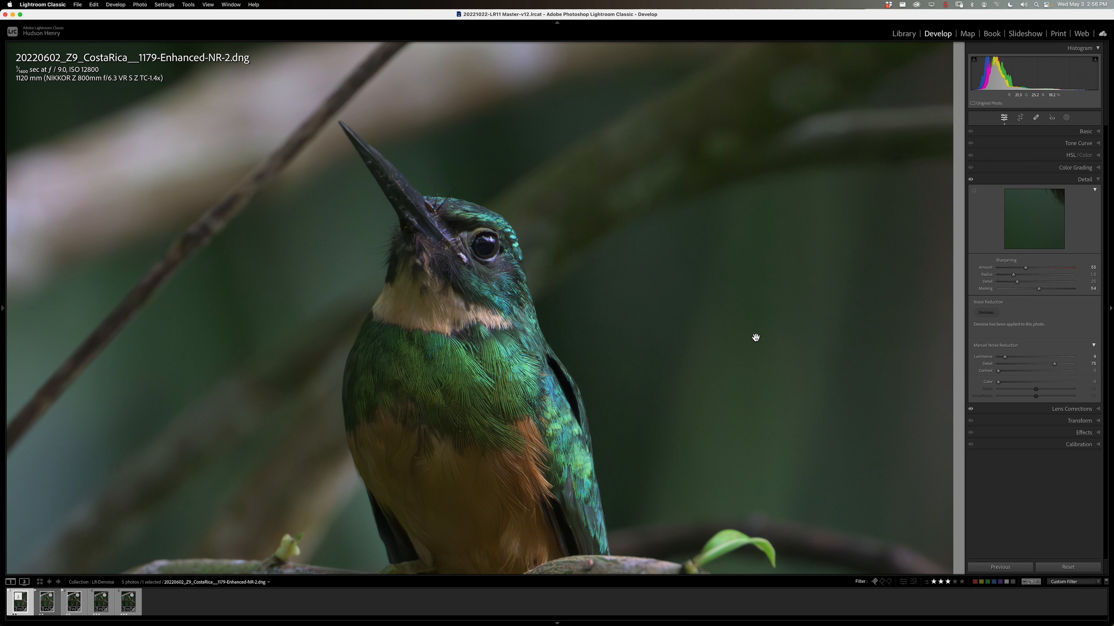
pyautogui.moveTo(752, 334)
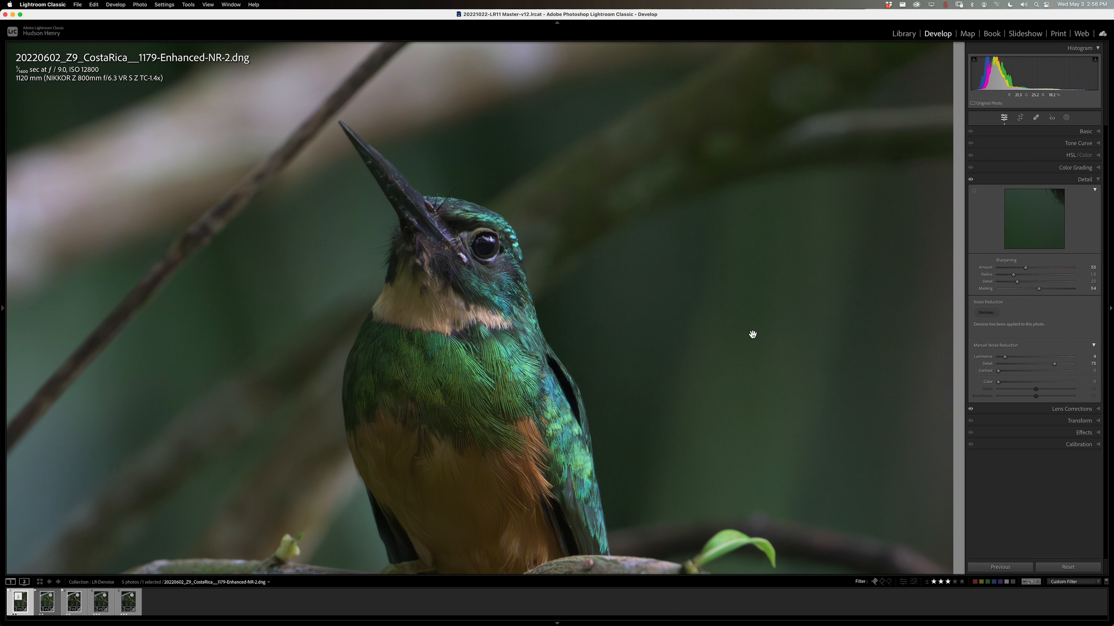